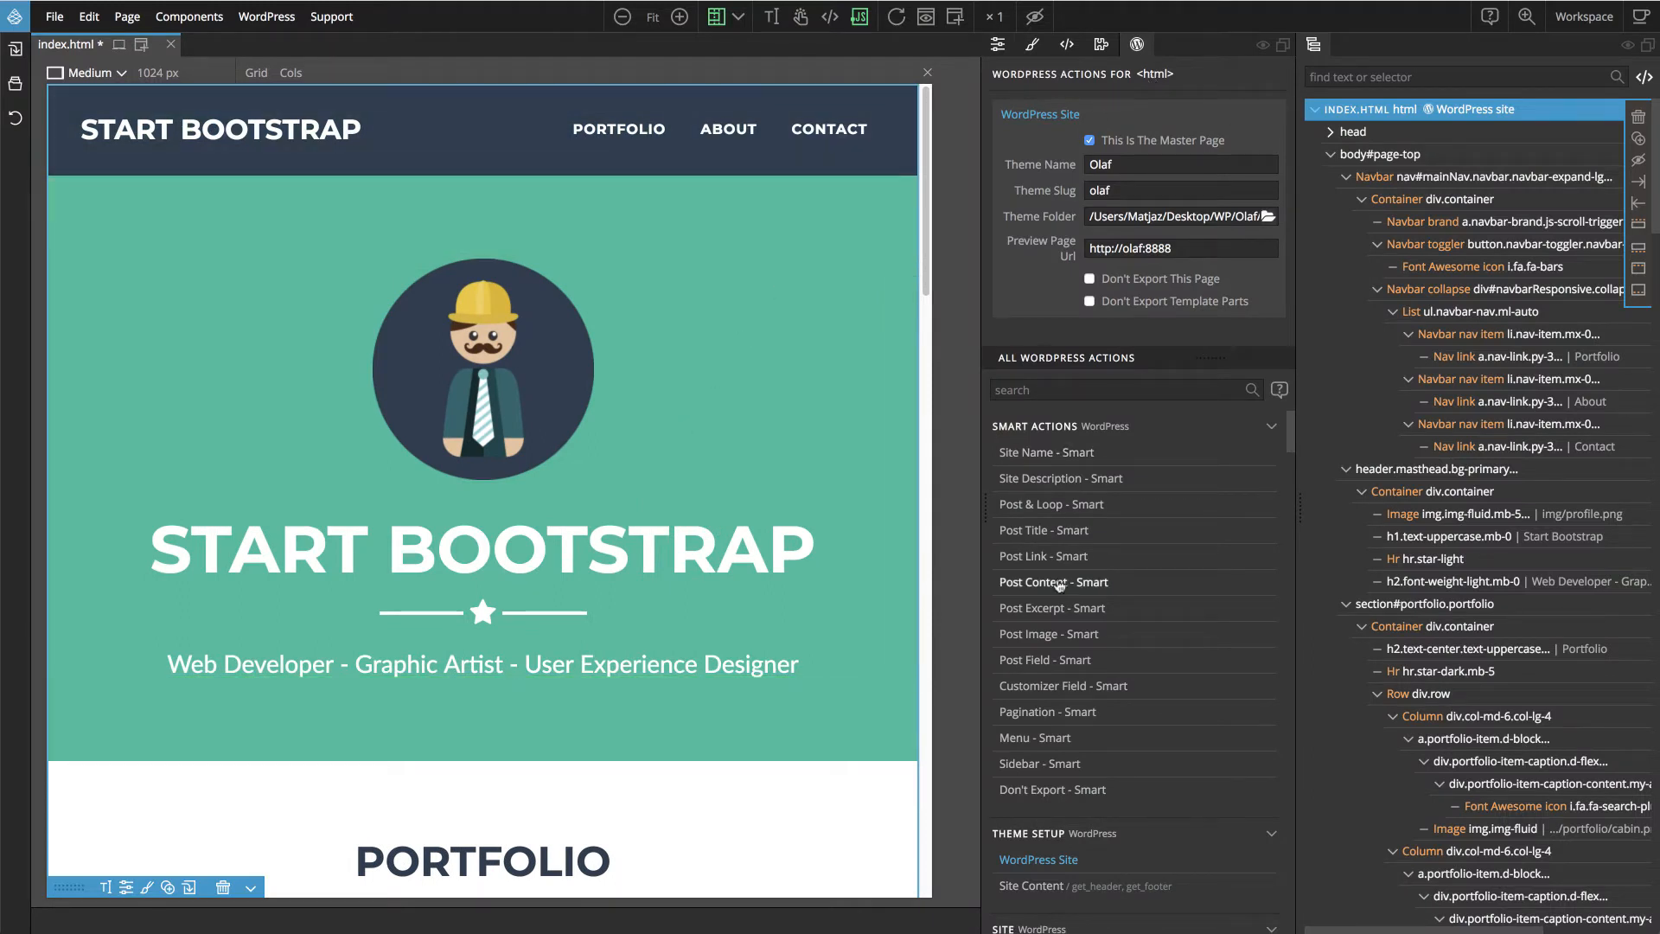
# Select the START BOOTSTRAP brand link in the navbar on the canvas
pyautogui.click(483, 370)
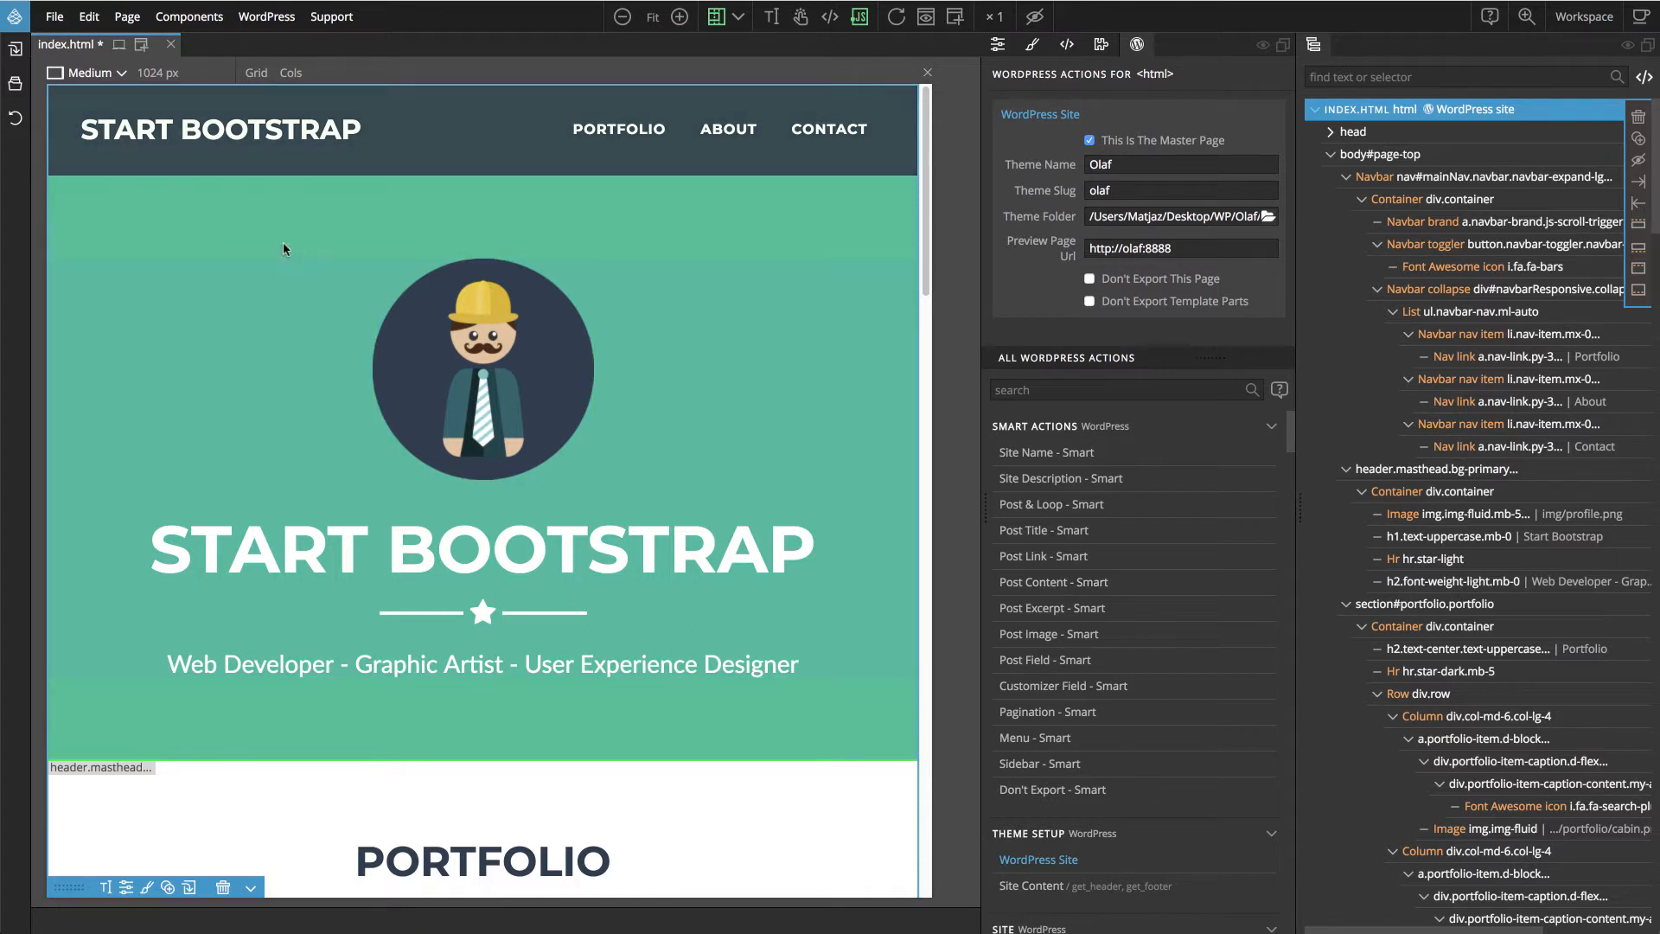
pyautogui.click(220, 130)
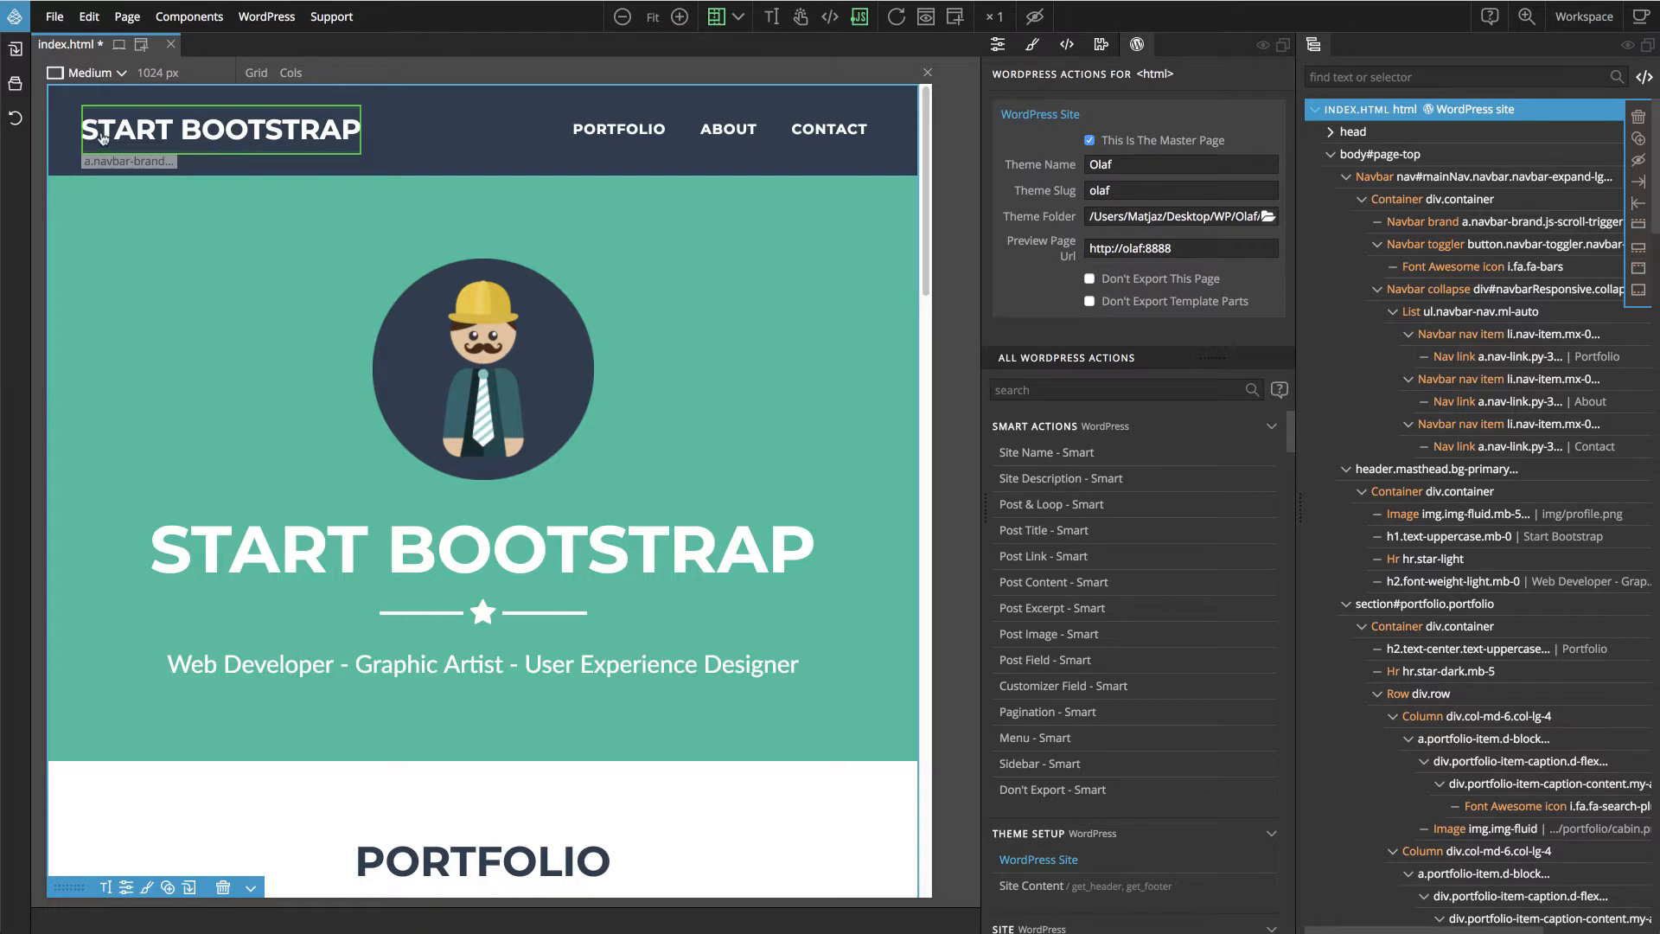
pyautogui.click(220, 130)
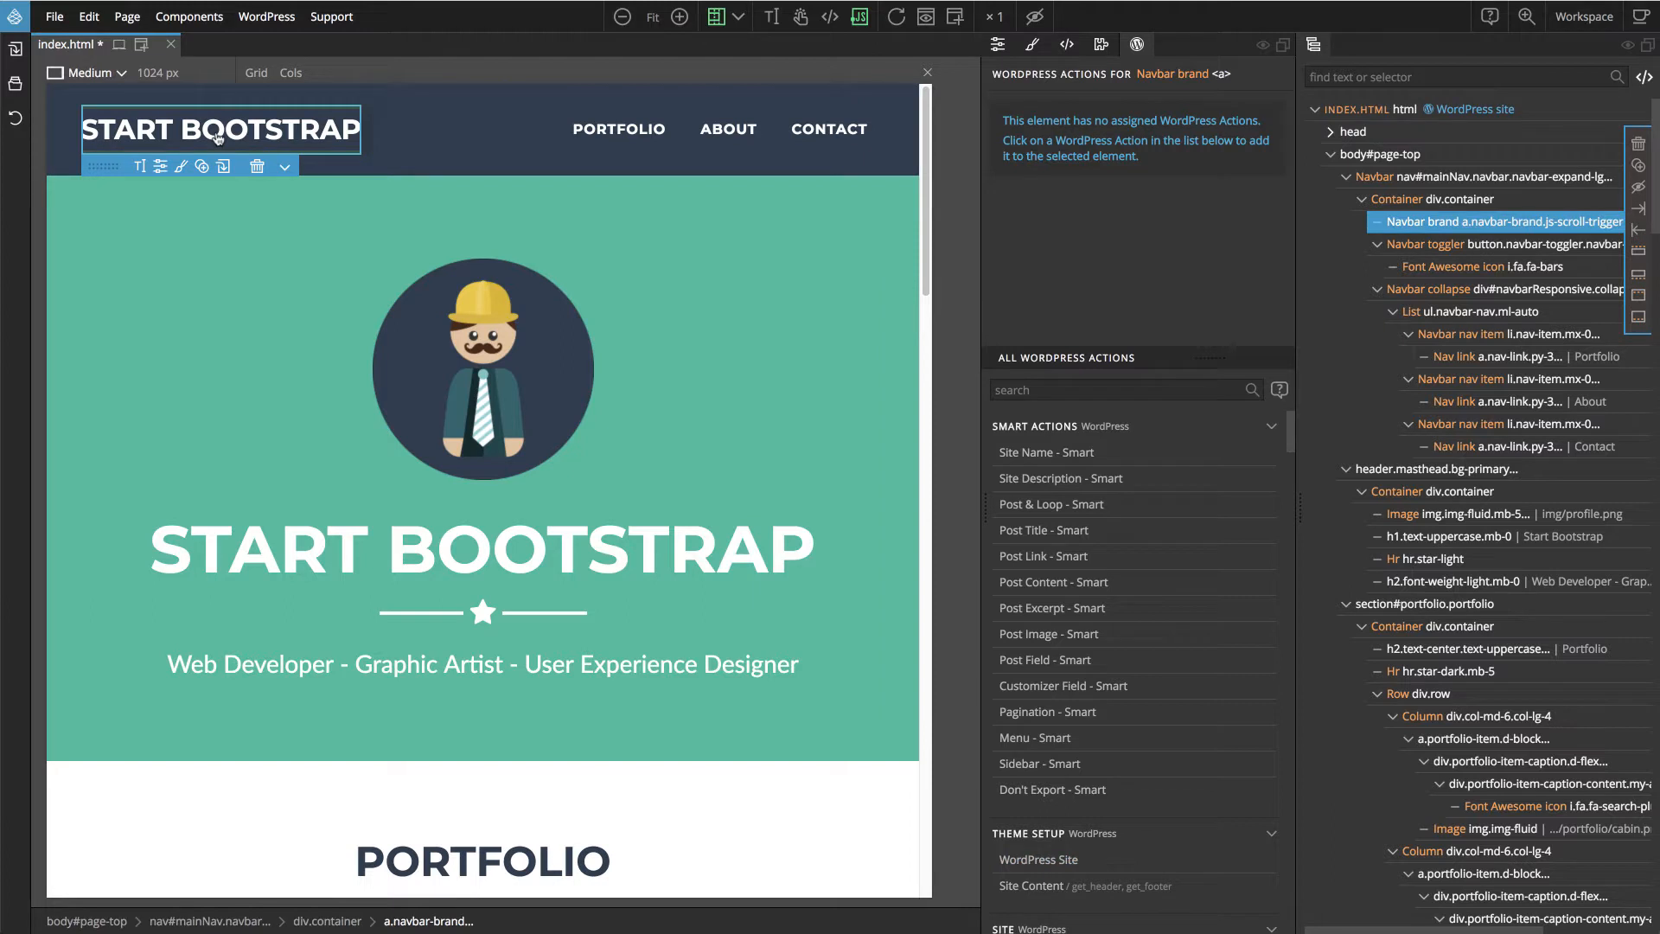
pyautogui.moveTo(728, 351)
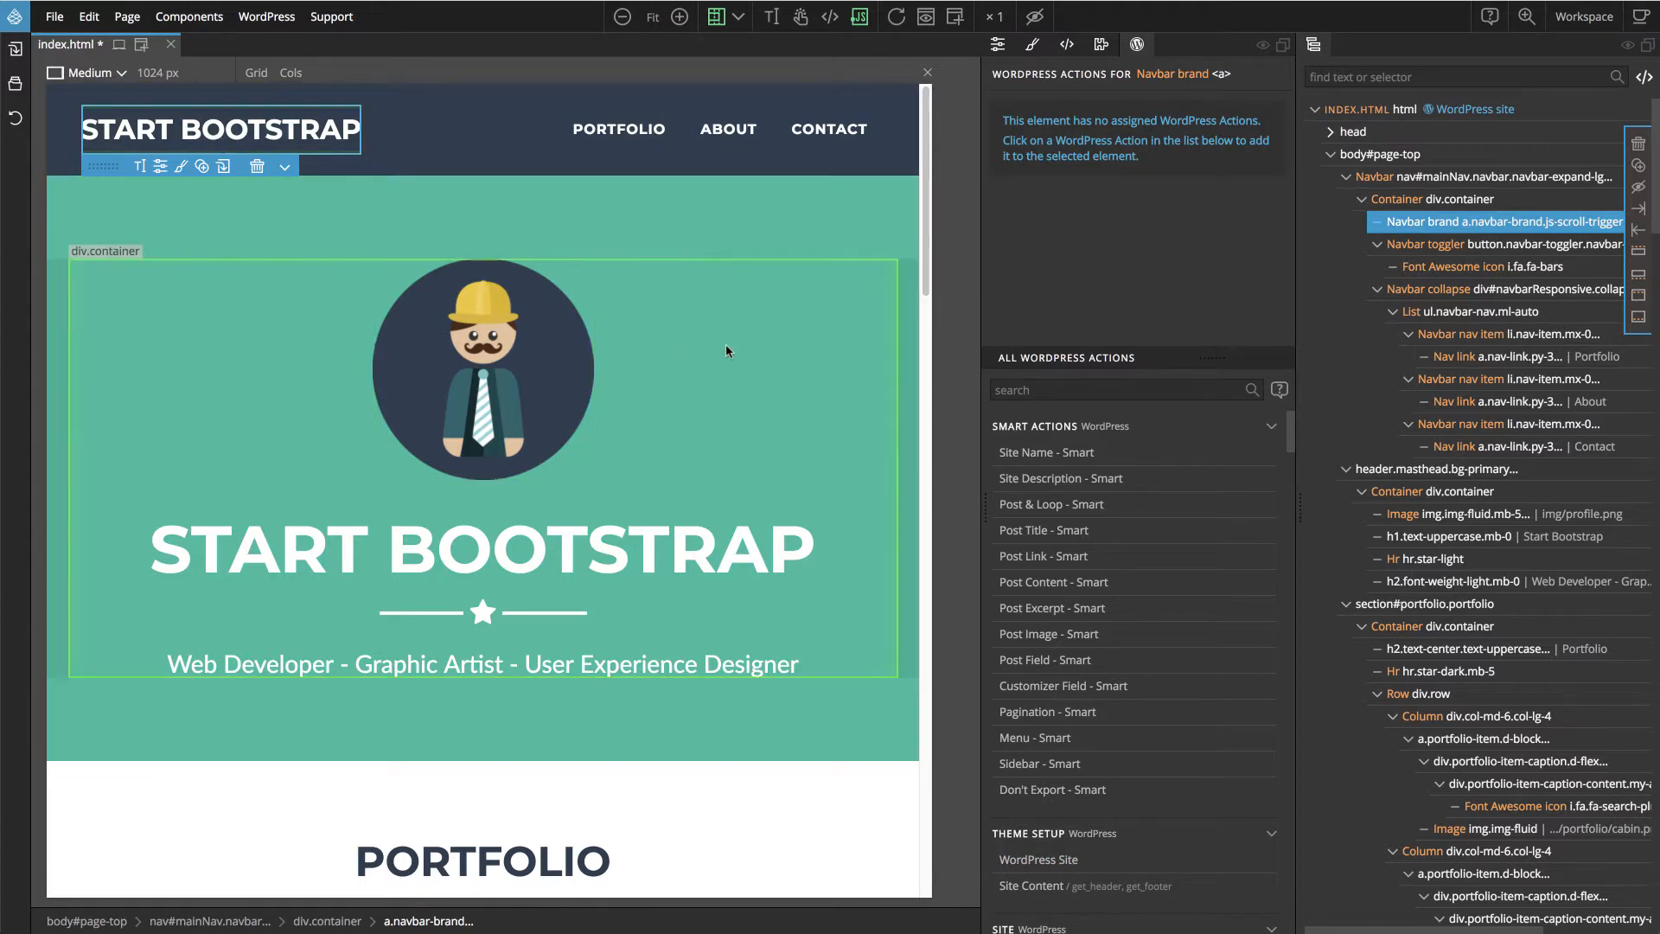
pyautogui.moveTo(1048, 425)
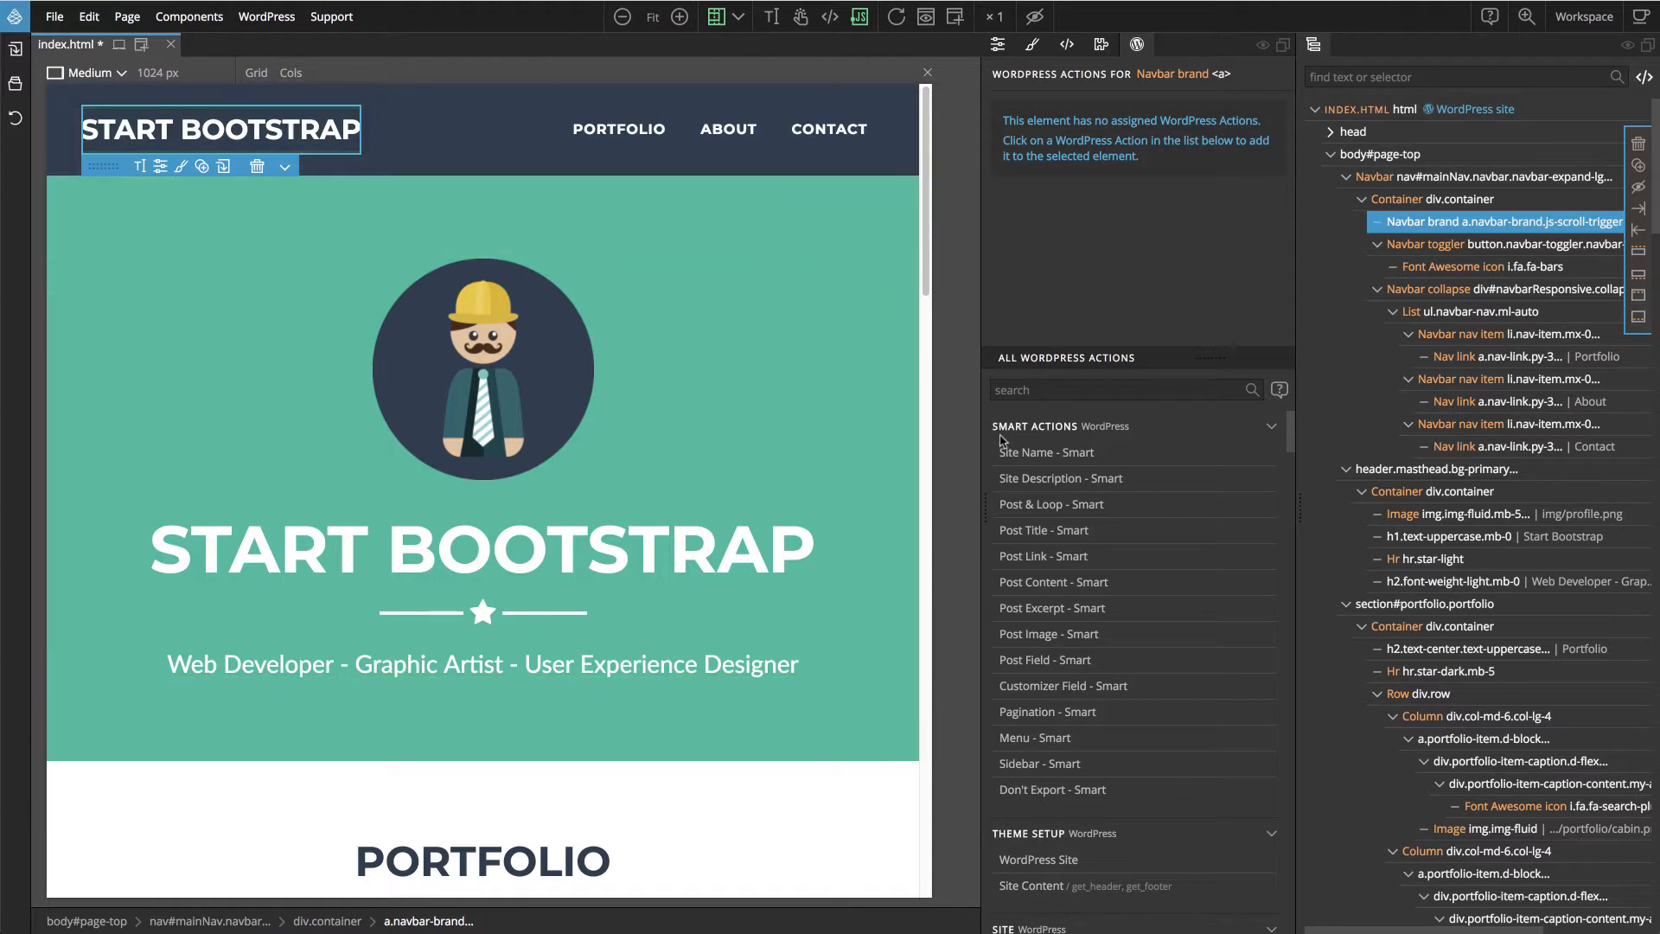
# Add Site Name - Smart to the brand link and show the WordPress PHP code preview
pyautogui.click(1046, 451)
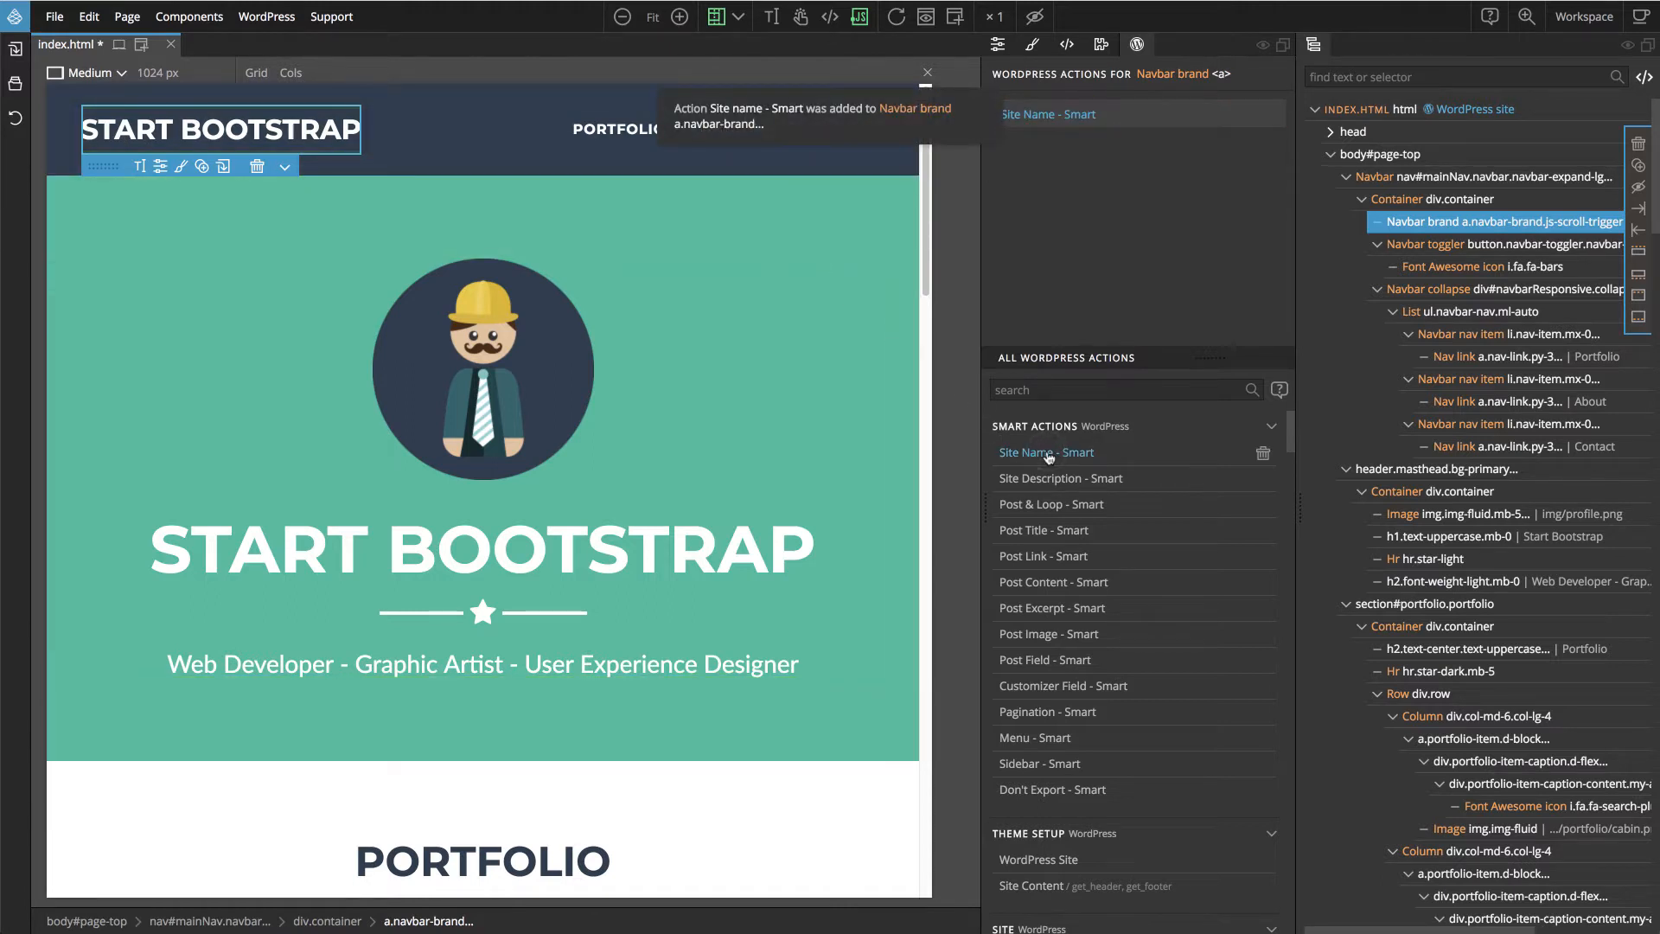
pyautogui.click(266, 15)
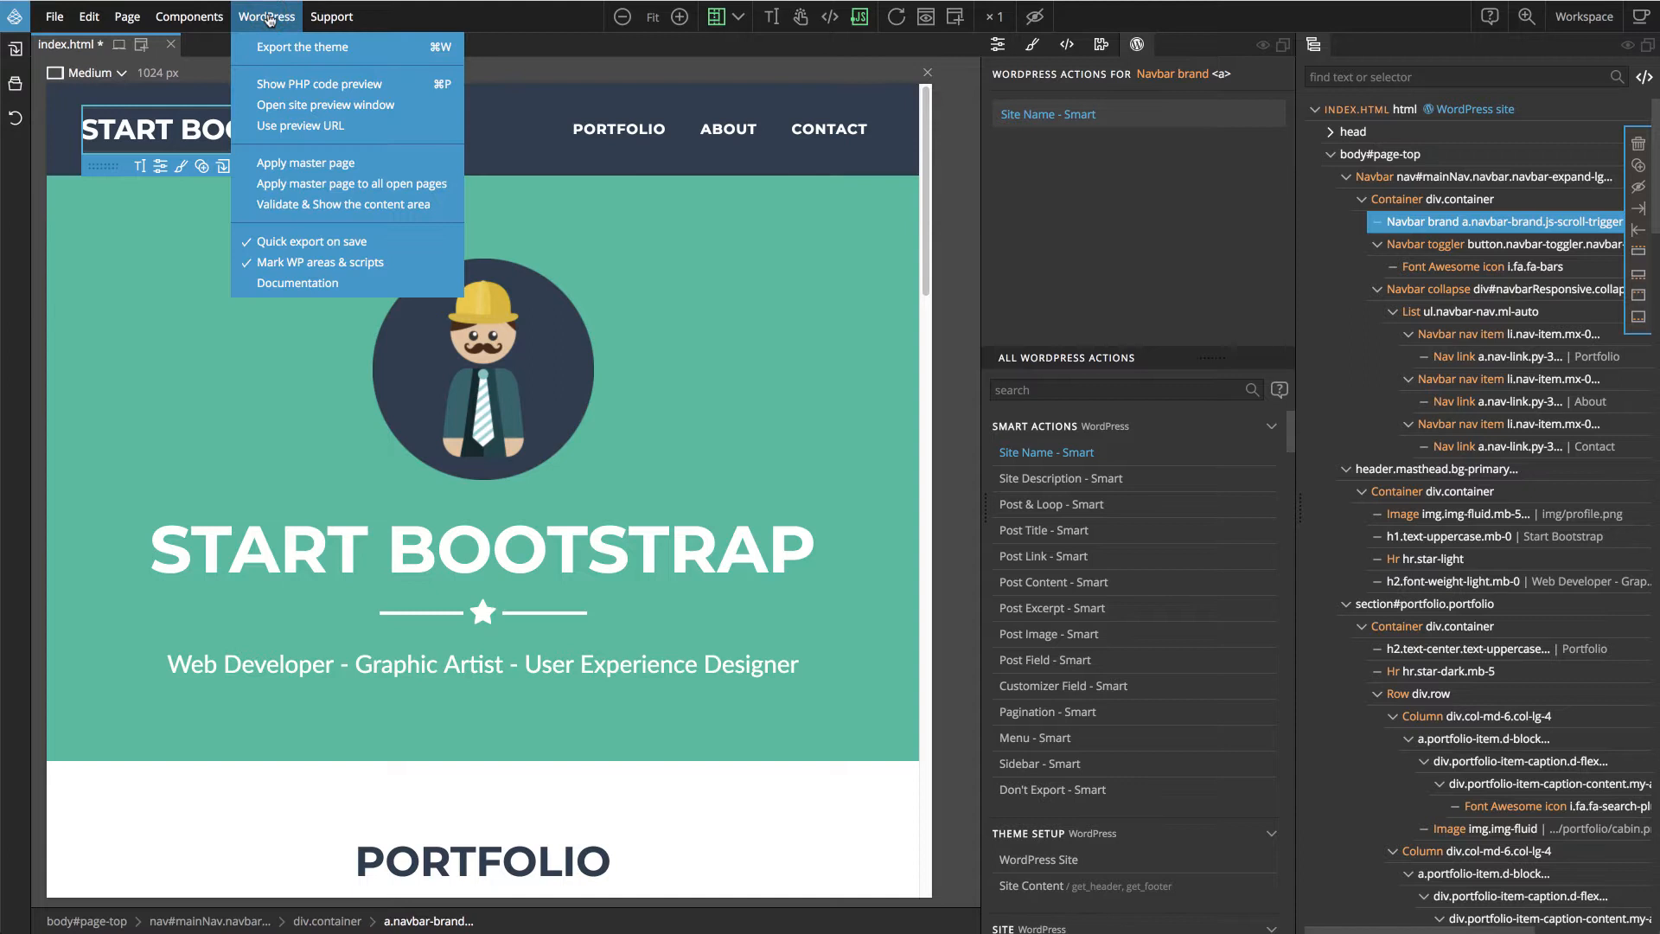
pyautogui.click(318, 83)
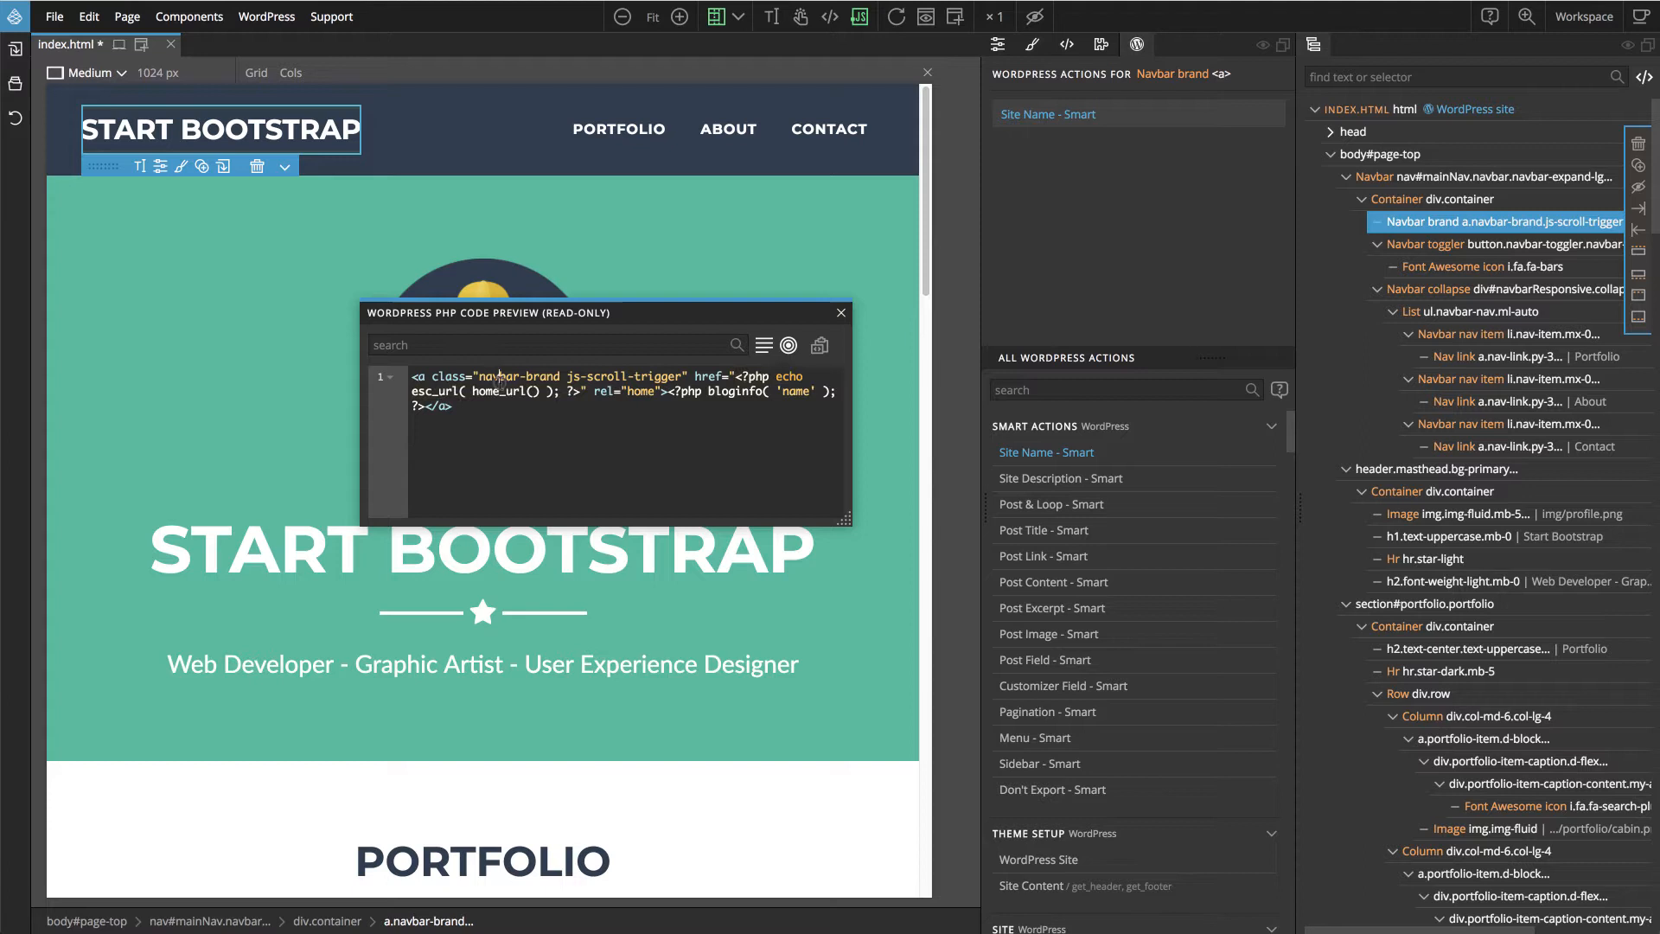
# Drag the PHP Code Preview window to the lower right and scroll to the header photo
pyautogui.moveTo(603, 313); pyautogui.dragTo(616, 349)
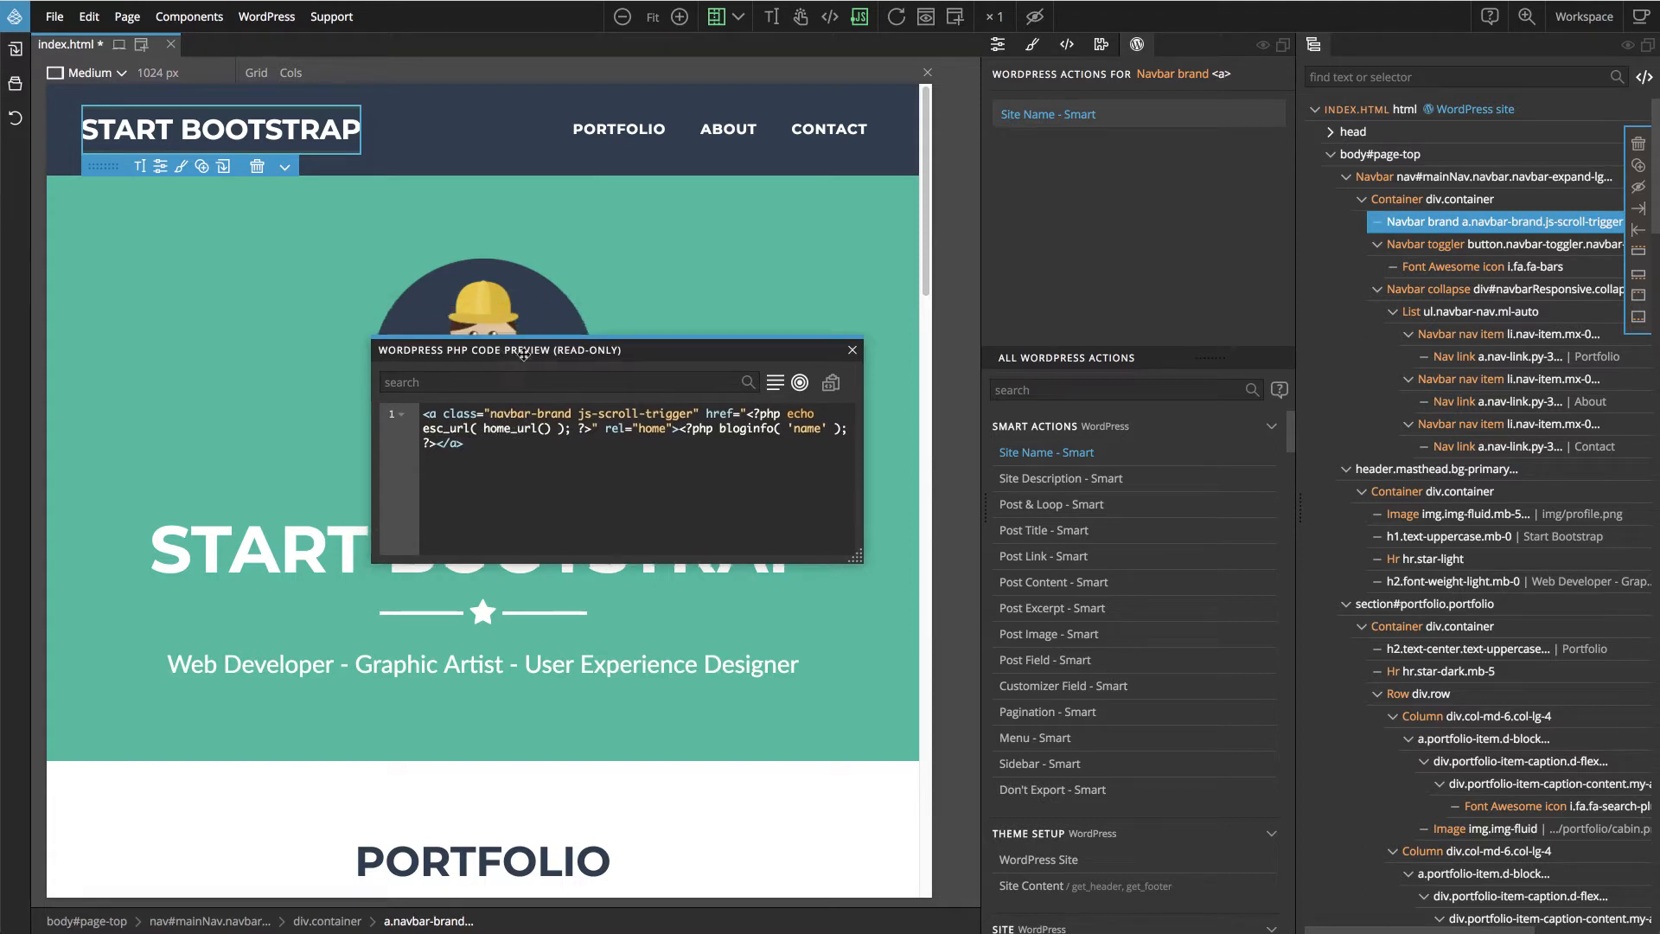
pyautogui.moveTo(498, 349); pyautogui.dragTo(588, 659)
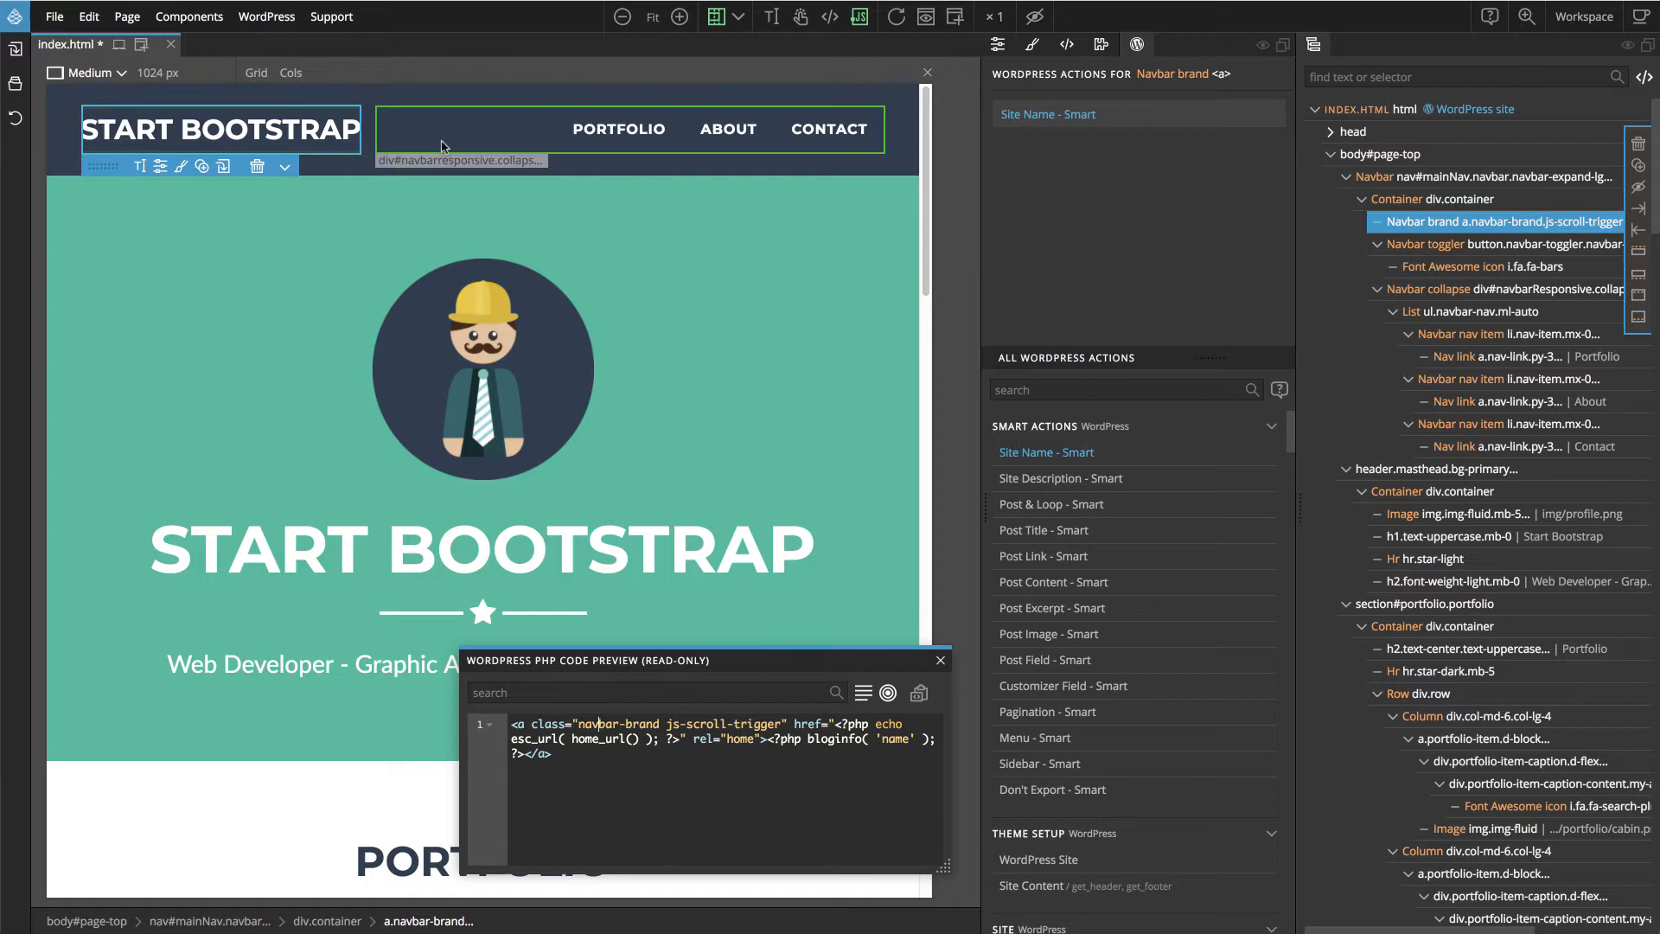
pyautogui.moveTo(828, 130)
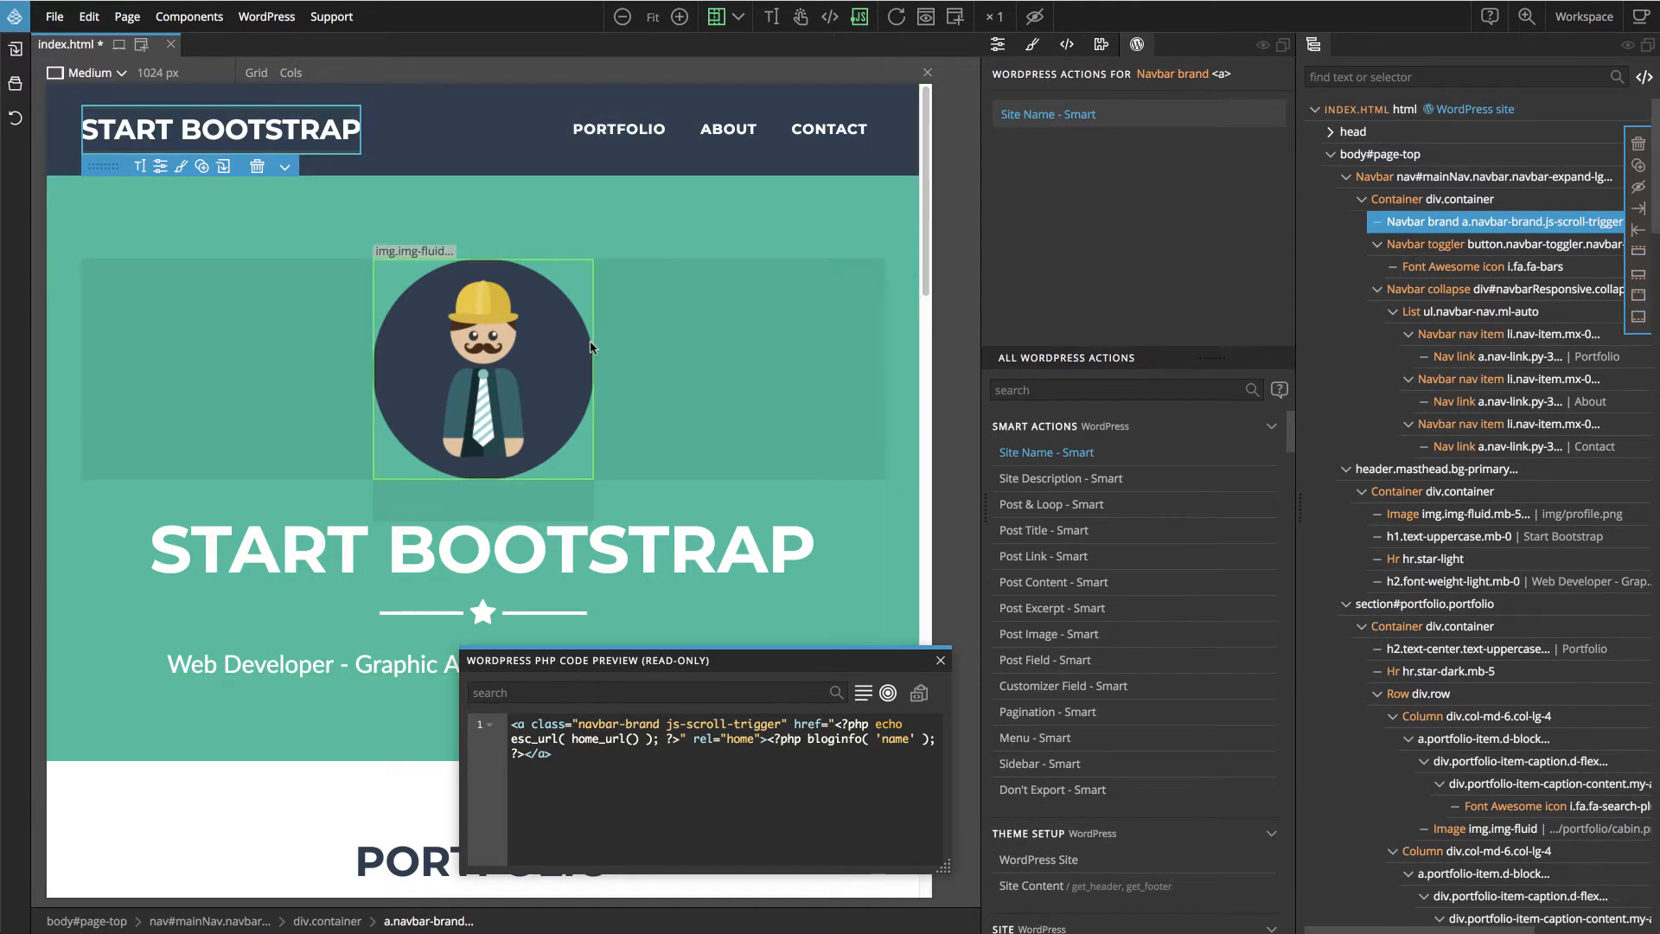
pyautogui.scroll(-3)
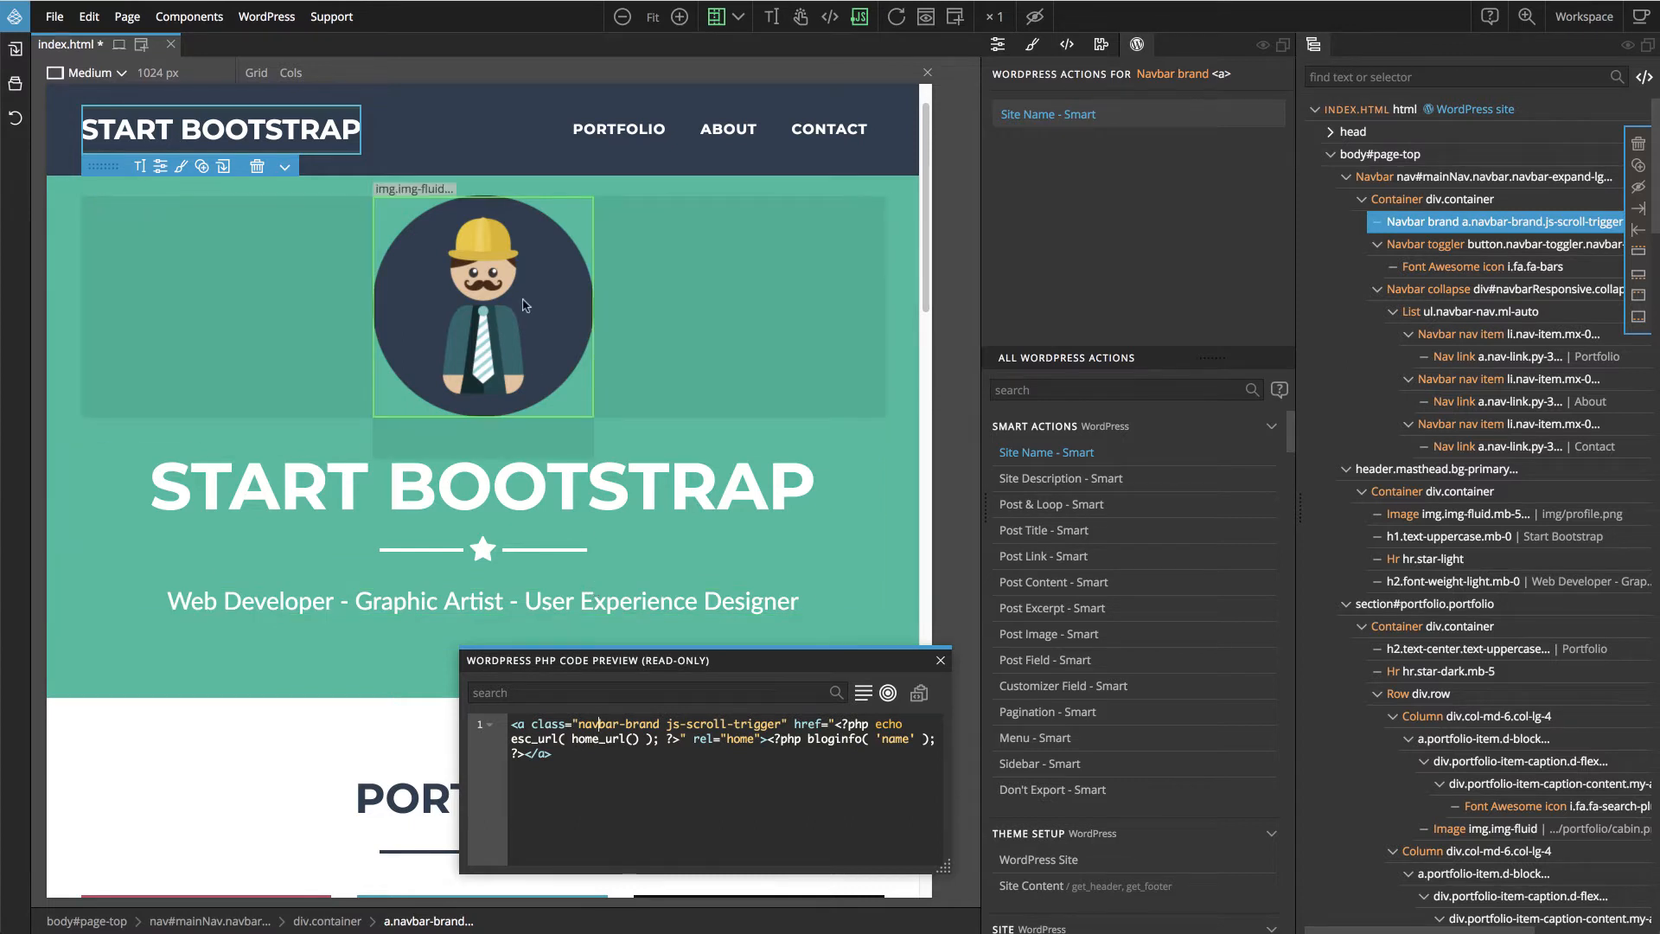
pyautogui.moveTo(460, 362)
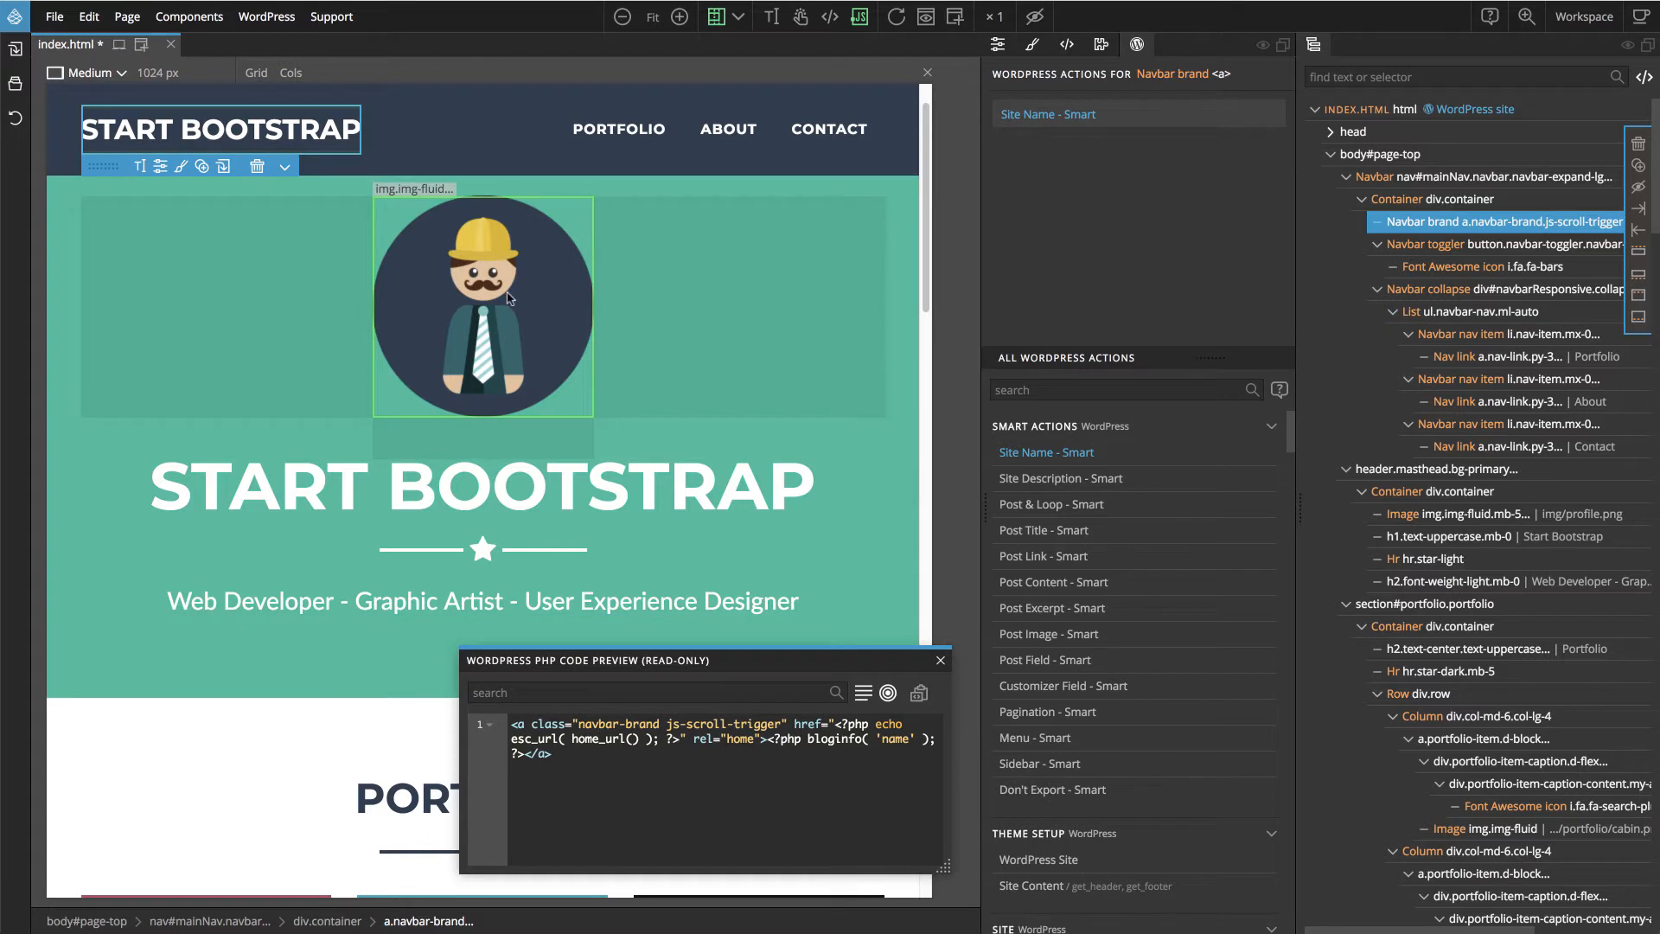
# Give the profile photo a Customizer Field - Smart with id header_image and label Header image
pyautogui.click(482, 306)
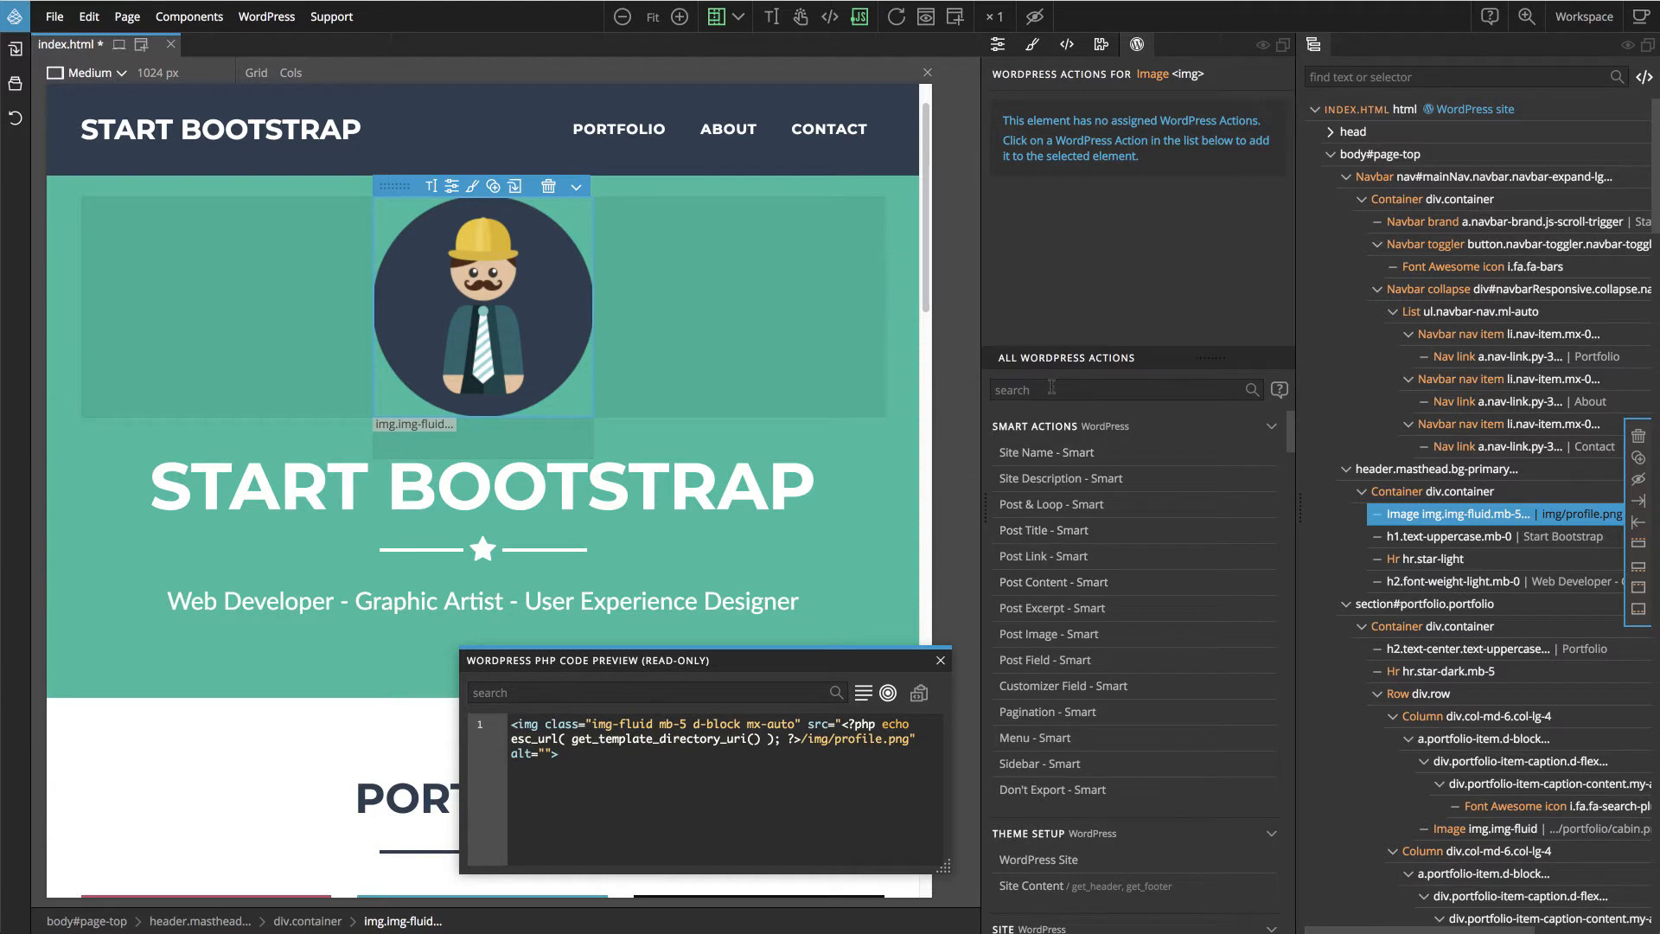
pyautogui.moveTo(1067, 676)
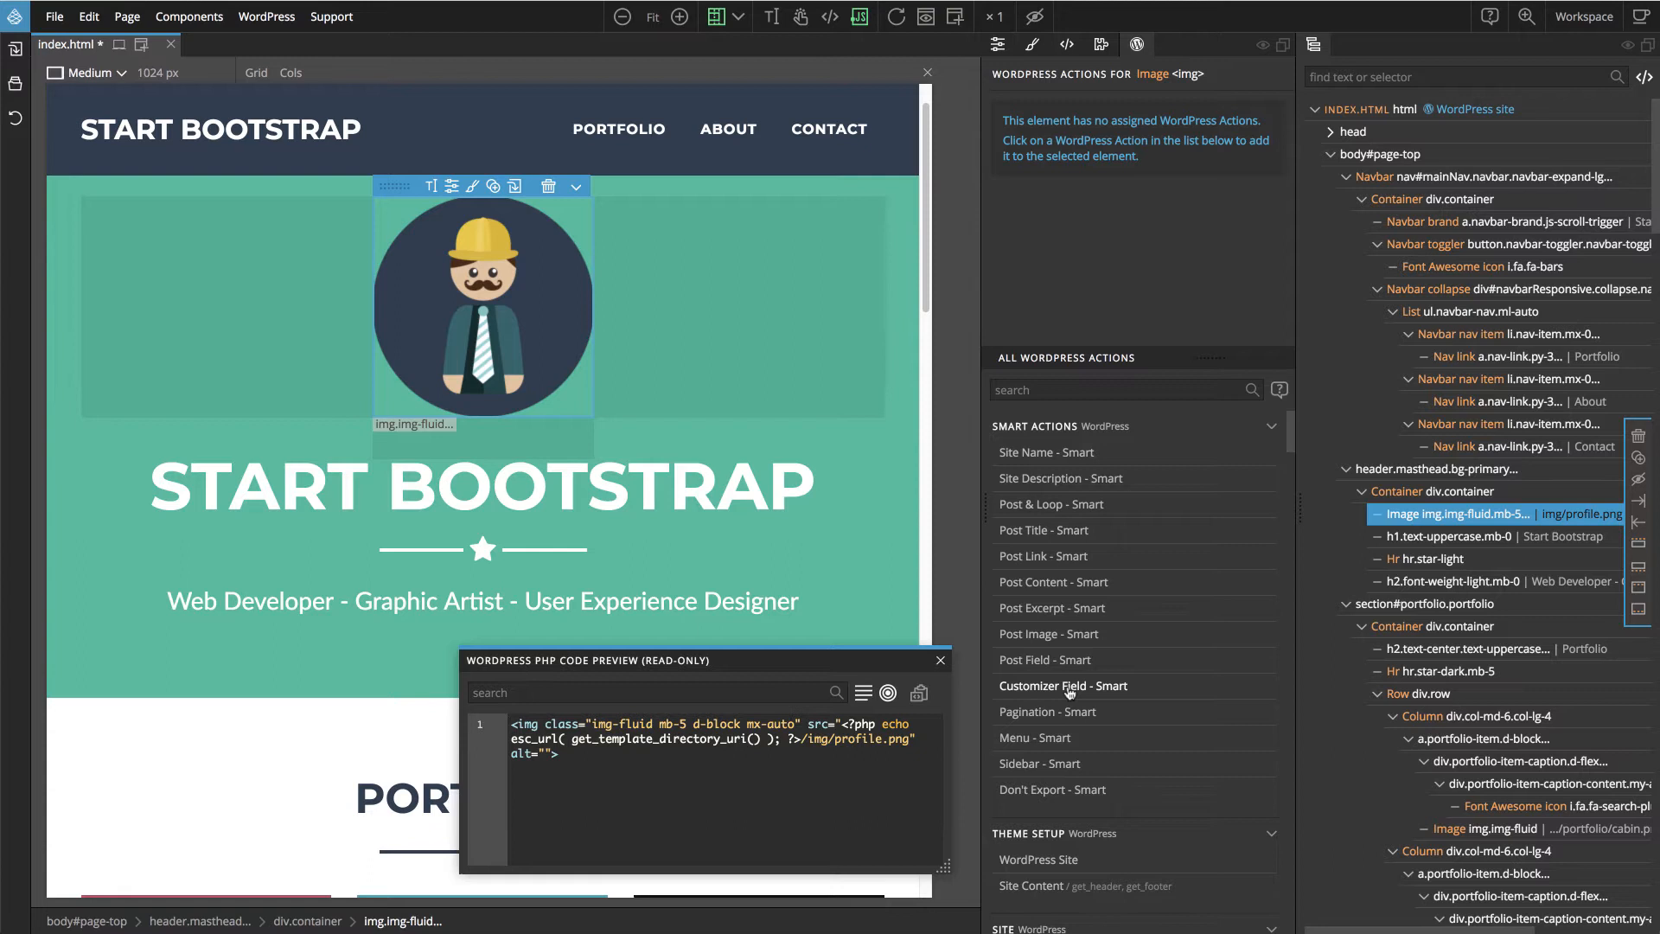
pyautogui.click(1064, 684)
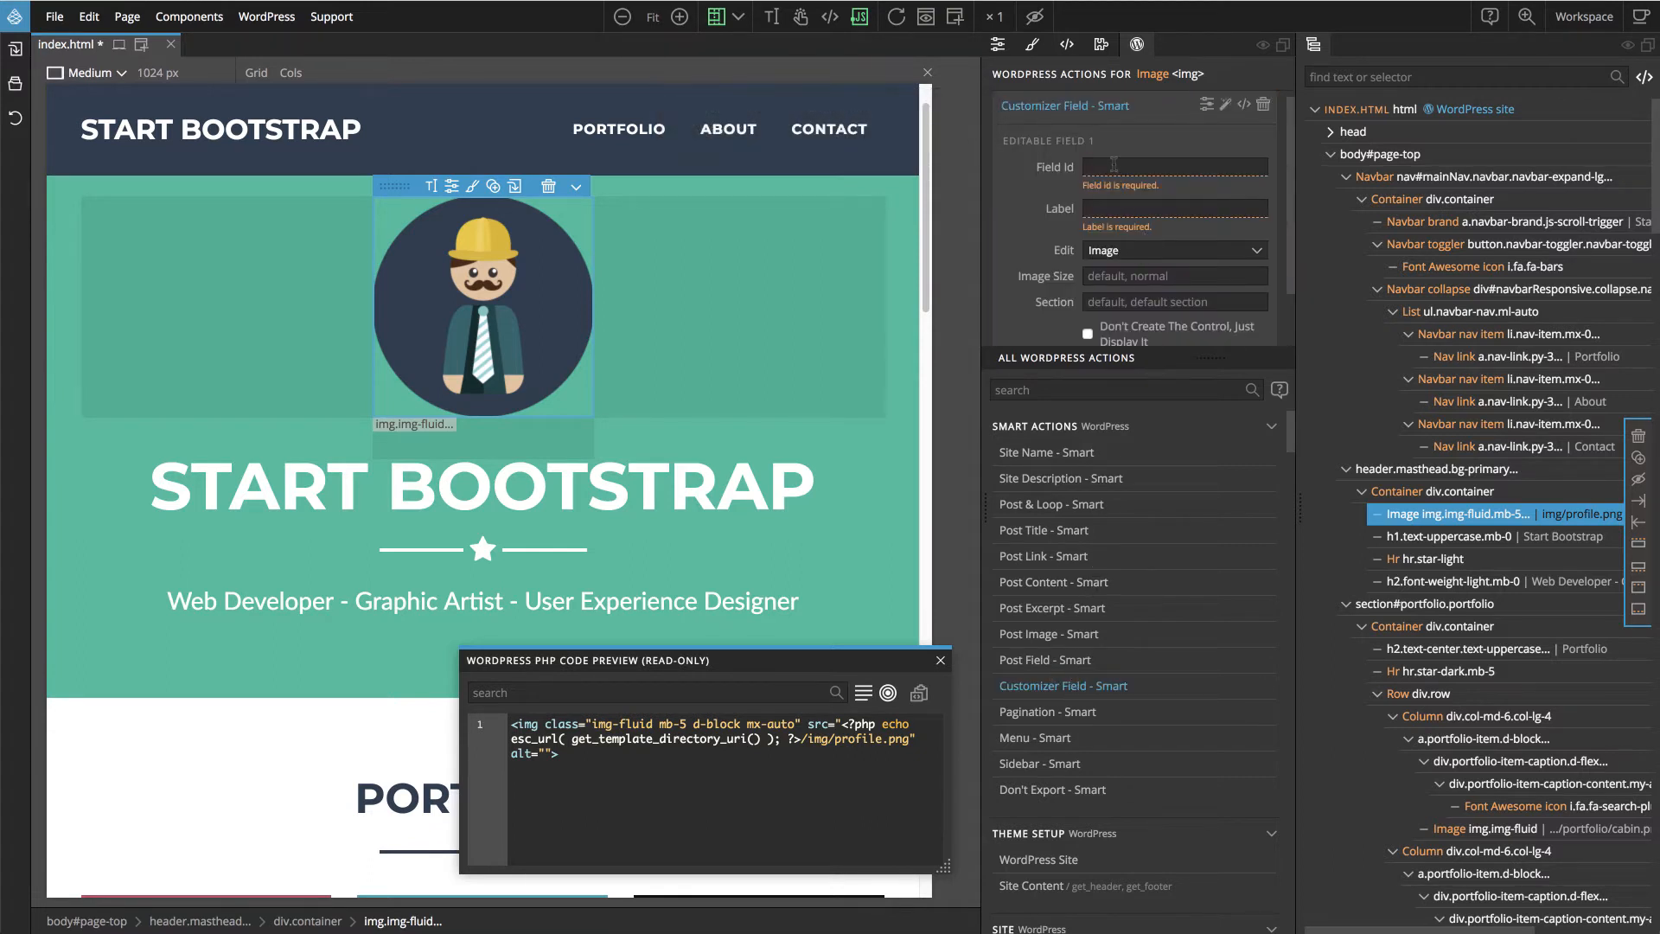
pyautogui.write('h')
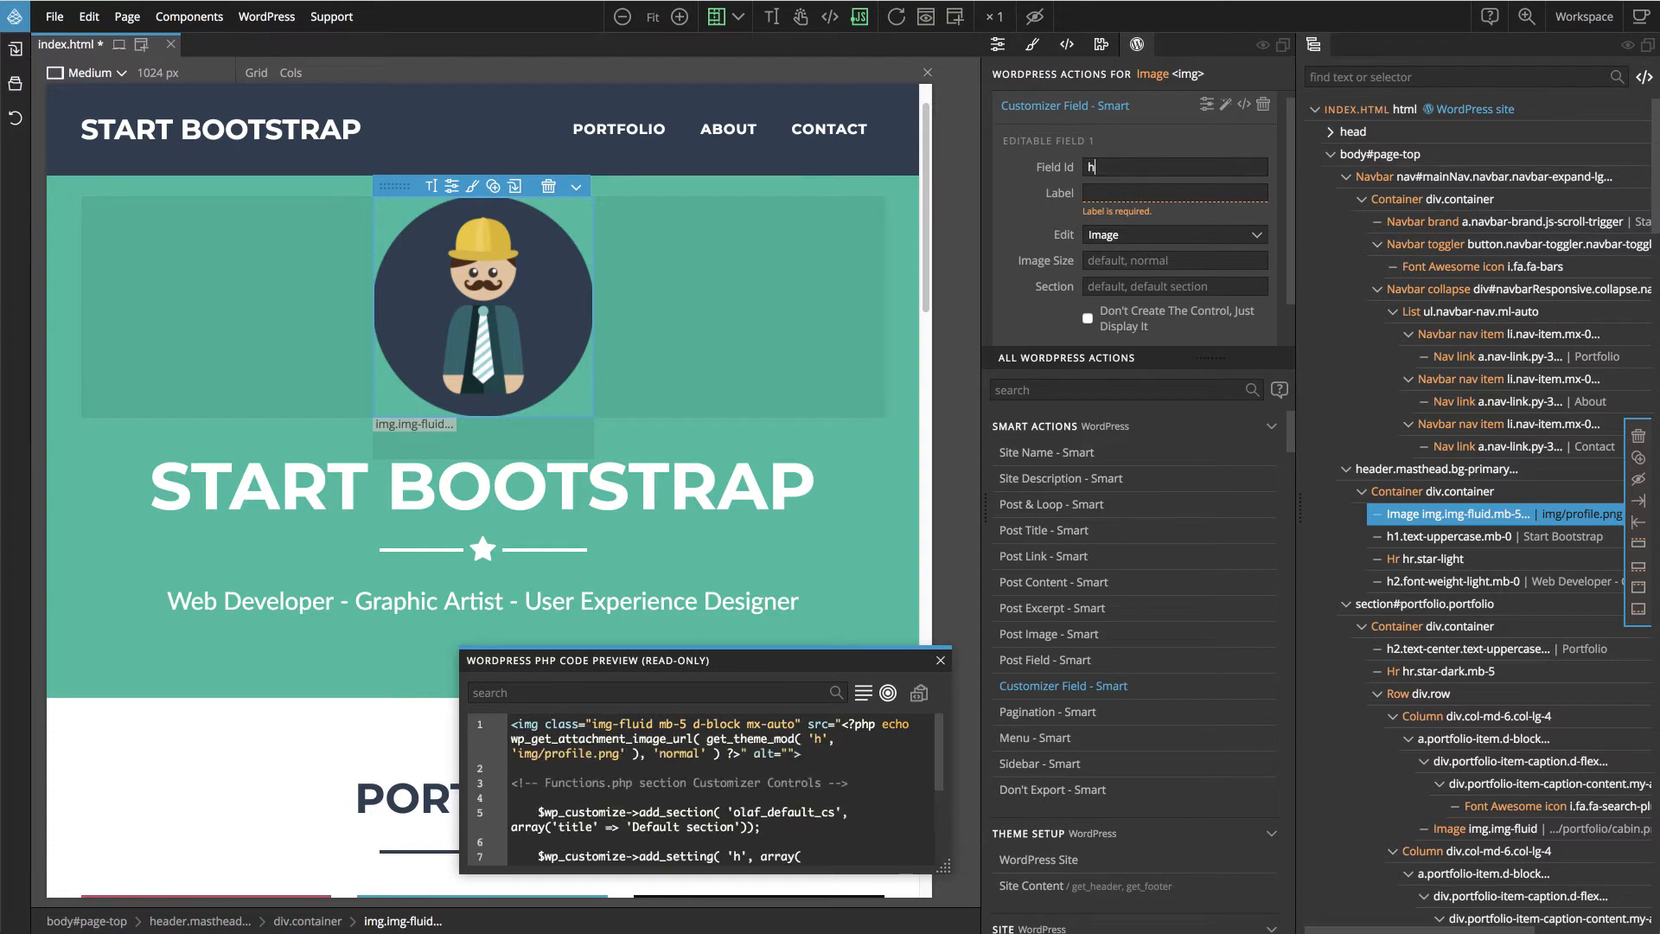
pyautogui.write('eader_image')
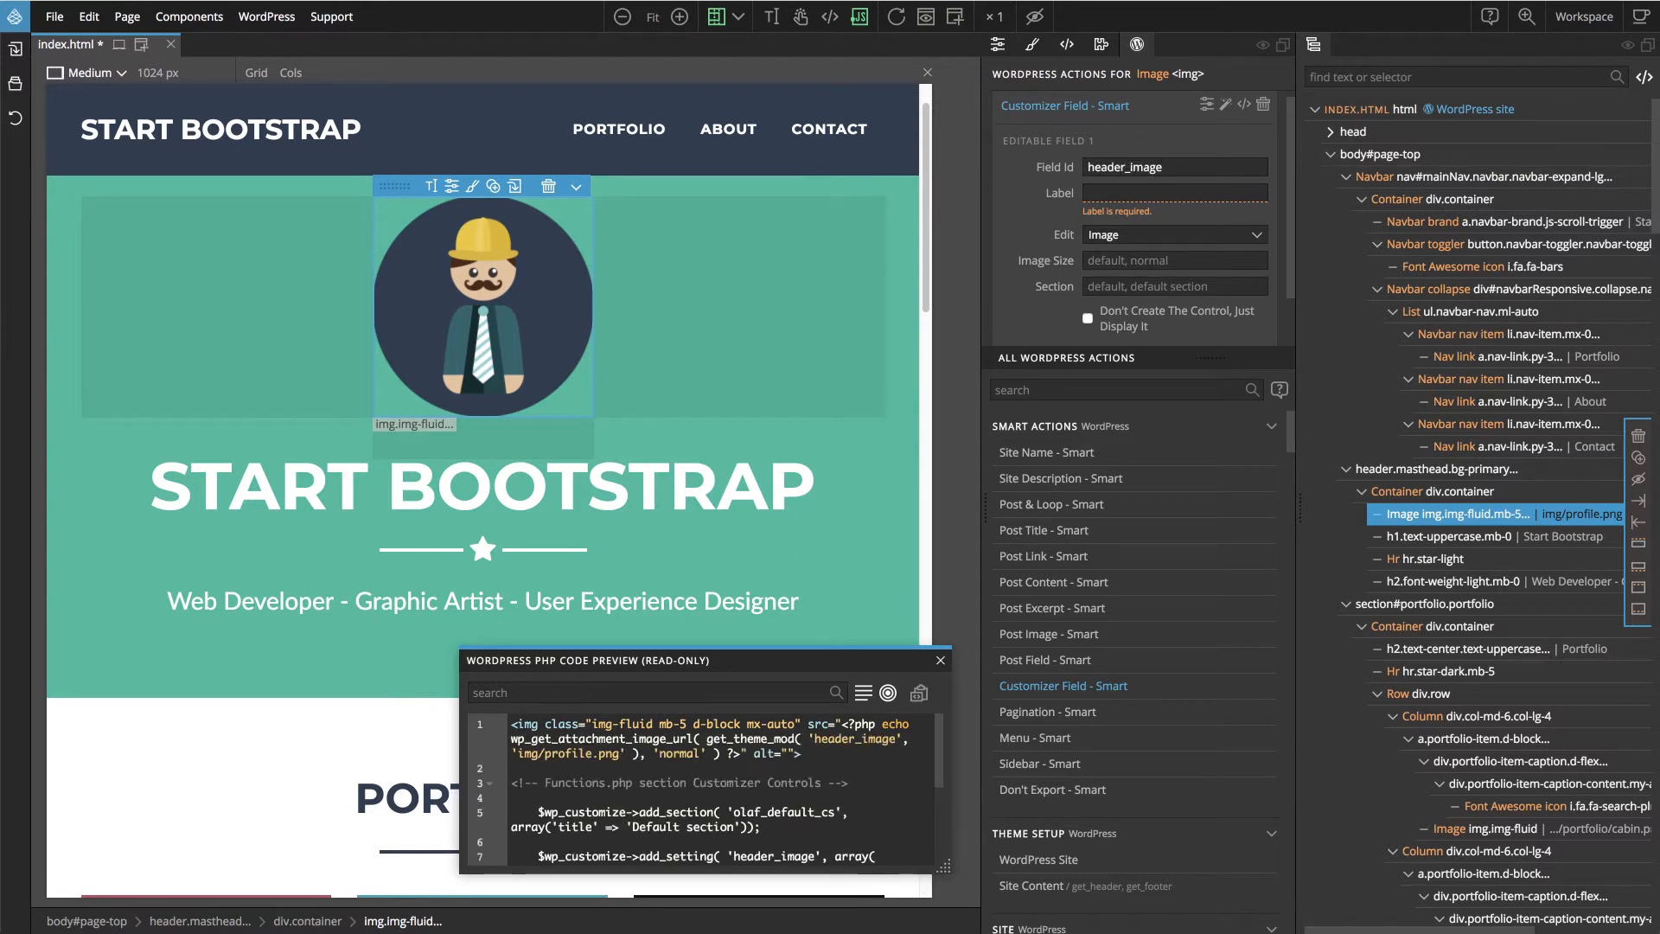
pyautogui.write('Header image')
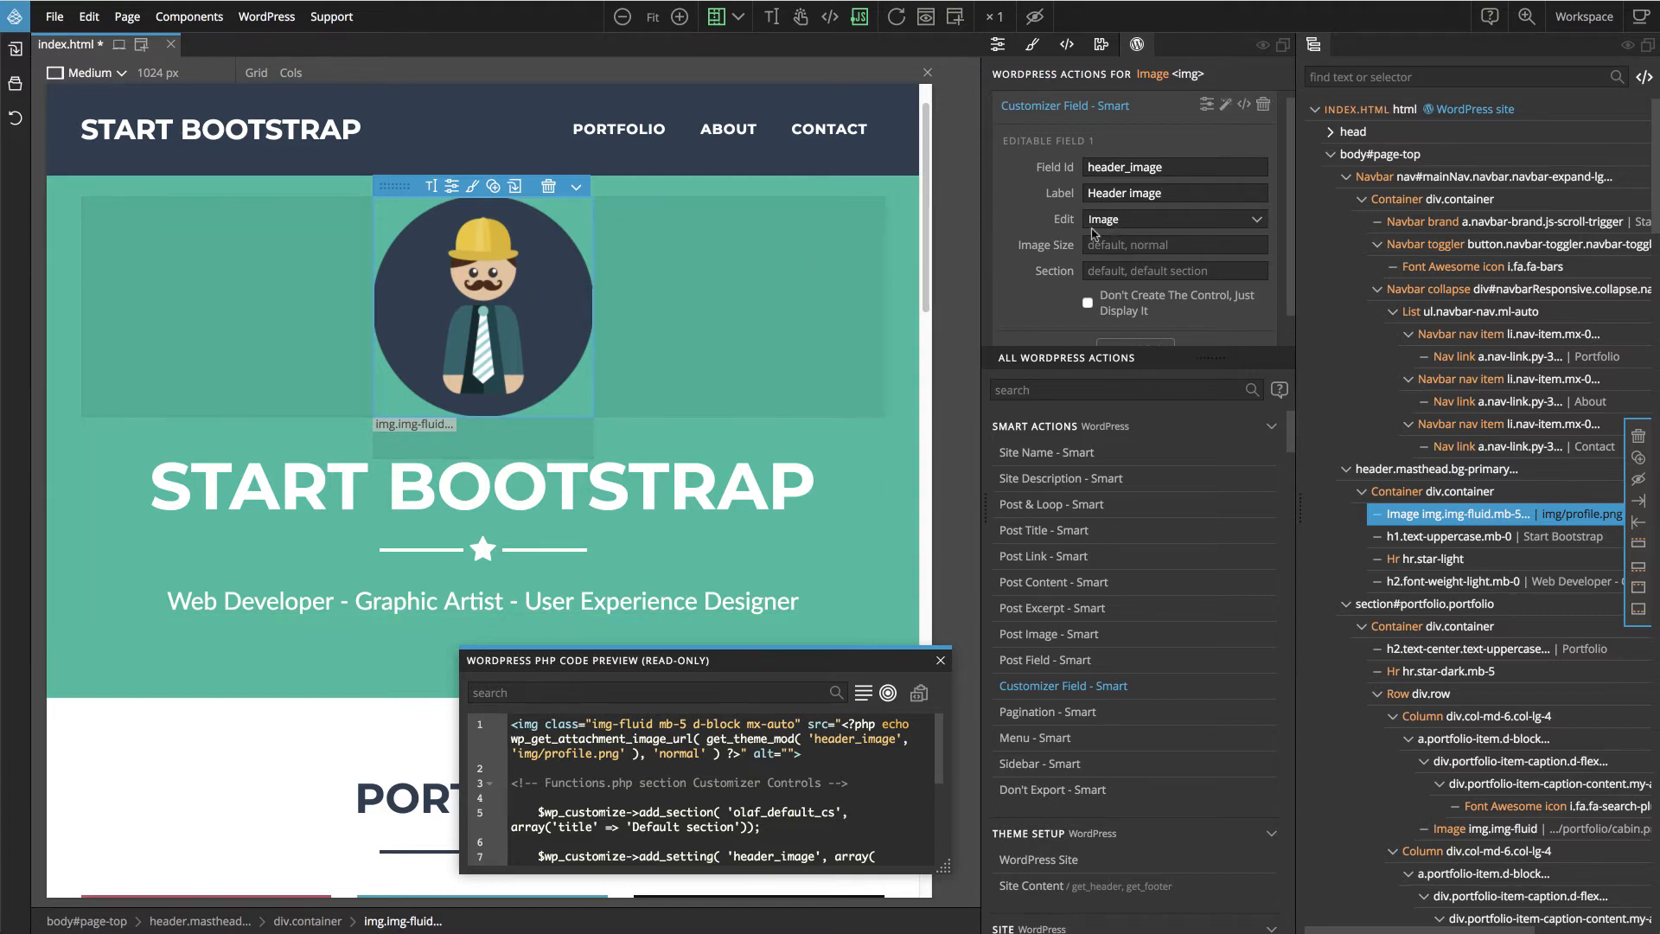
pyautogui.moveTo(1117, 220)
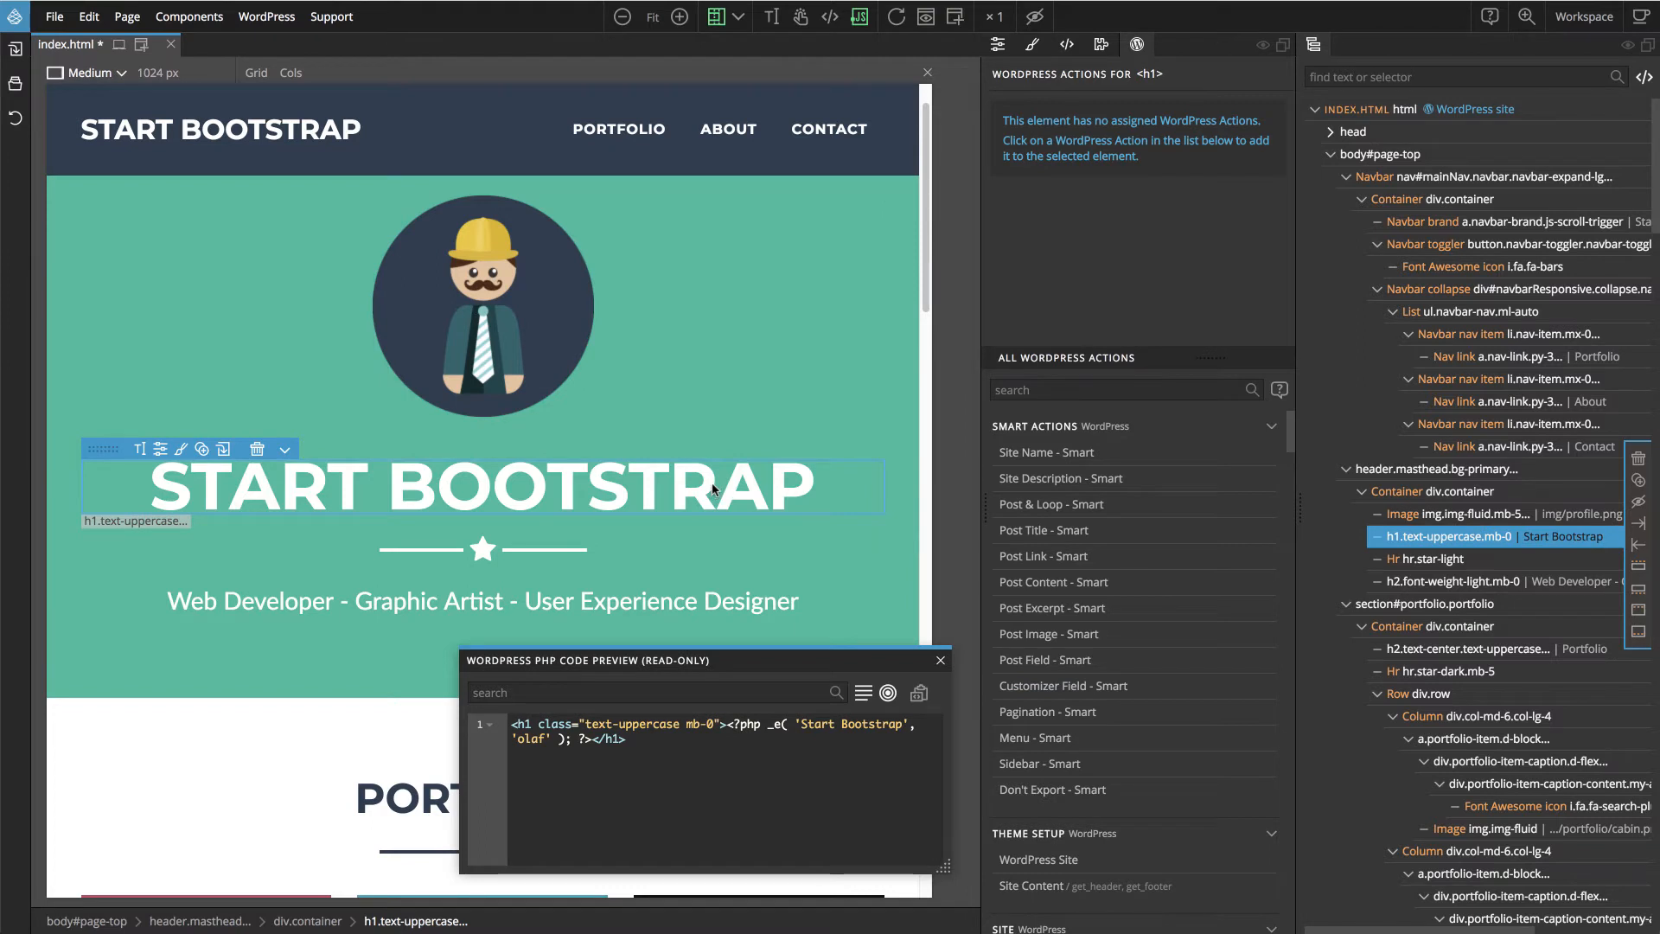
# Set the h1 to Site Name - Smart and the h2 subtitle to Site Description - Smart
pyautogui.click(1046, 451)
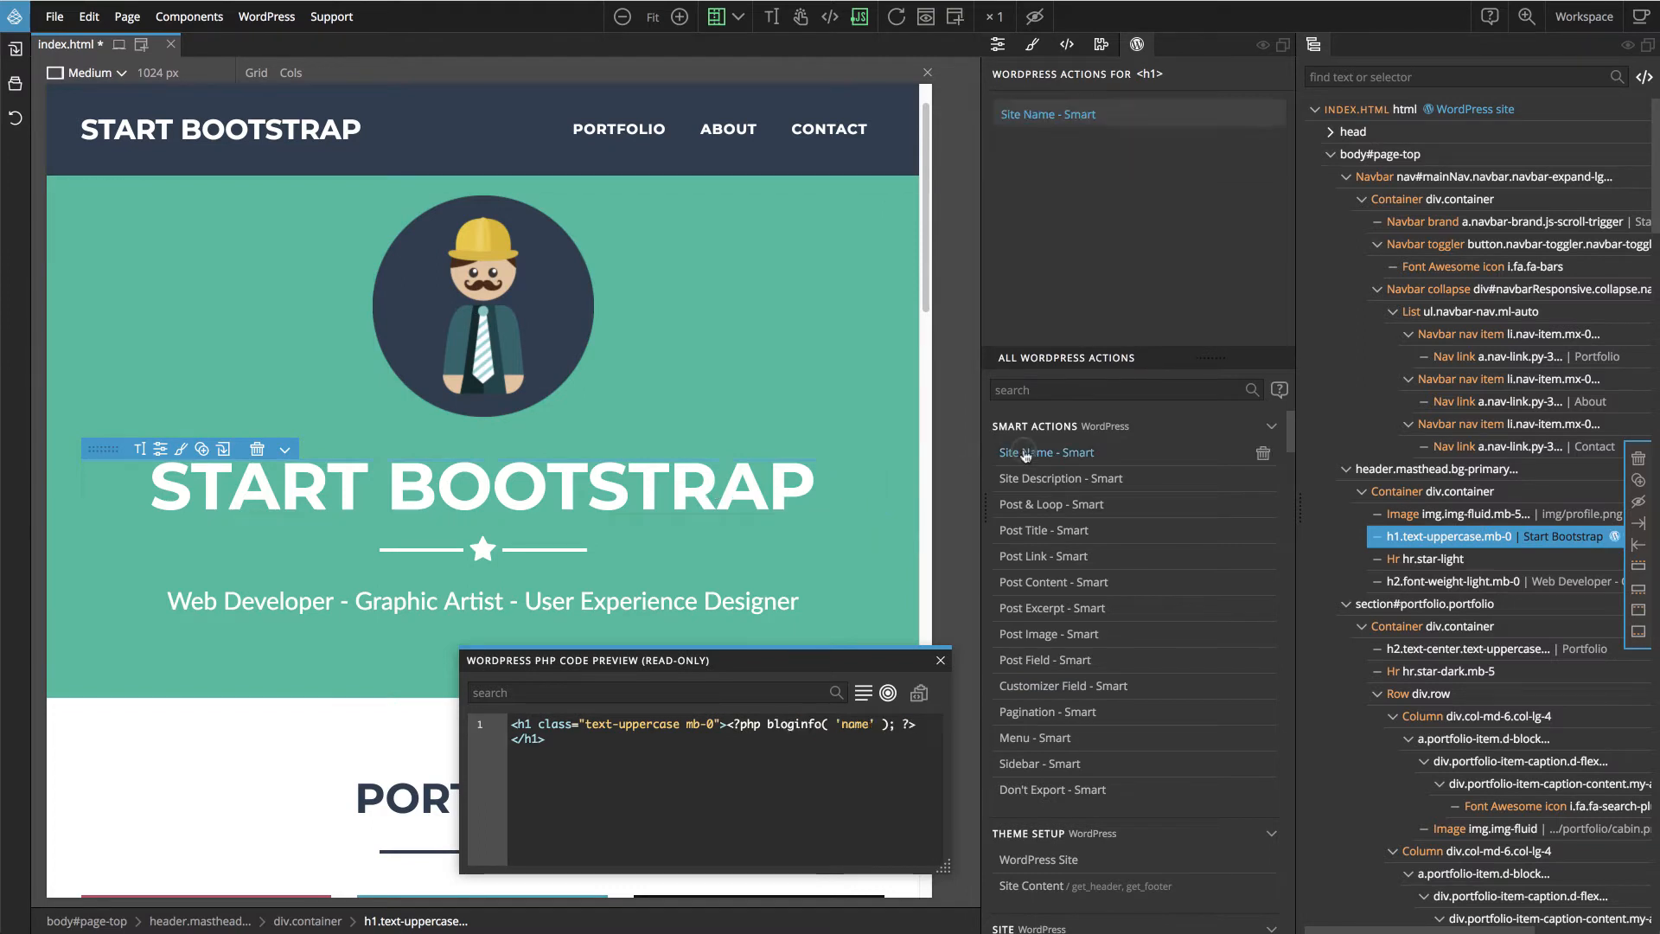
pyautogui.click(1046, 451)
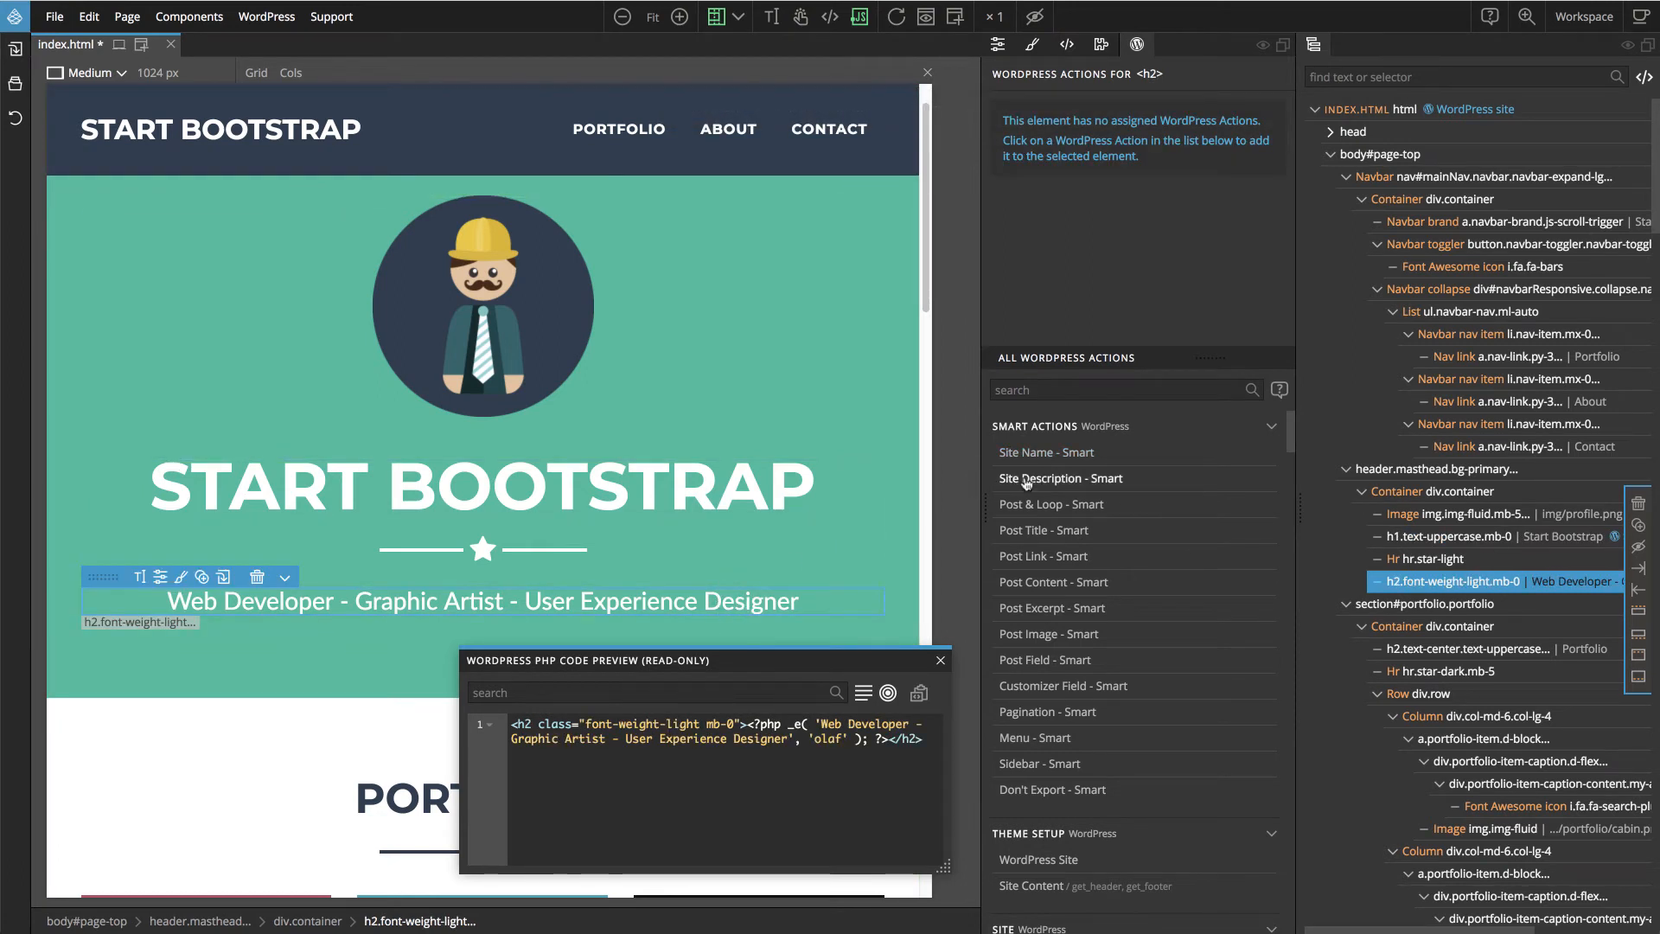
pyautogui.click(1060, 477)
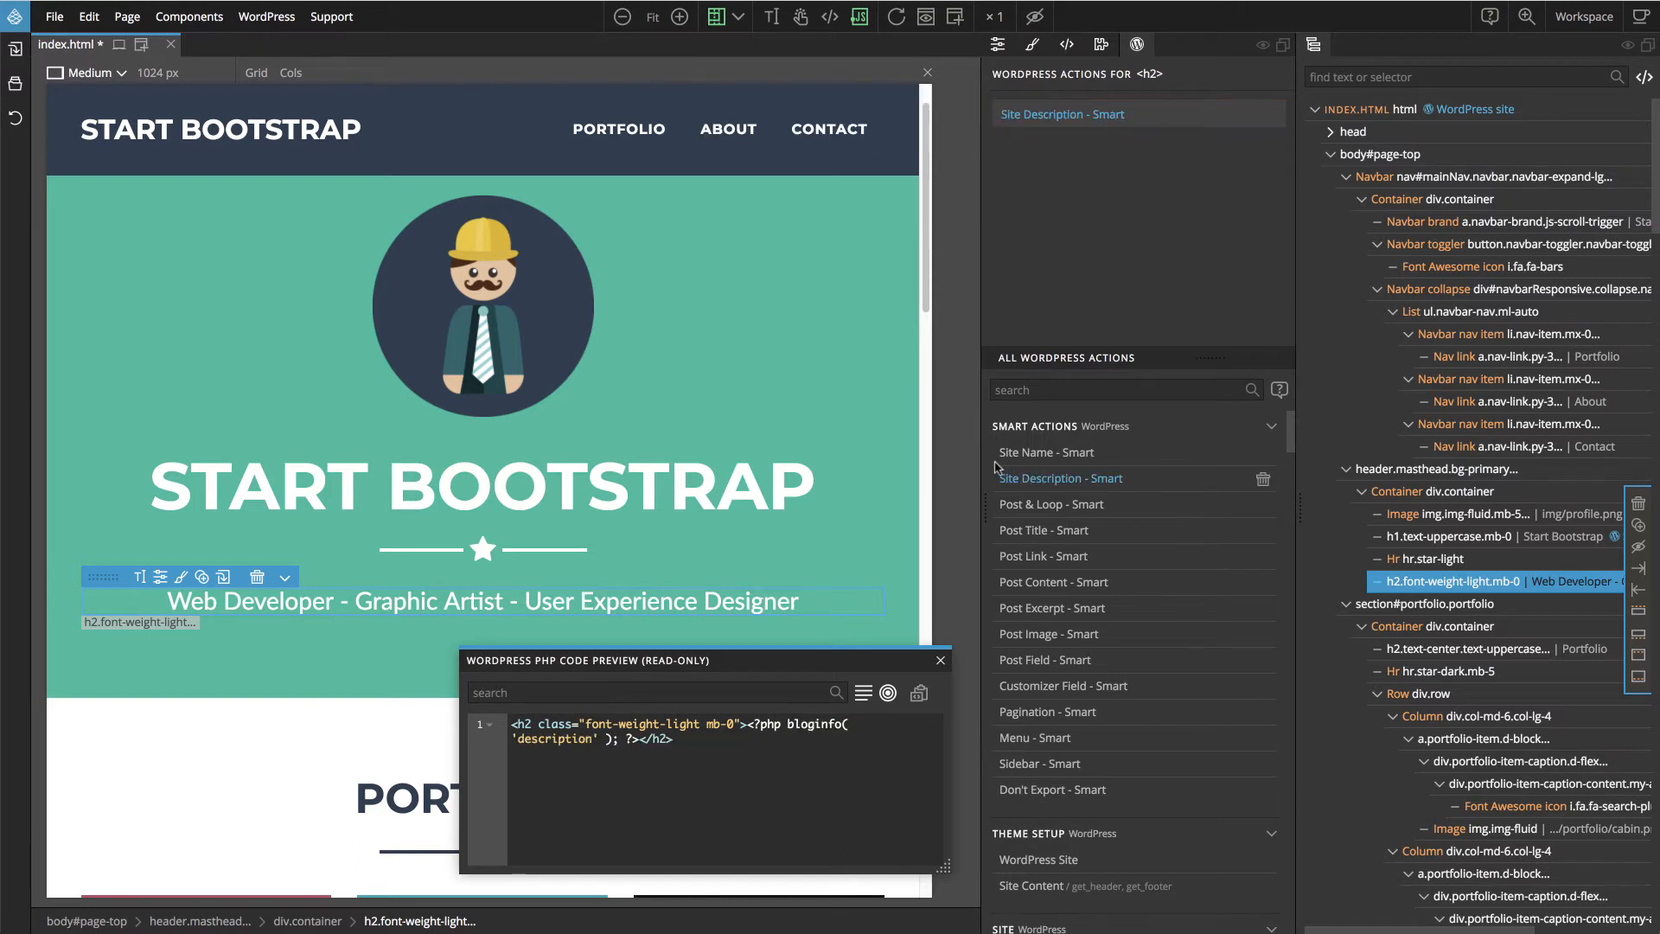
# Export the WordPress theme from the WordPress menu
pyautogui.click(266, 15)
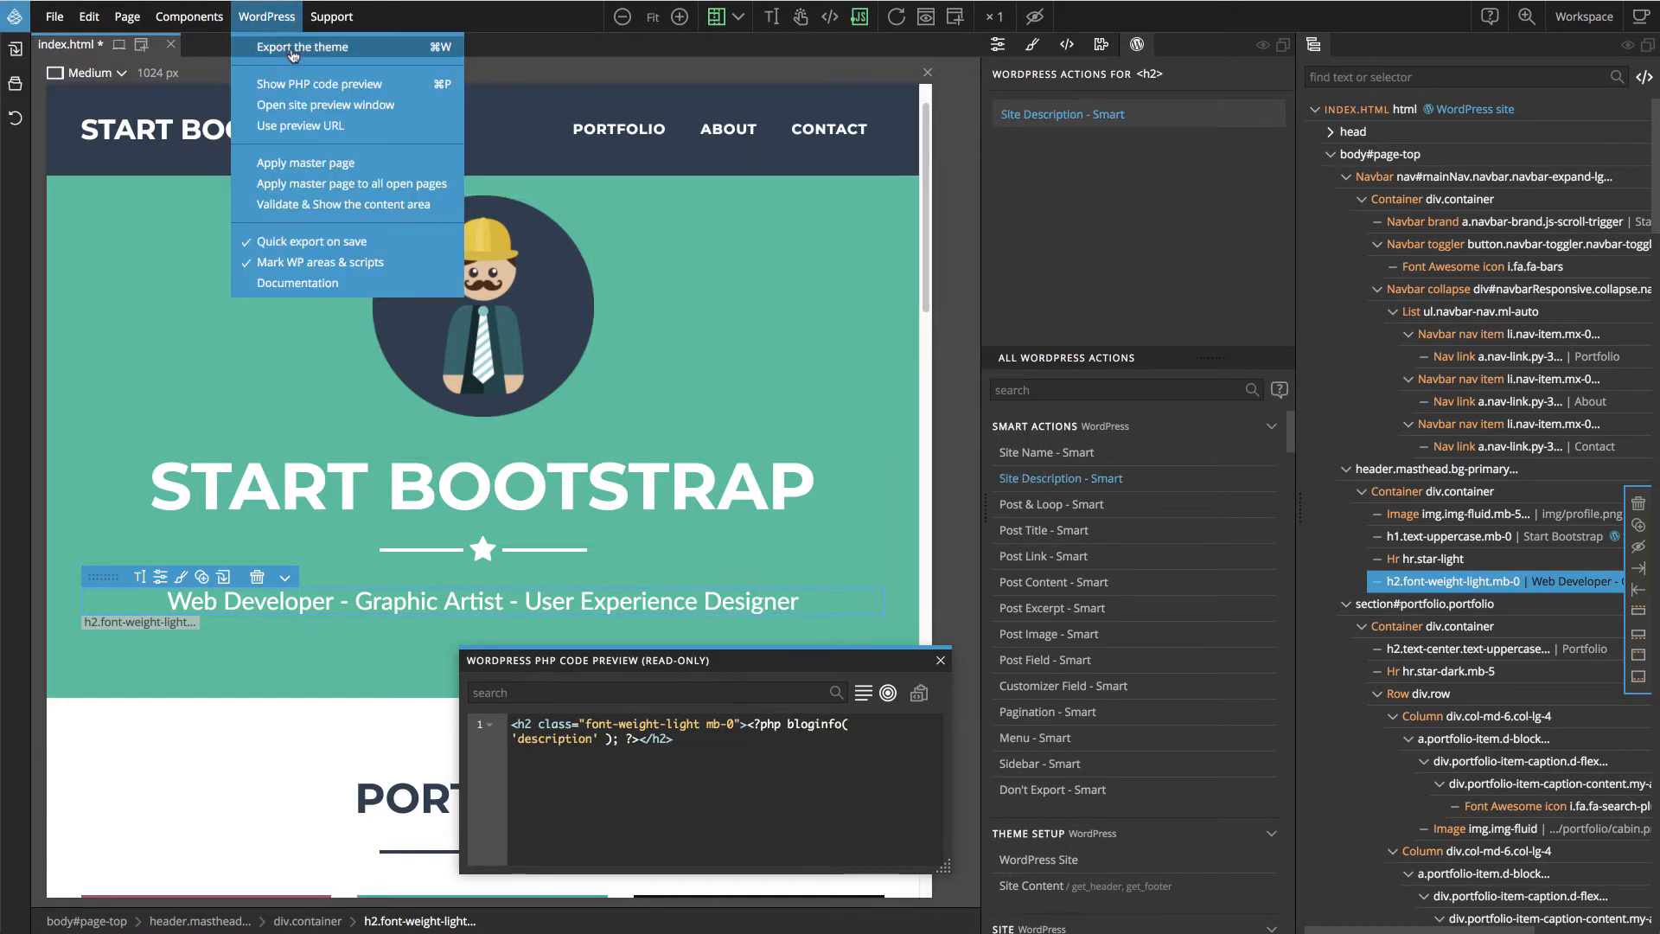
pyautogui.click(302, 47)
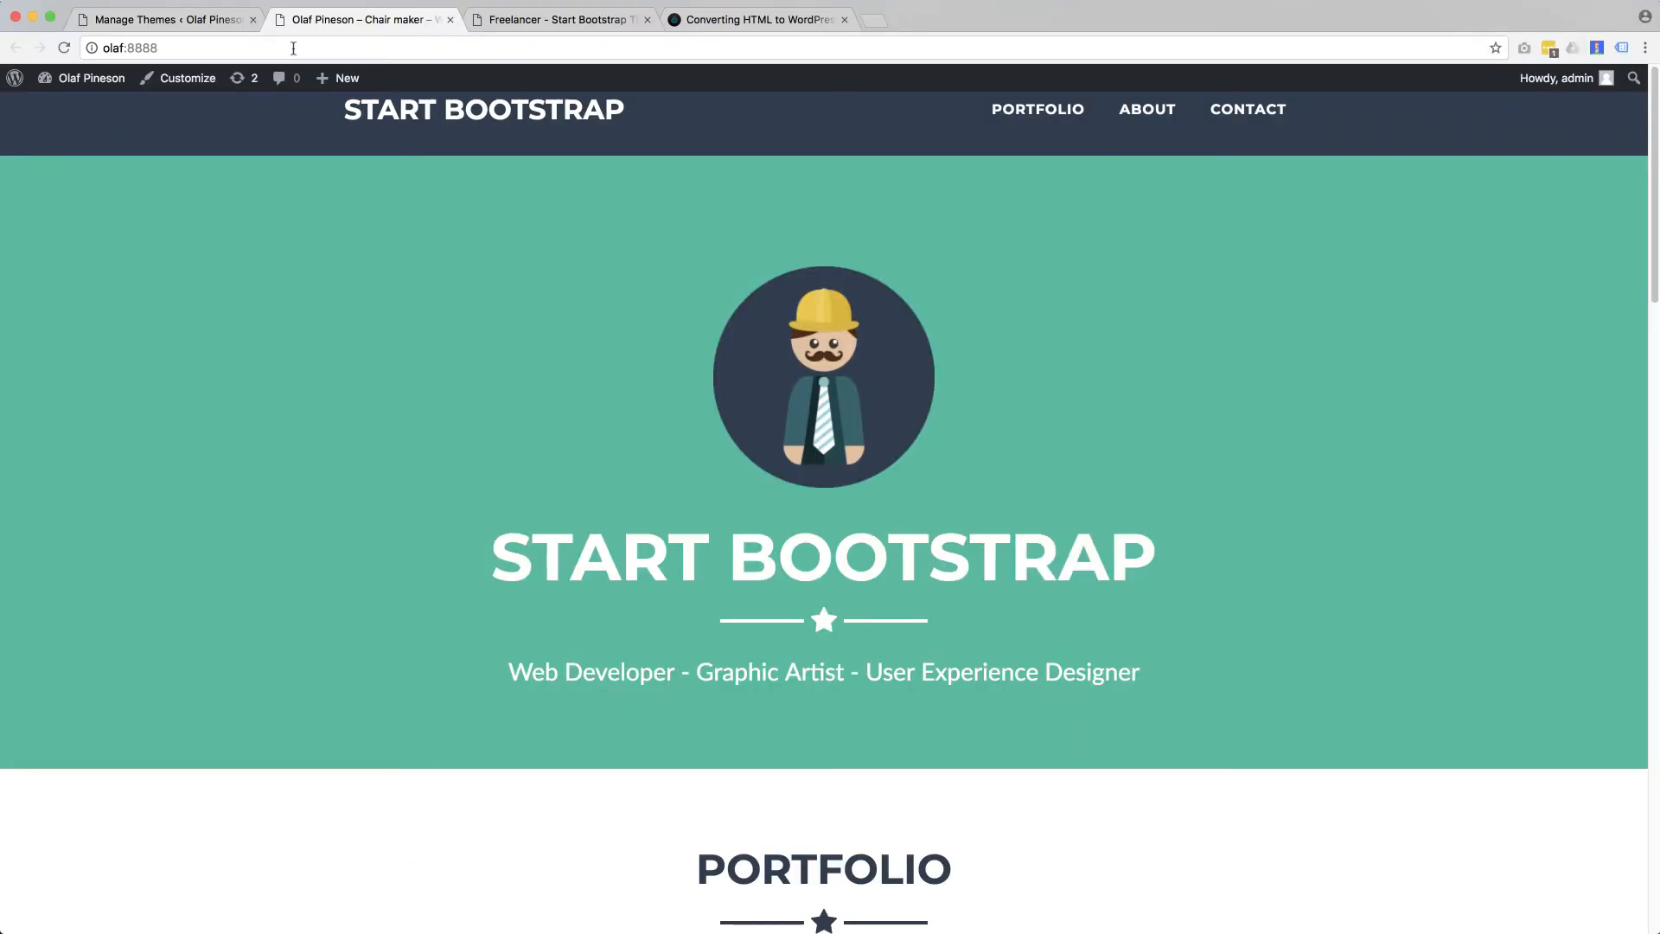
# Reload the live Olaf Pineson site in Chrome, highlight the tagline and start Customize
pyautogui.click(64, 49)
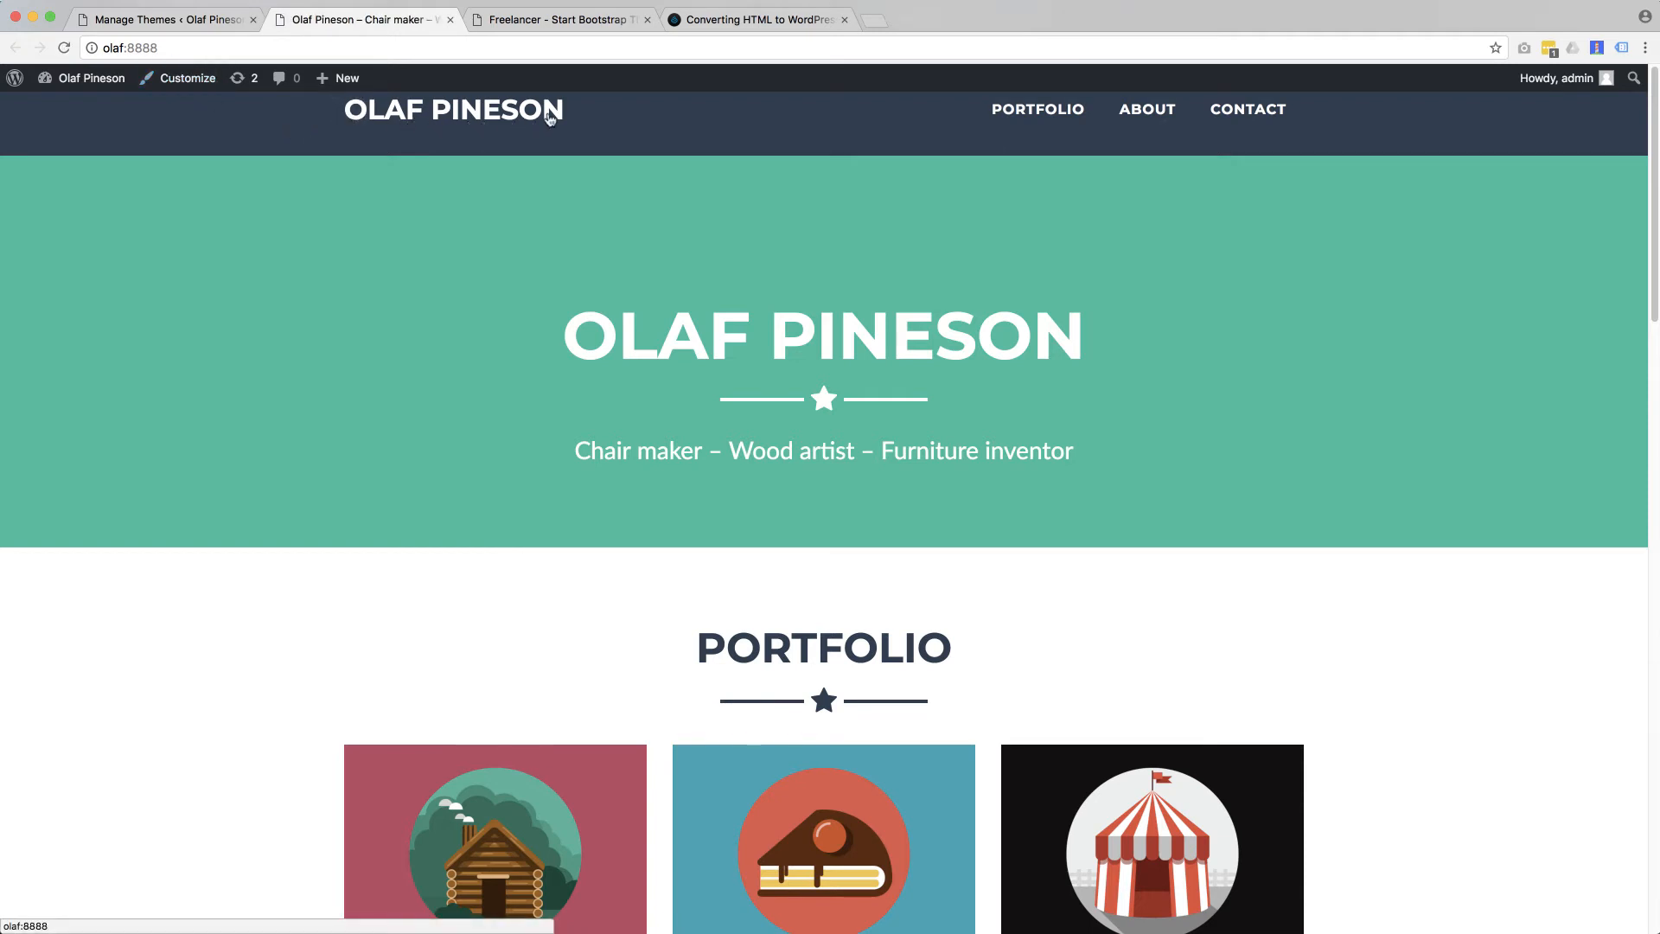
pyautogui.doubleClick(653, 336)
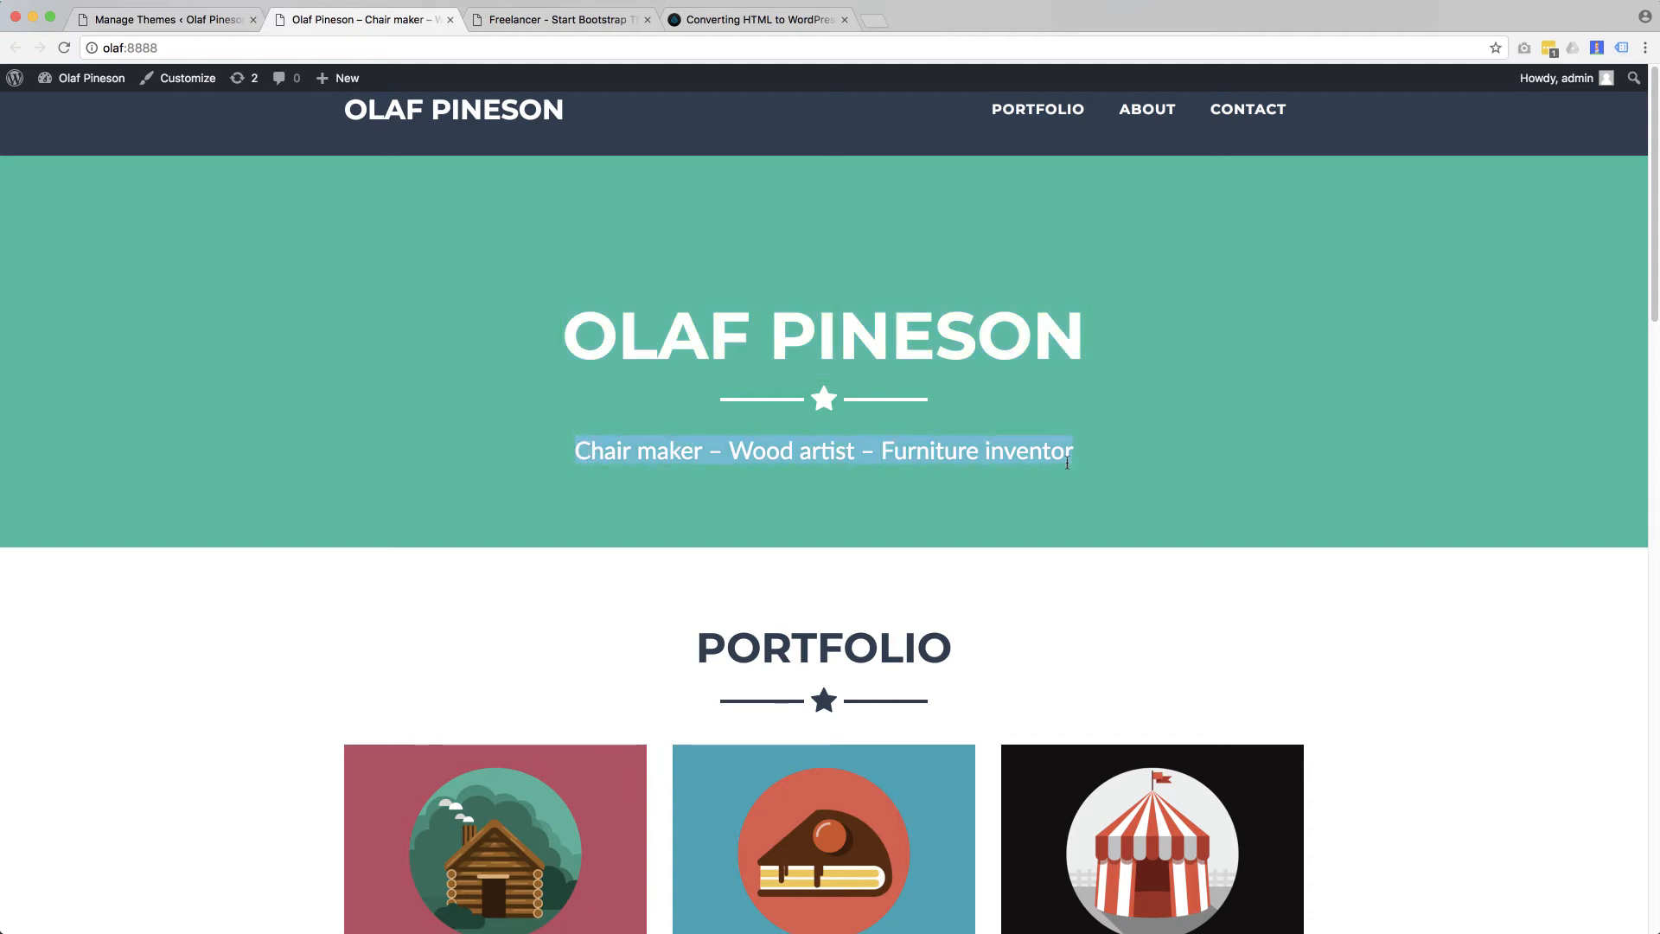
pyautogui.moveTo(1032, 460)
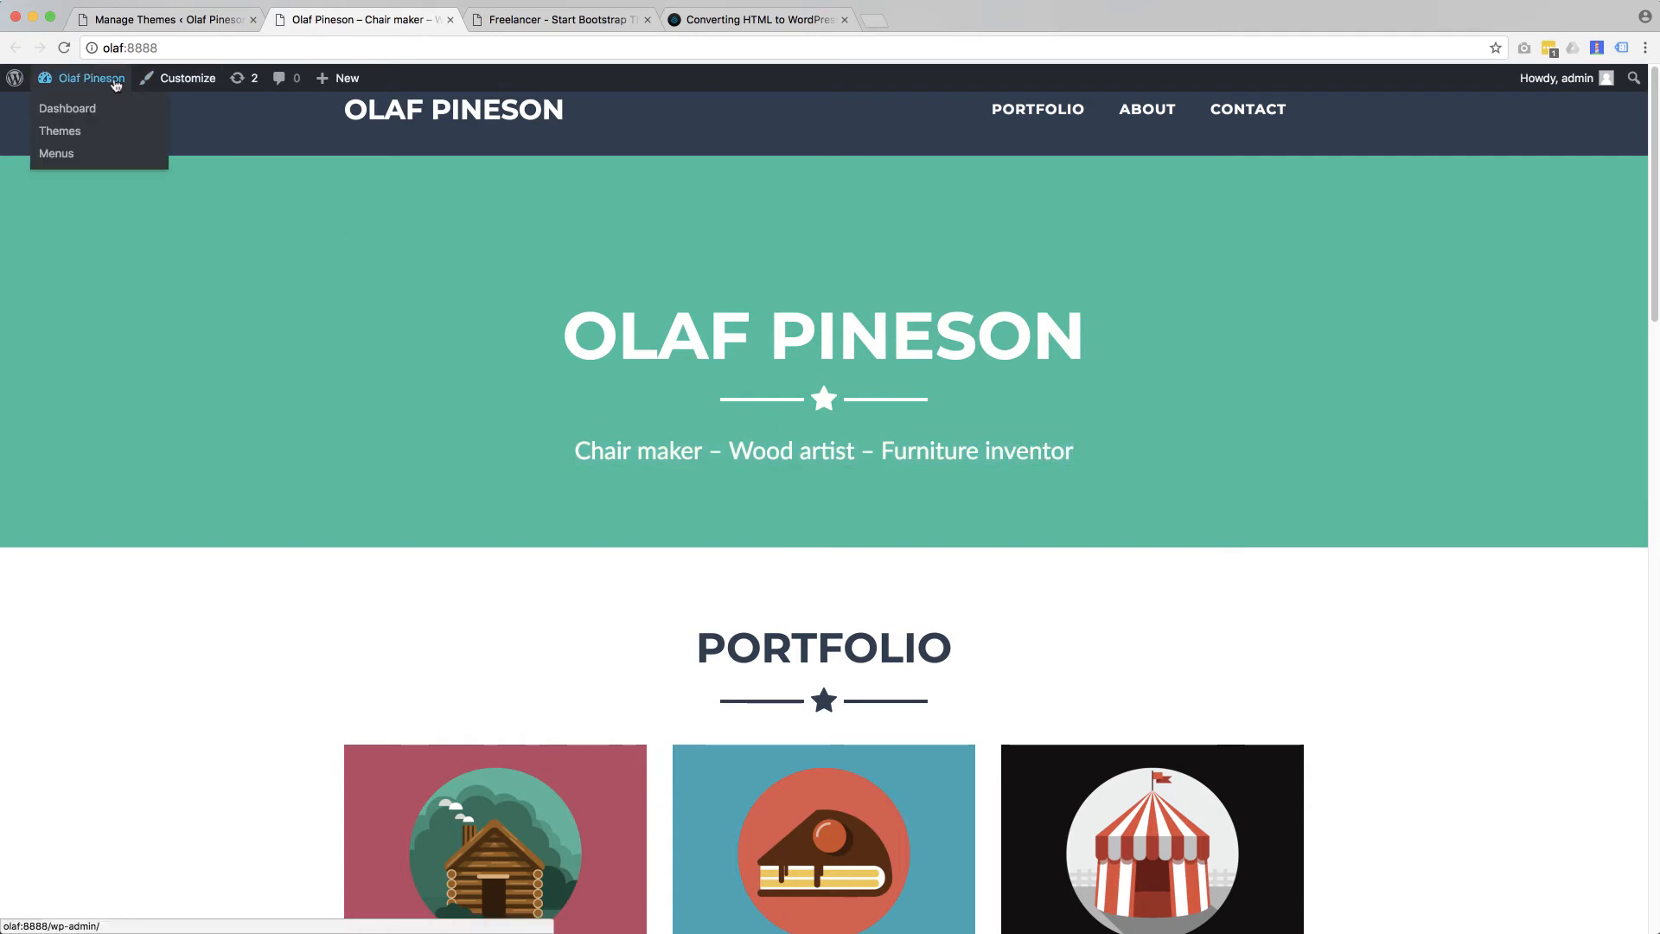
pyautogui.click(186, 78)
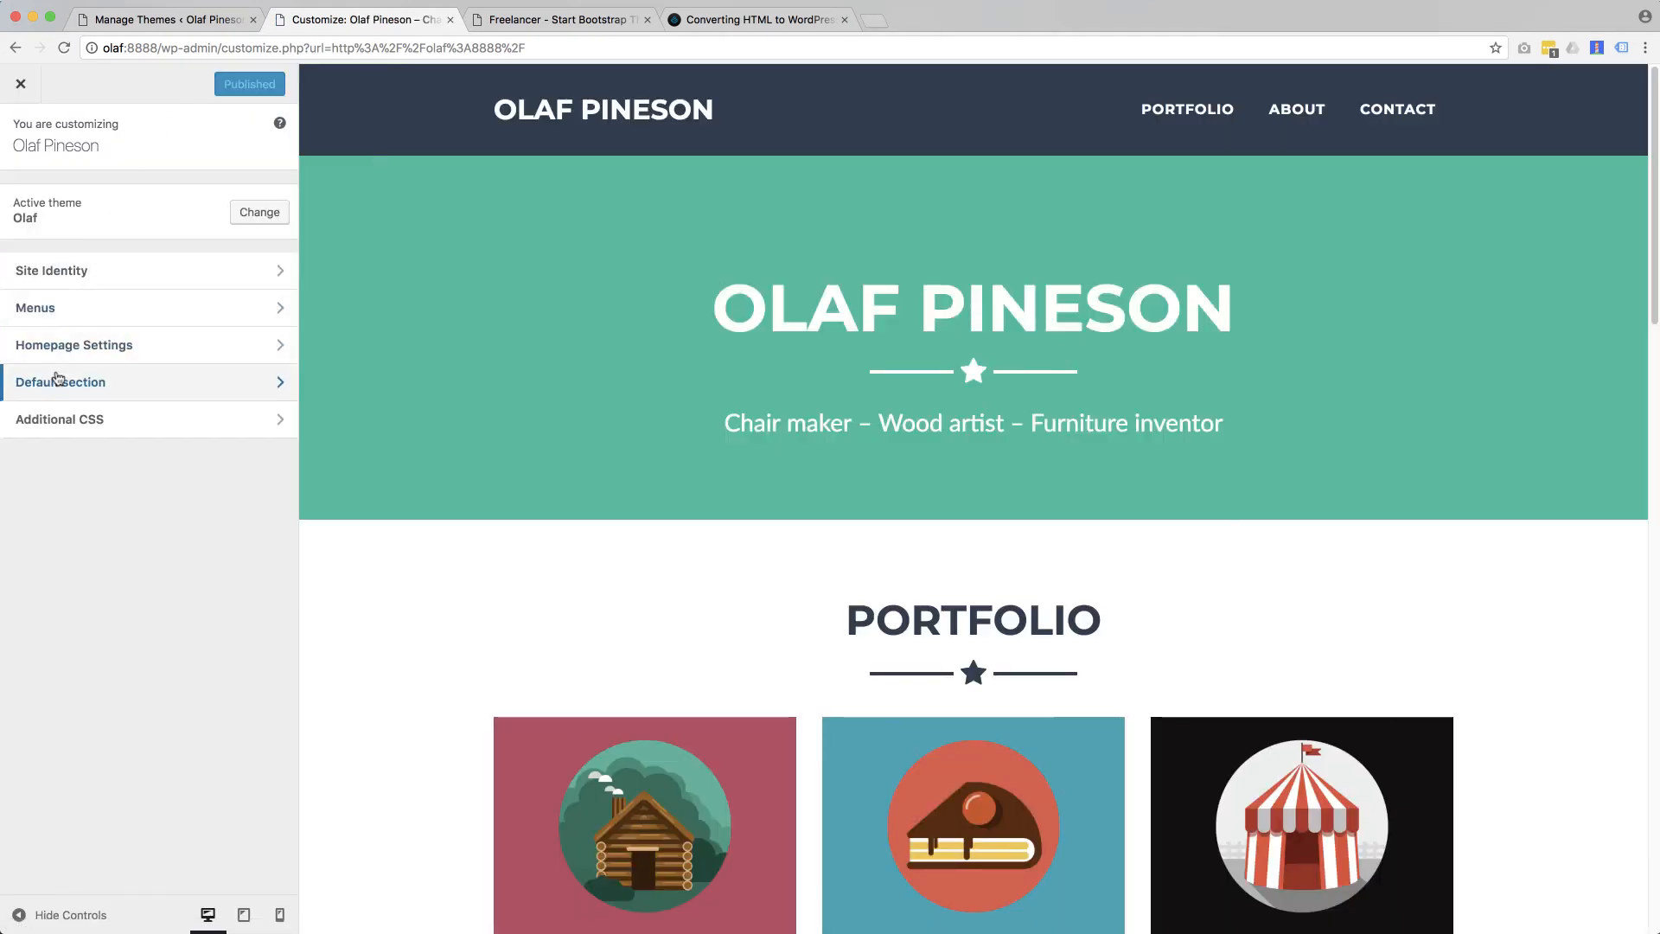
# In the Customizer's Default section, start Select image to show the media library
pyautogui.click(61, 382)
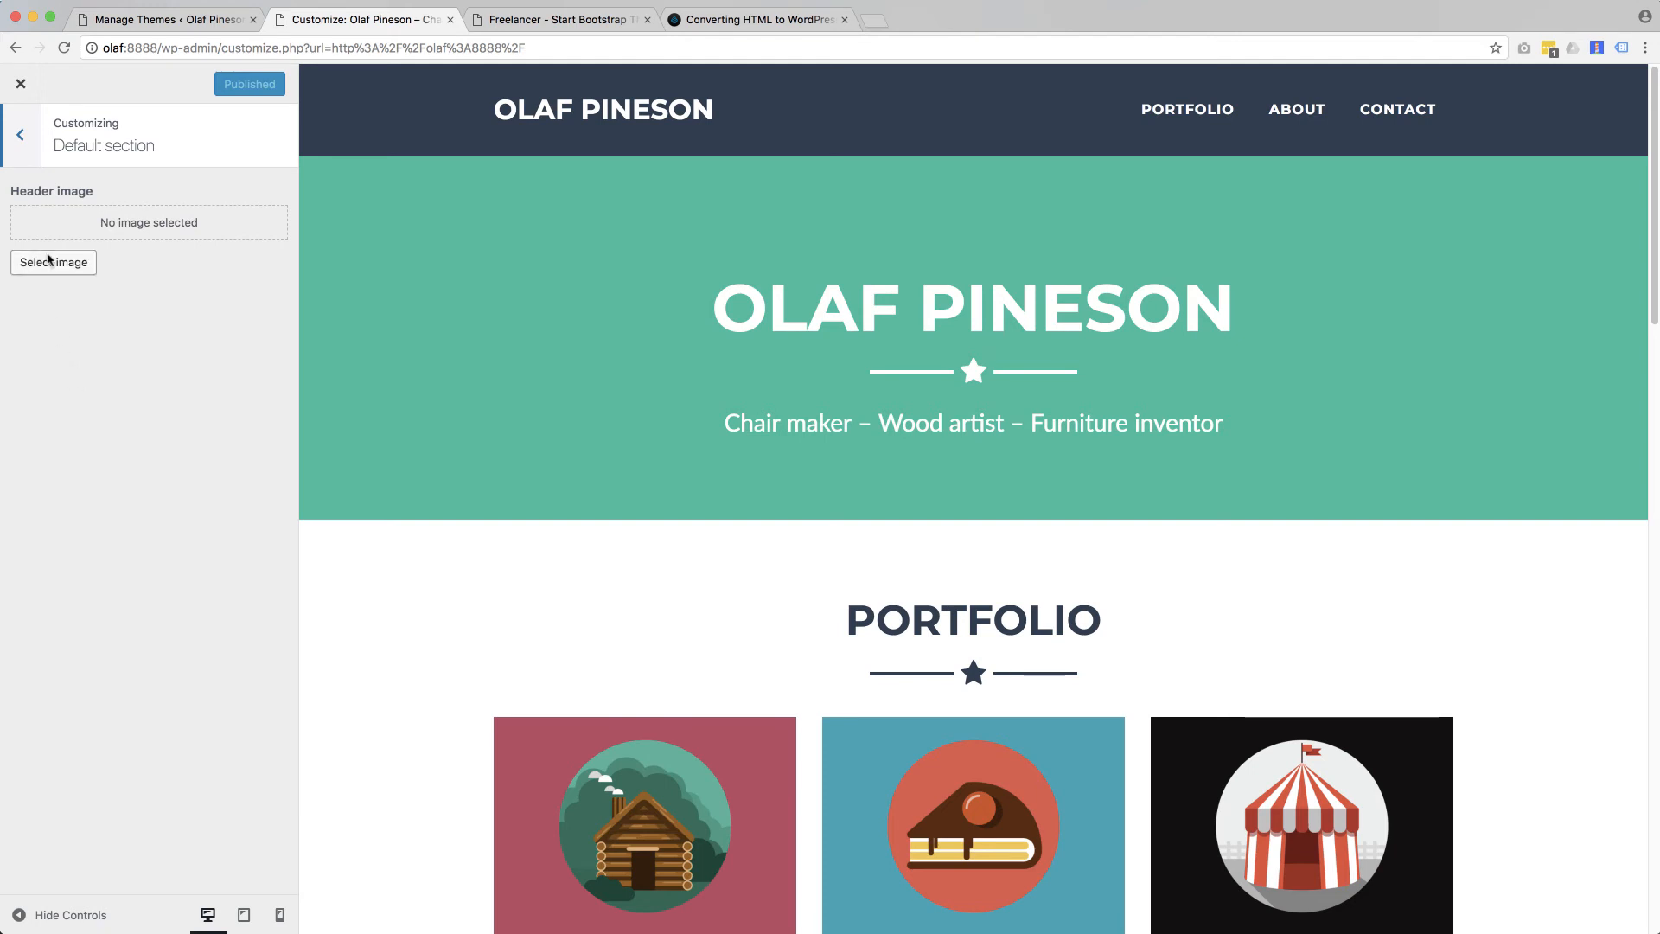
pyautogui.click(54, 263)
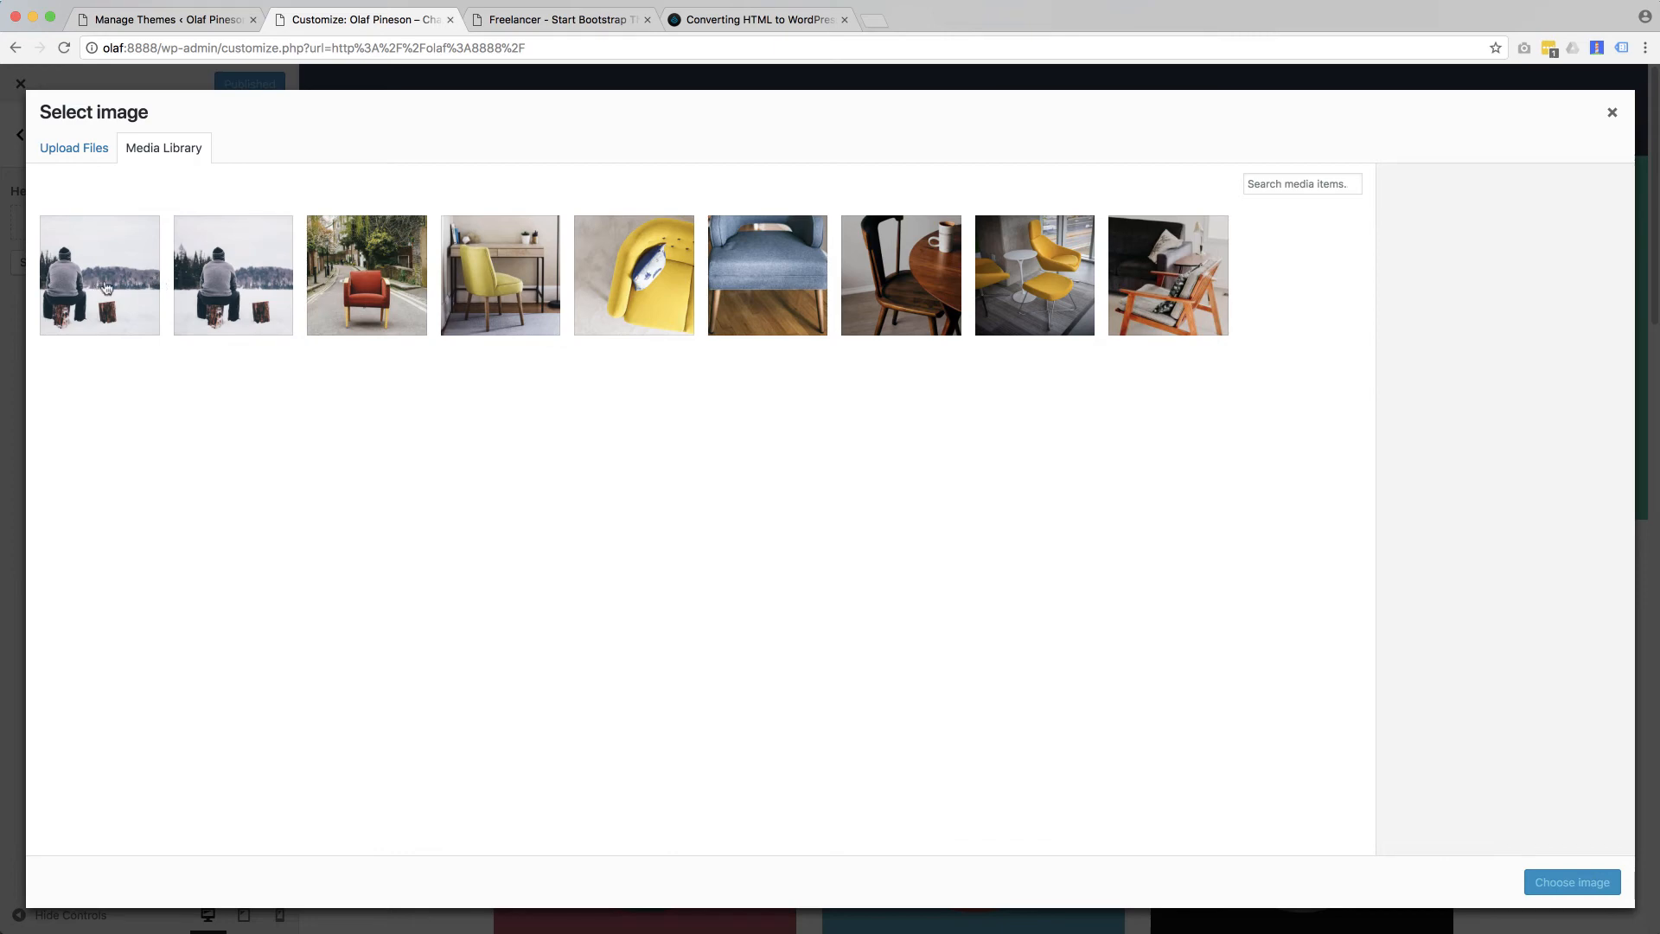
# Choose olaf_square.jpg from the Media Library as the header image
pyautogui.click(98, 275)
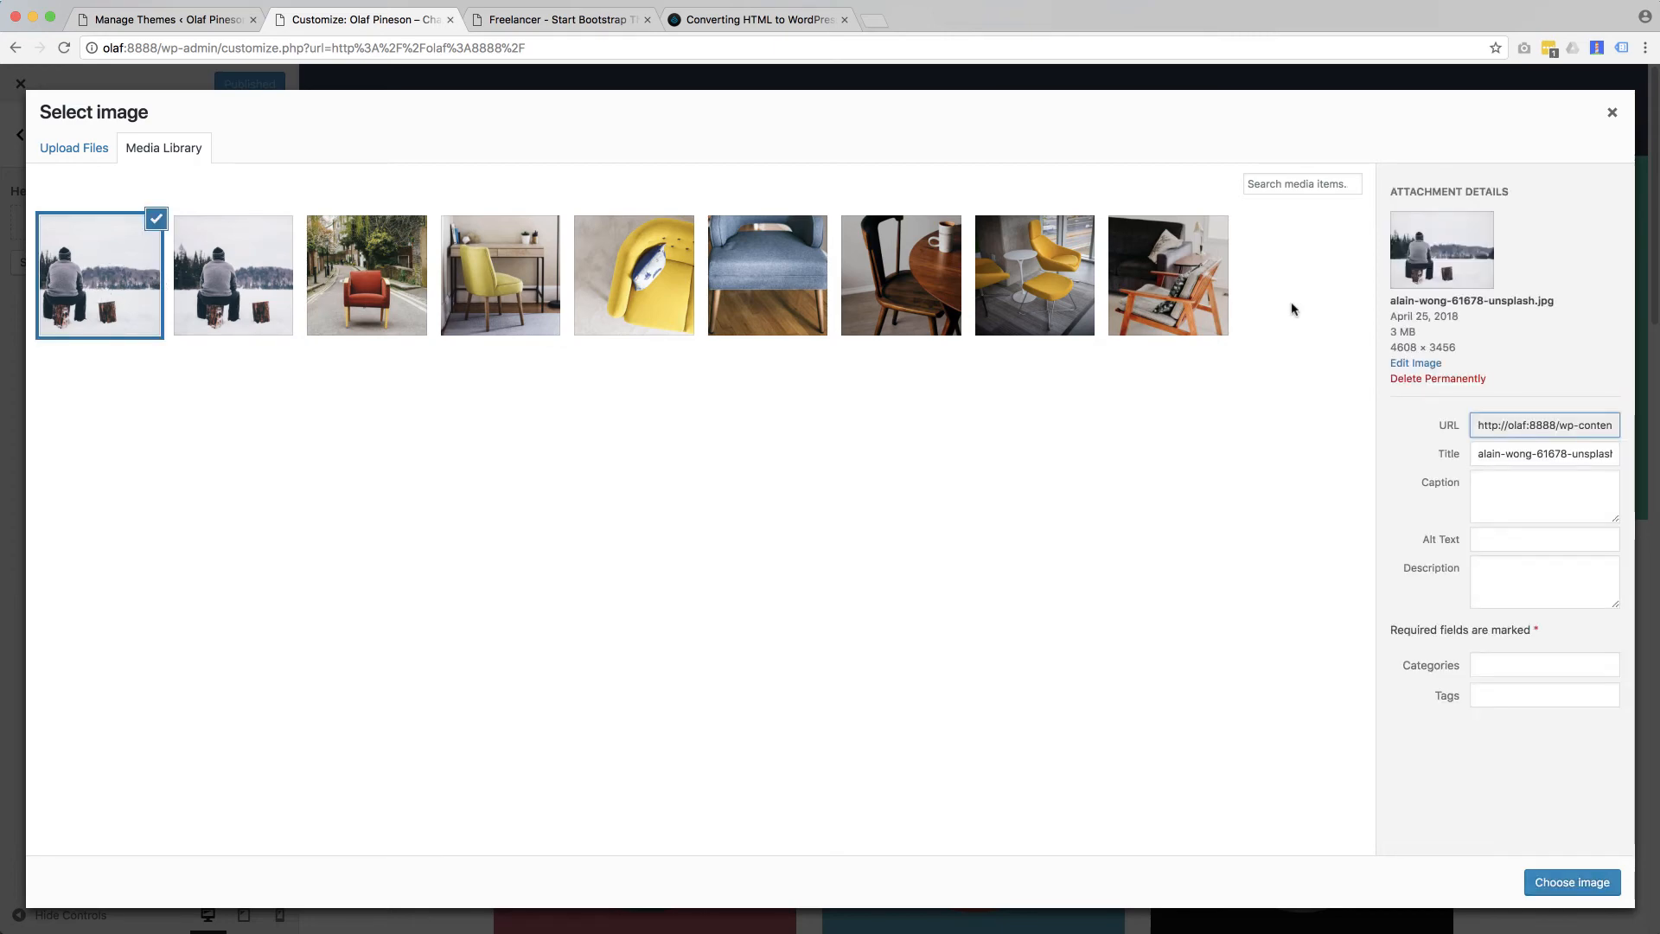
pyautogui.click(231, 275)
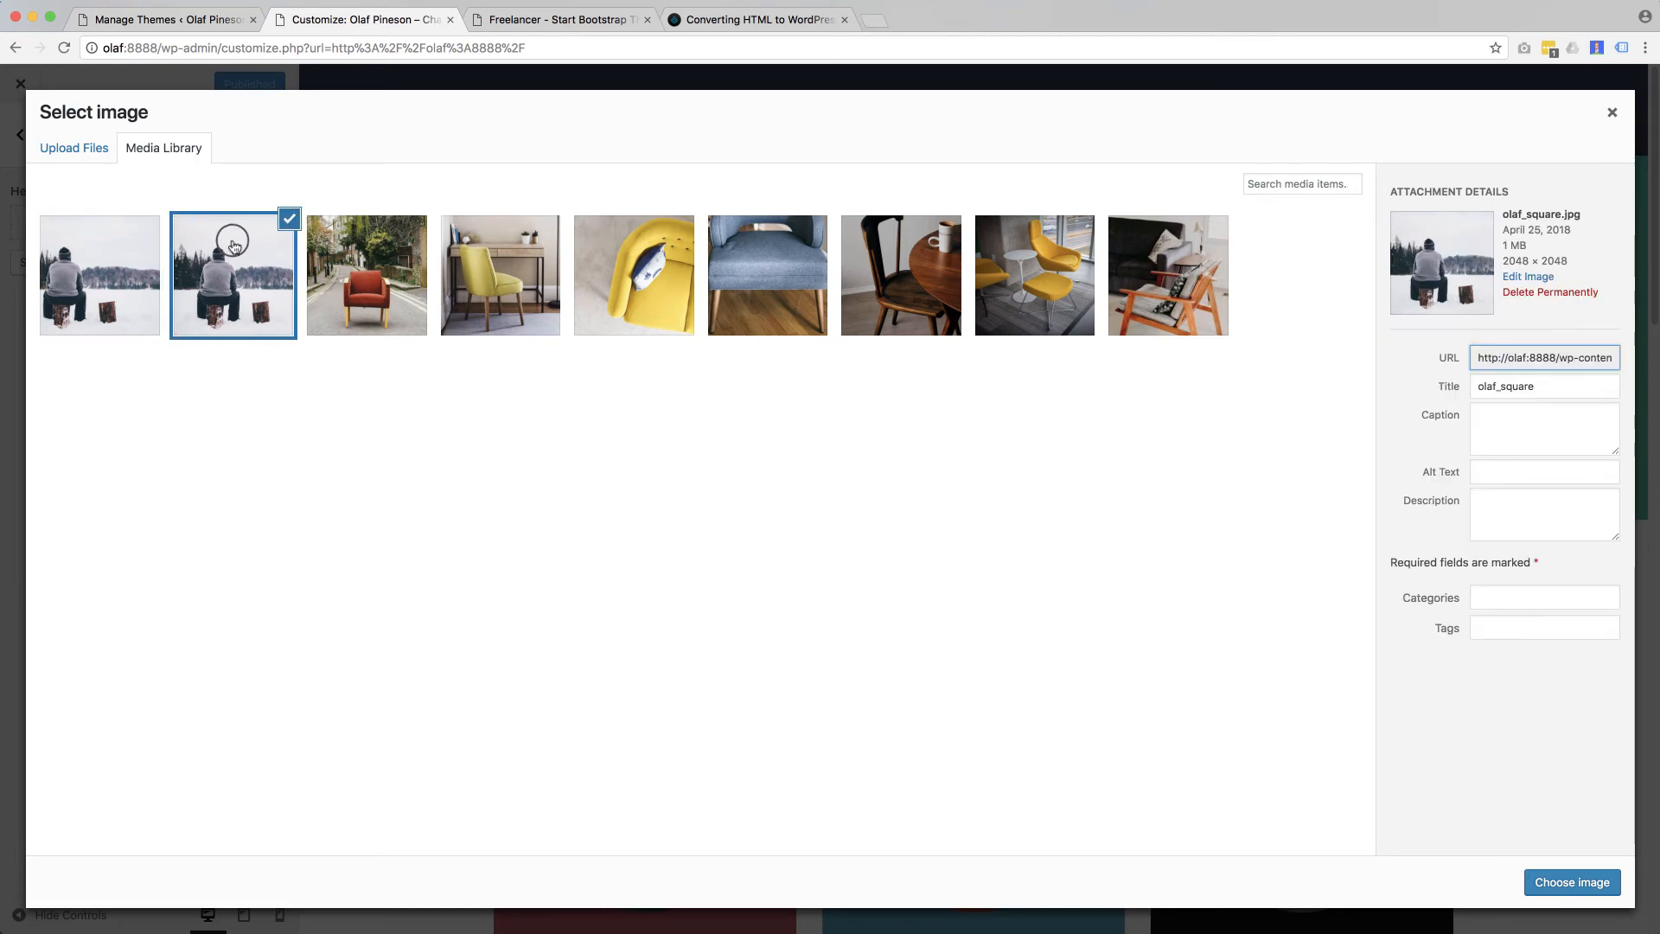
pyautogui.moveTo(666, 526)
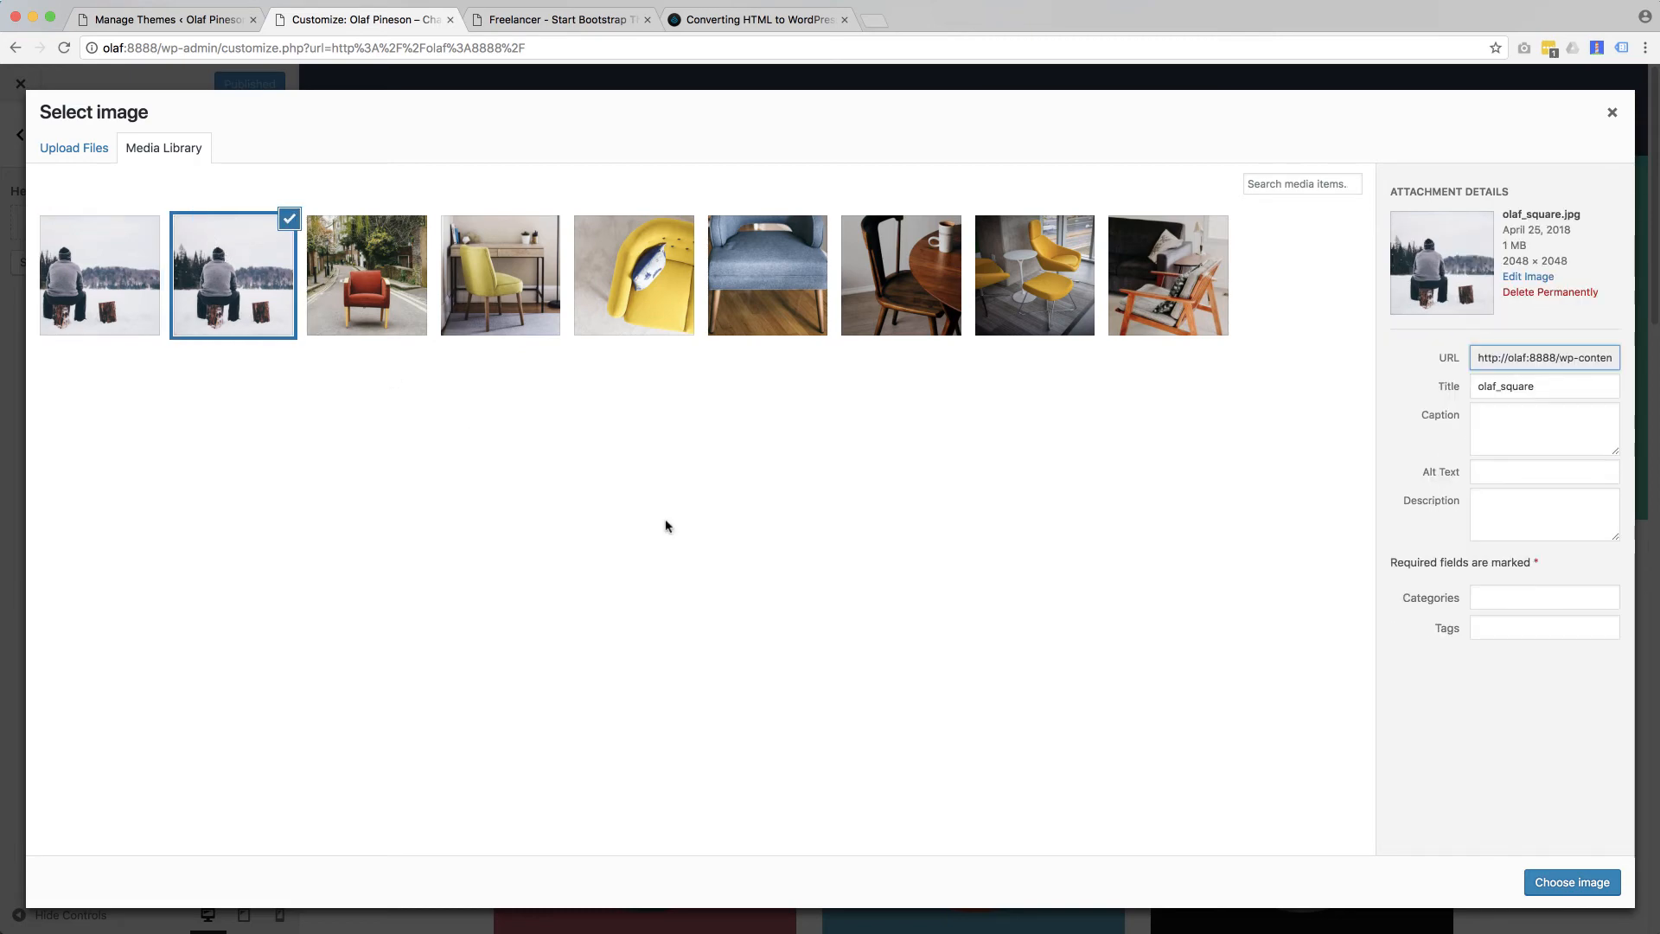
pyautogui.click(1571, 882)
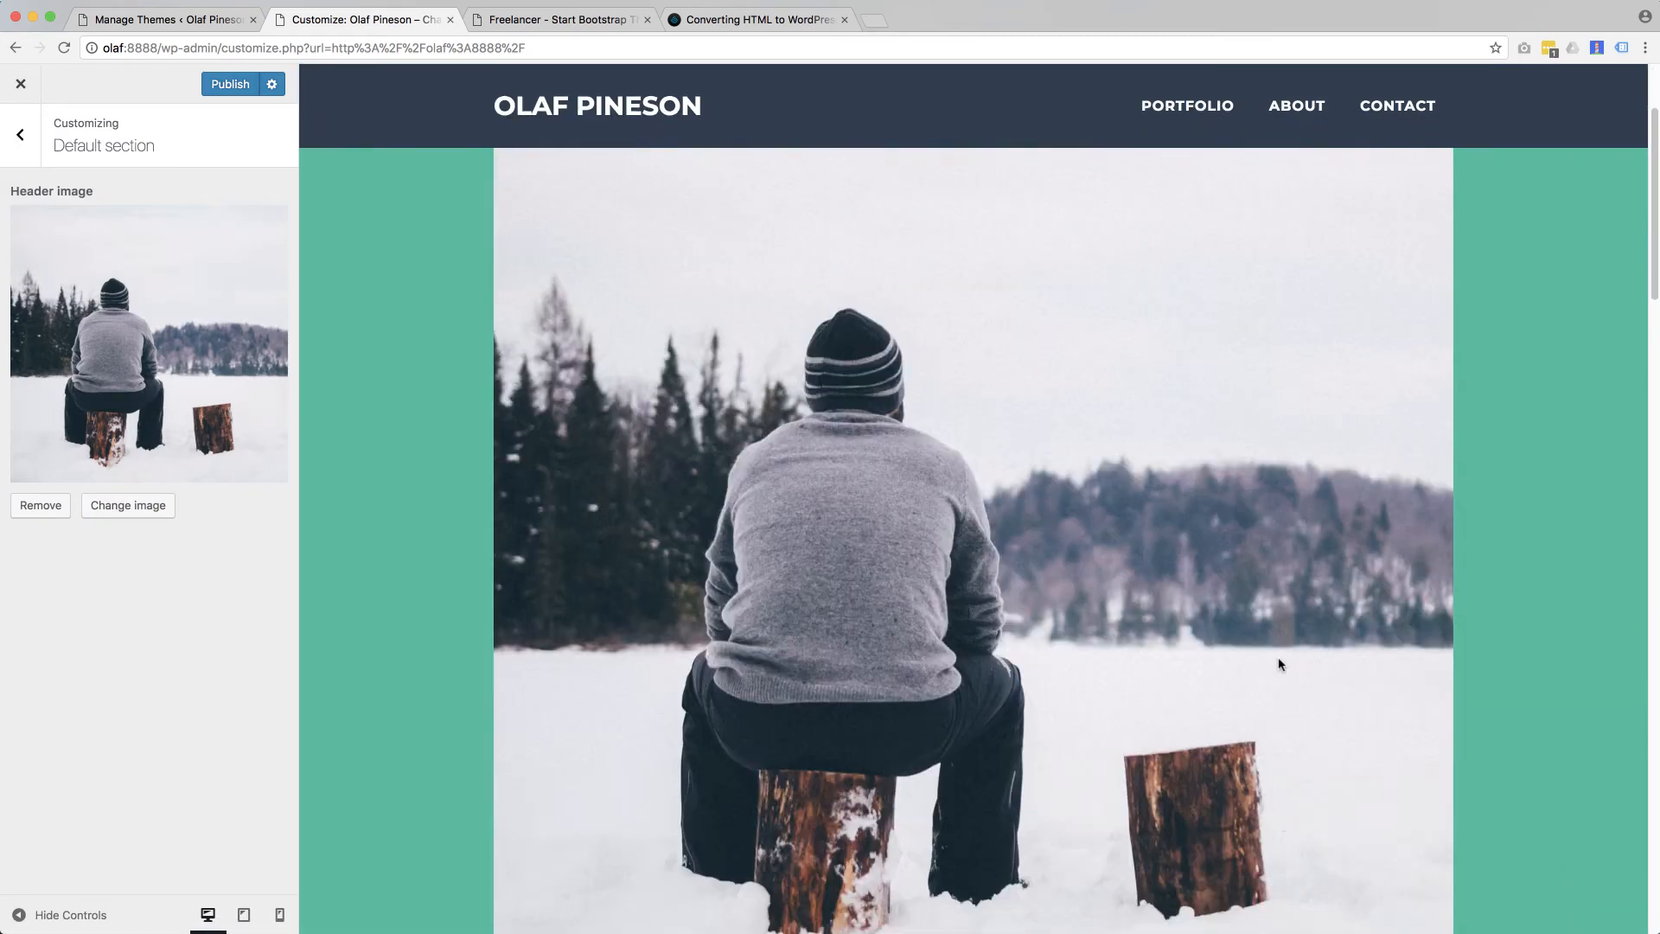
# Publish the header photo and scroll the live site to see it above the title
pyautogui.scroll(-3)
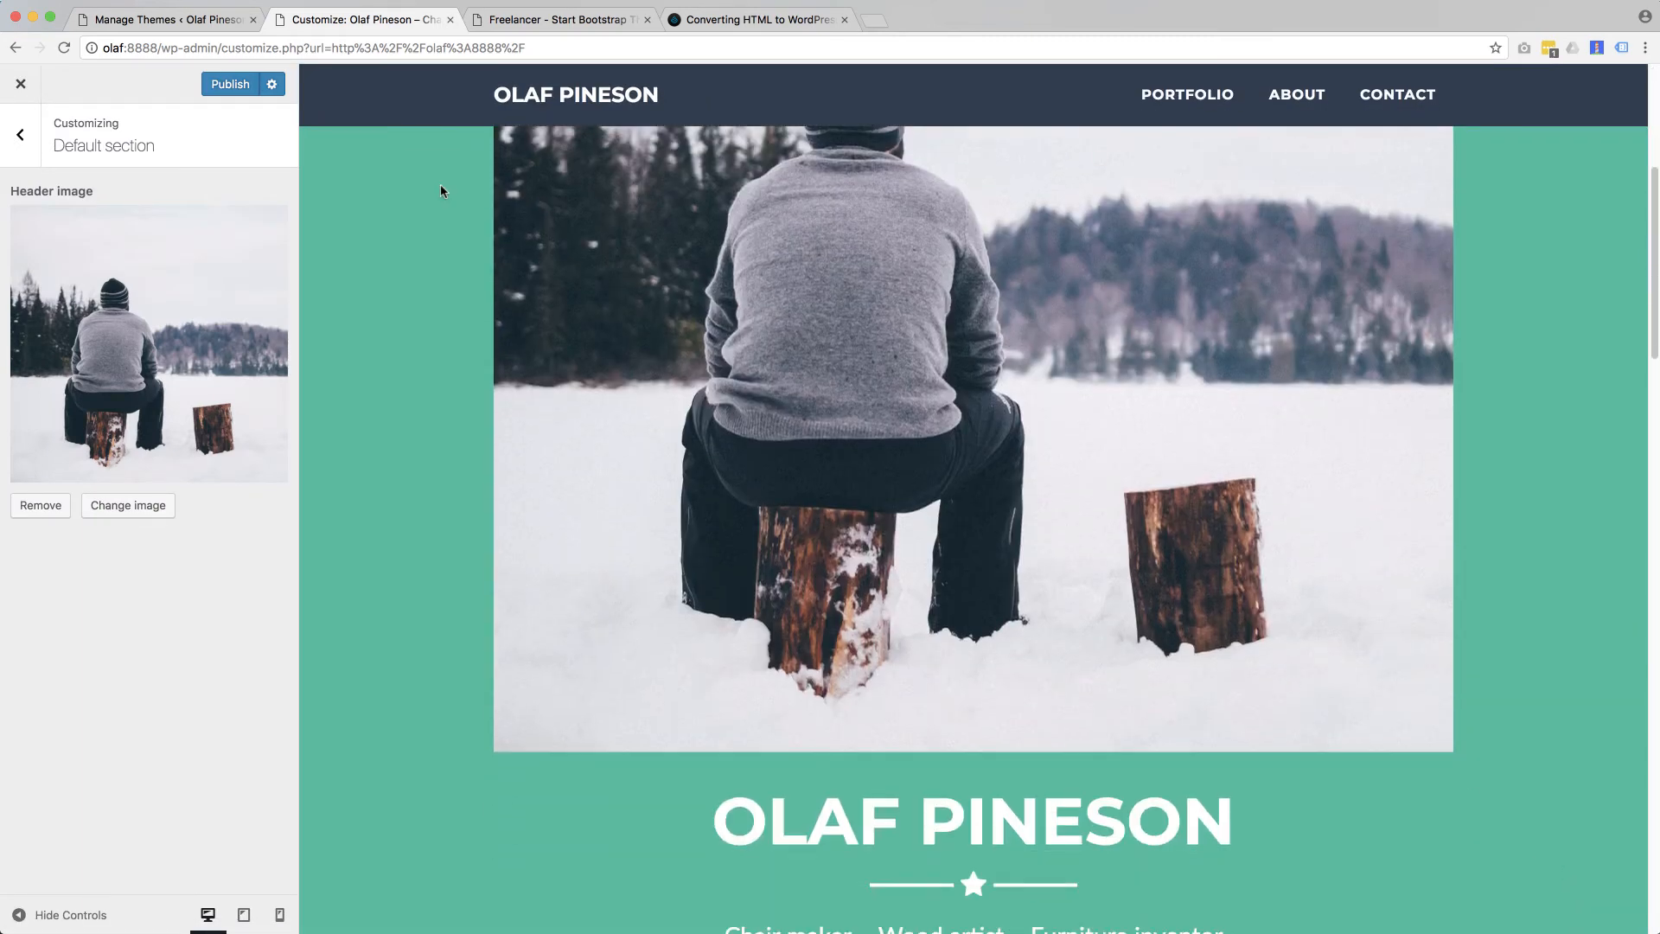
pyautogui.click(230, 83)
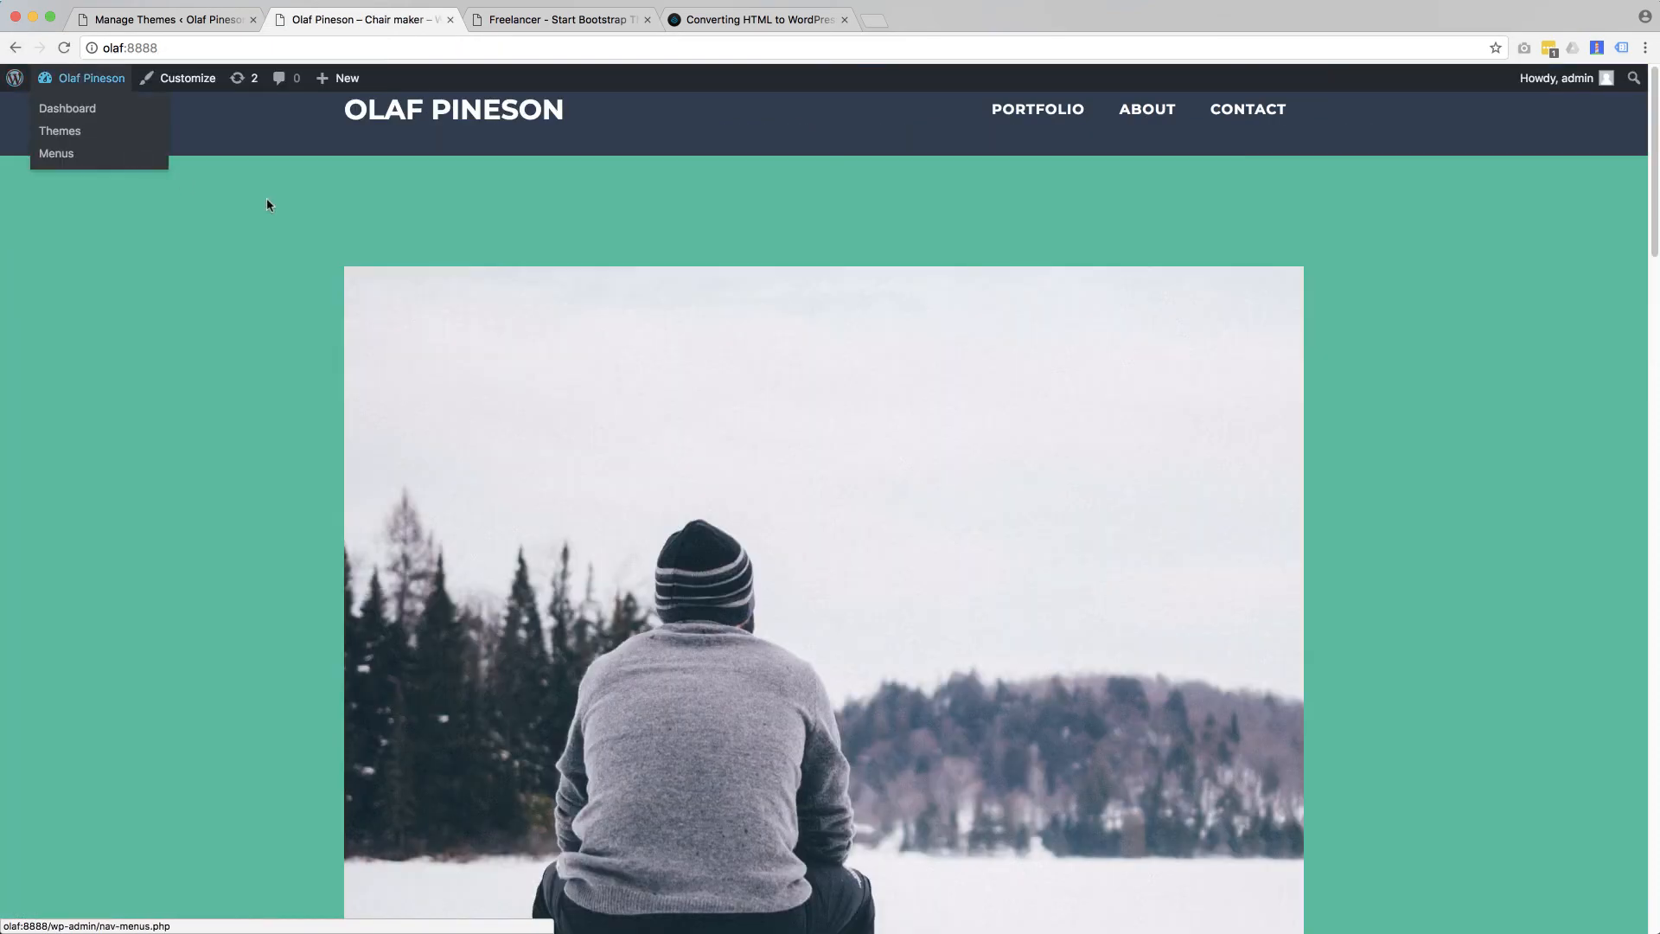
pyautogui.scroll(-3)
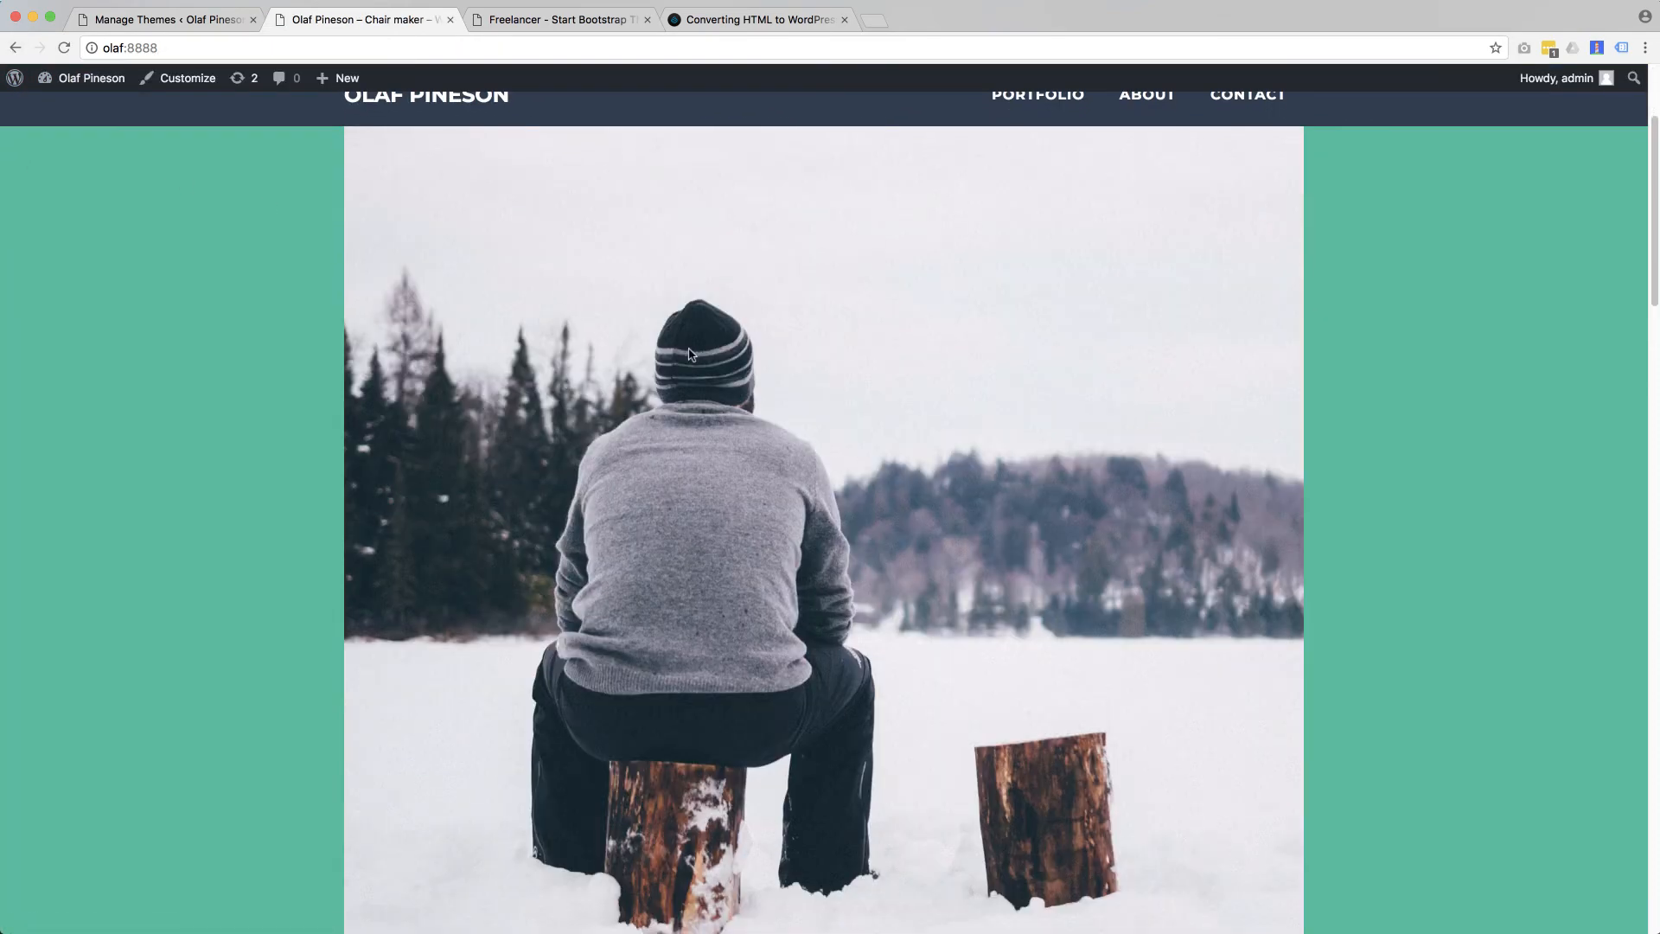
pyautogui.scroll(-3)
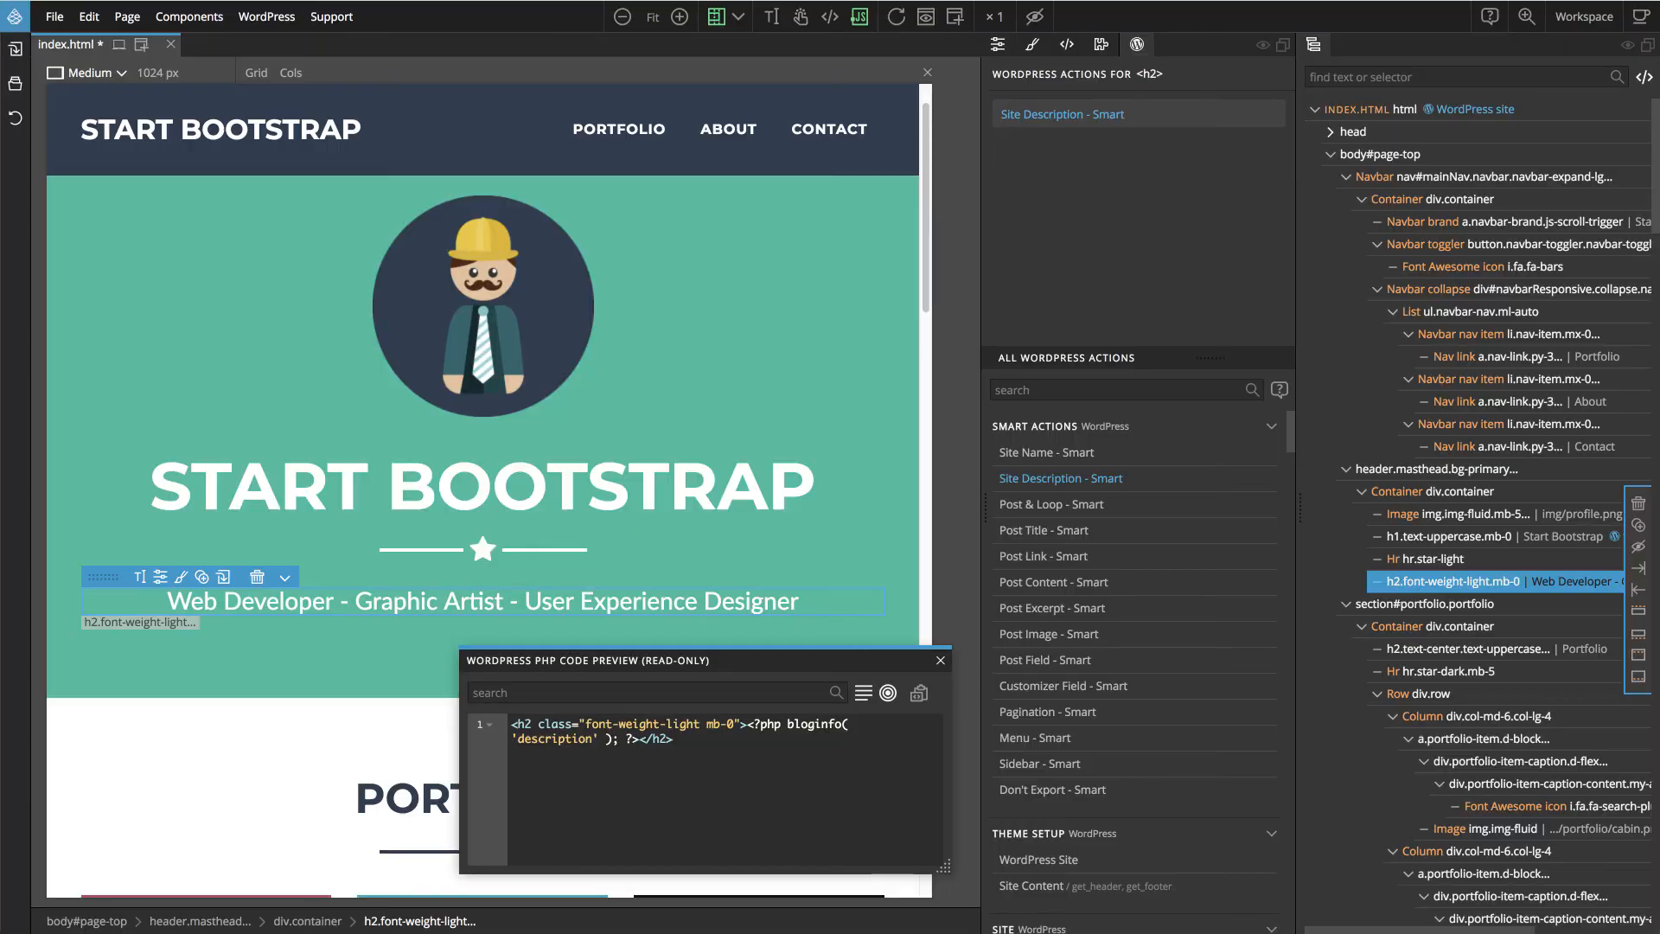
# Set the profile image's Customizer Field Image Size to medium
pyautogui.click(483, 301)
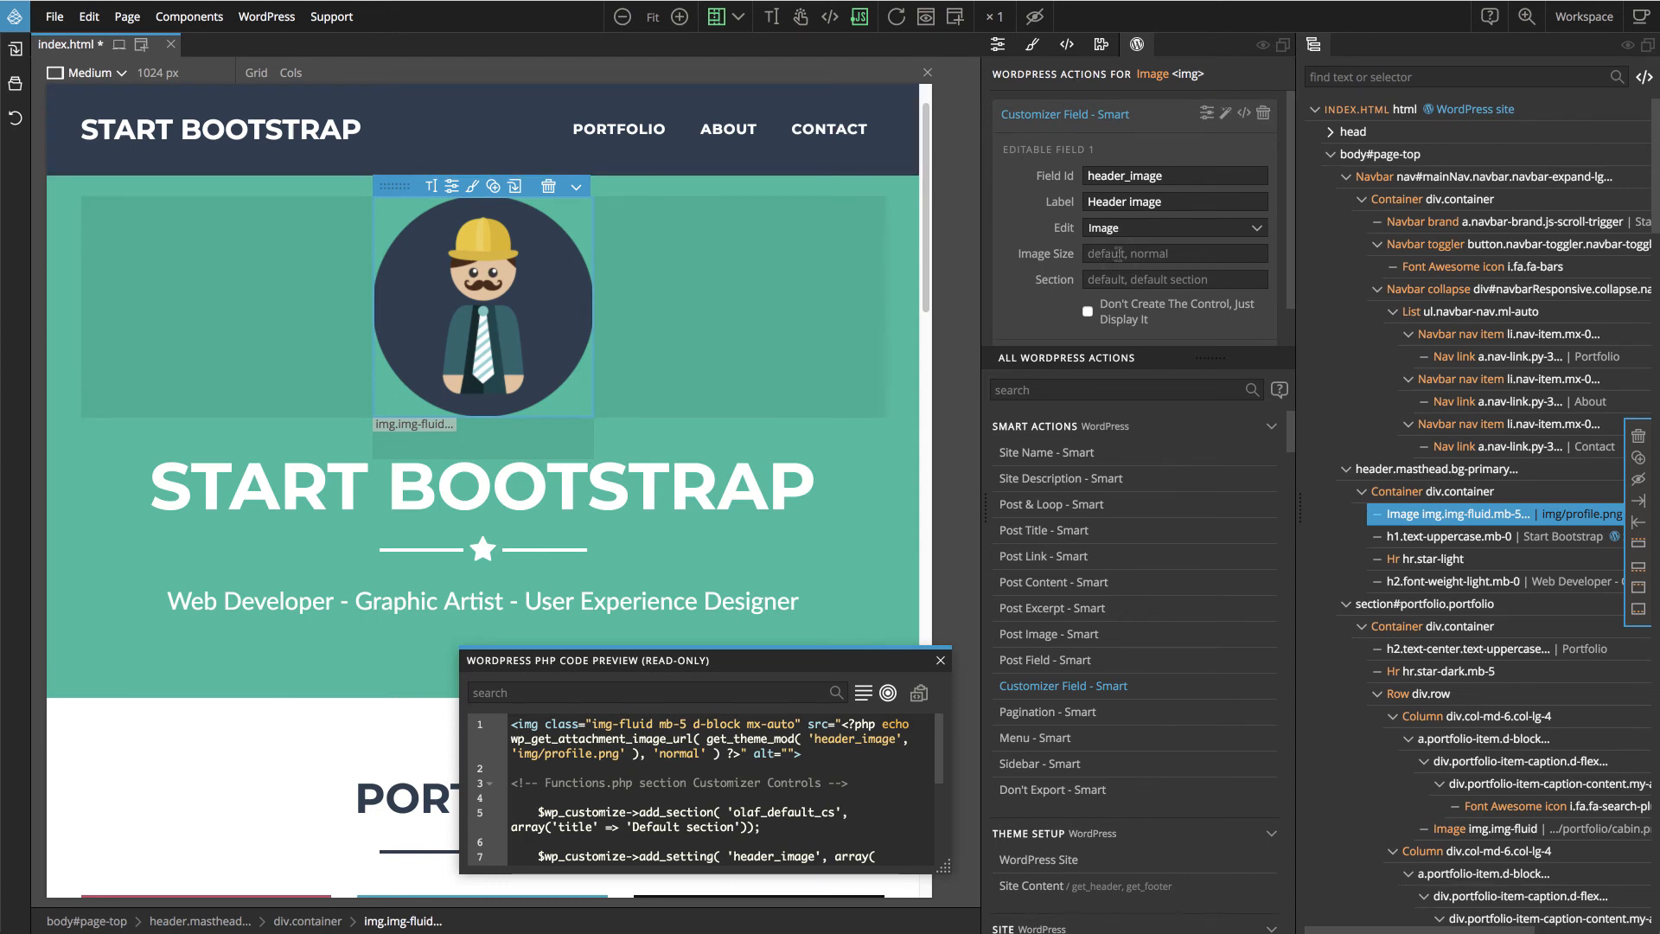
pyautogui.write('medium')
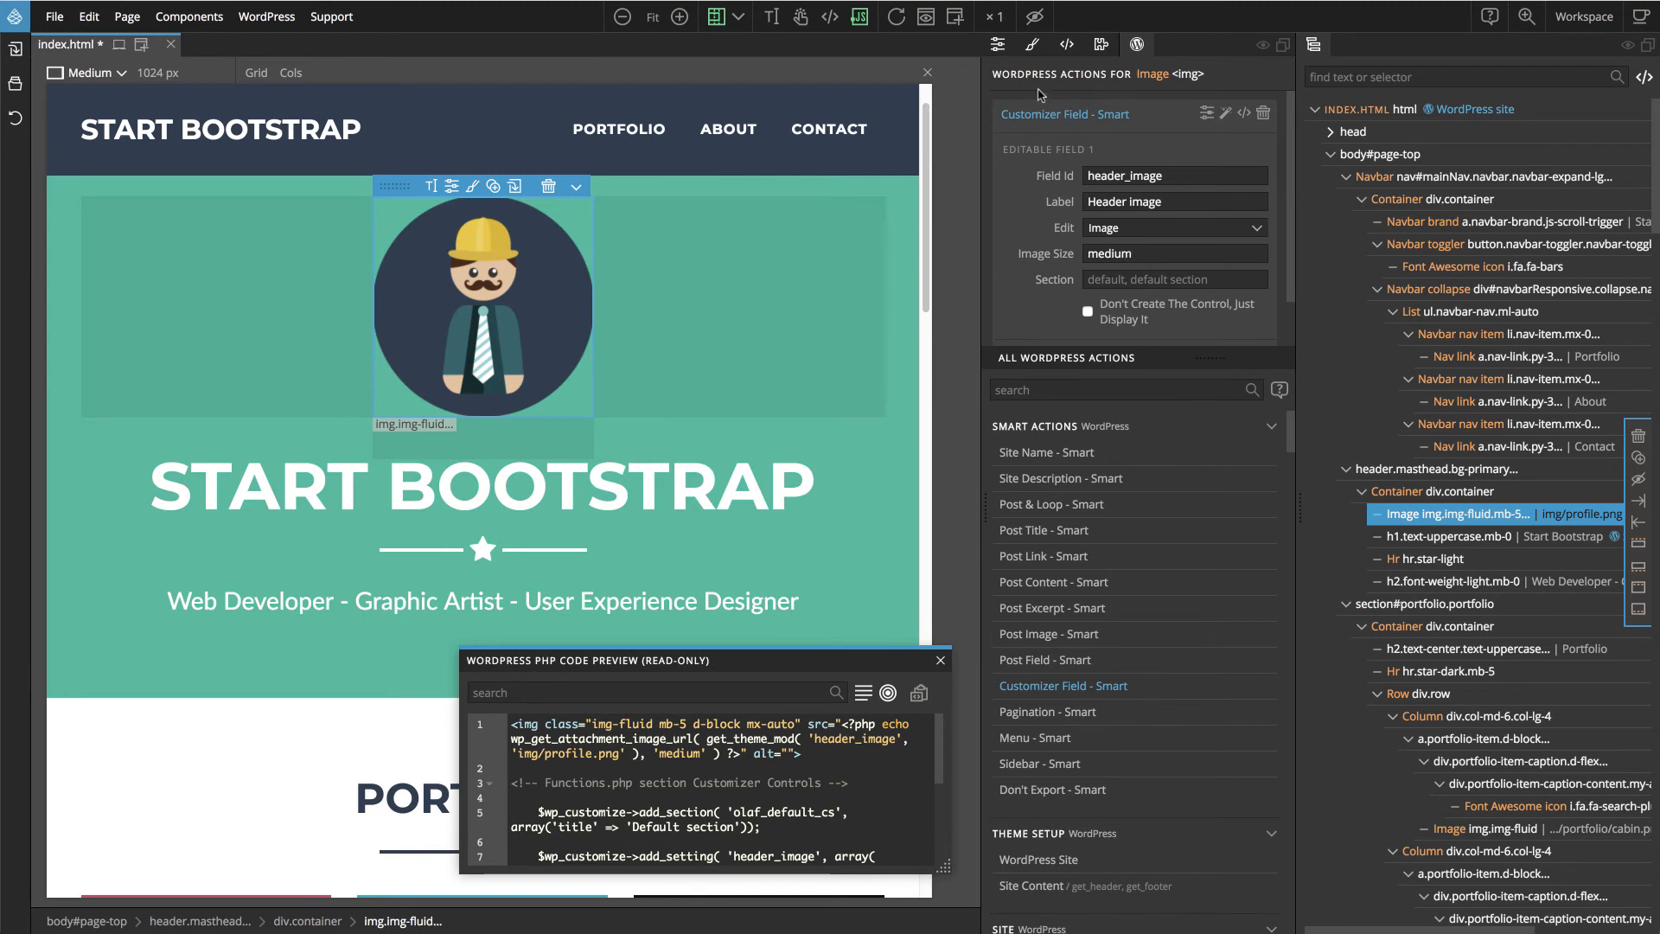
pyautogui.click(995, 45)
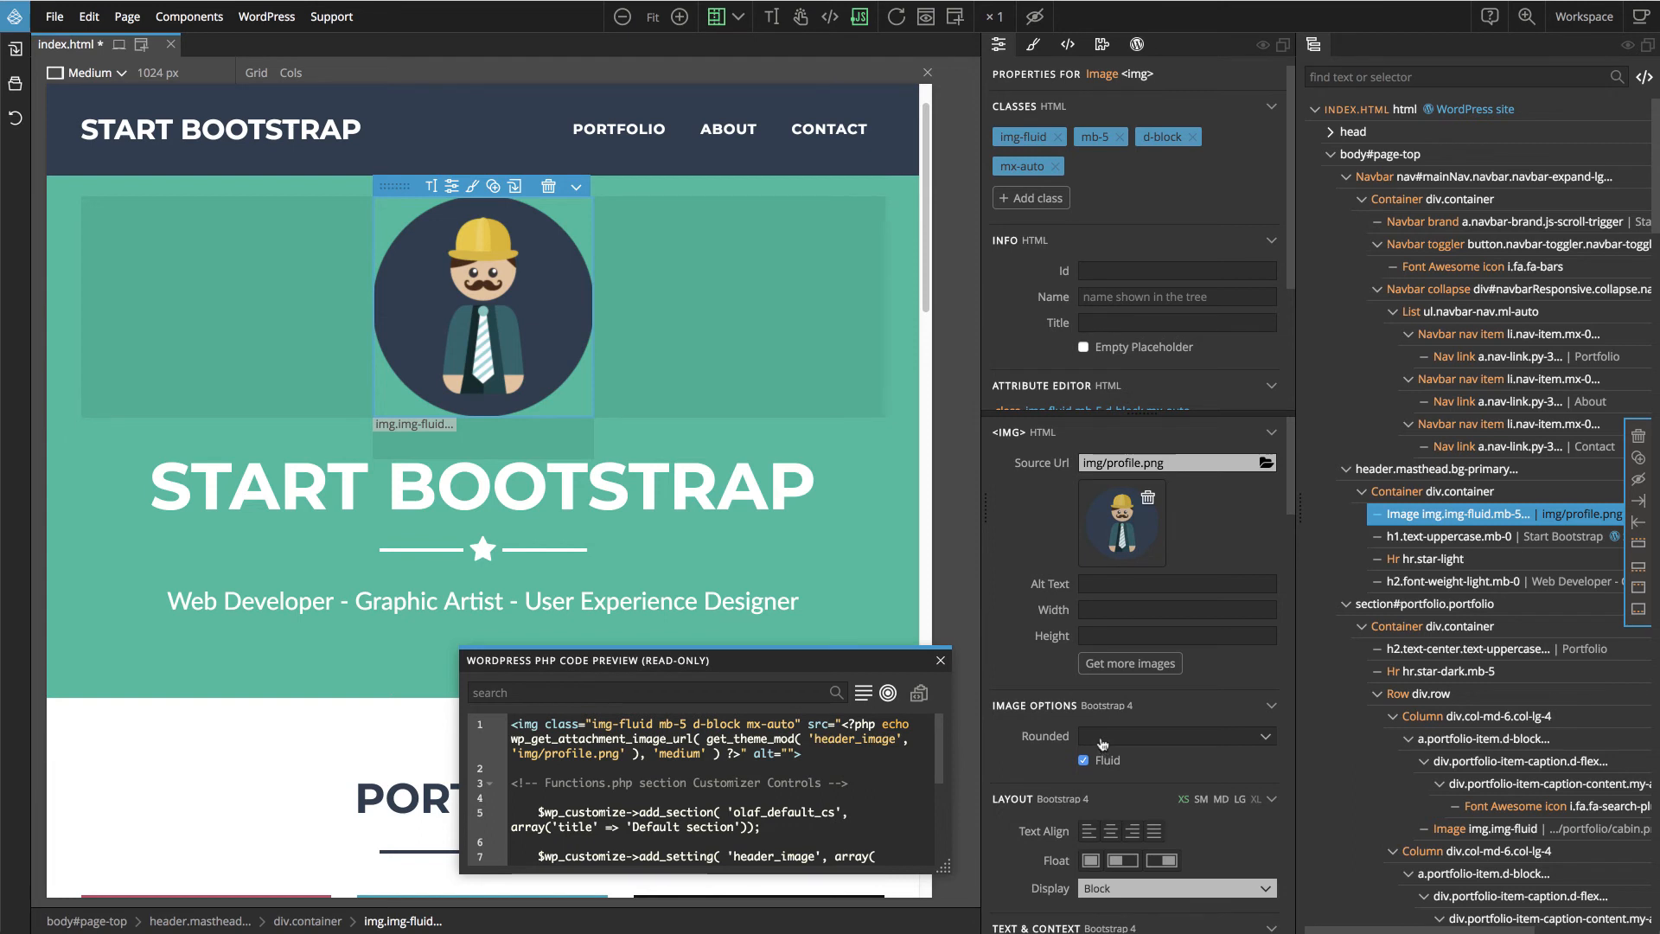
# Round the header profile image to Circle and size it 400 by 400 px
pyautogui.click(1176, 737)
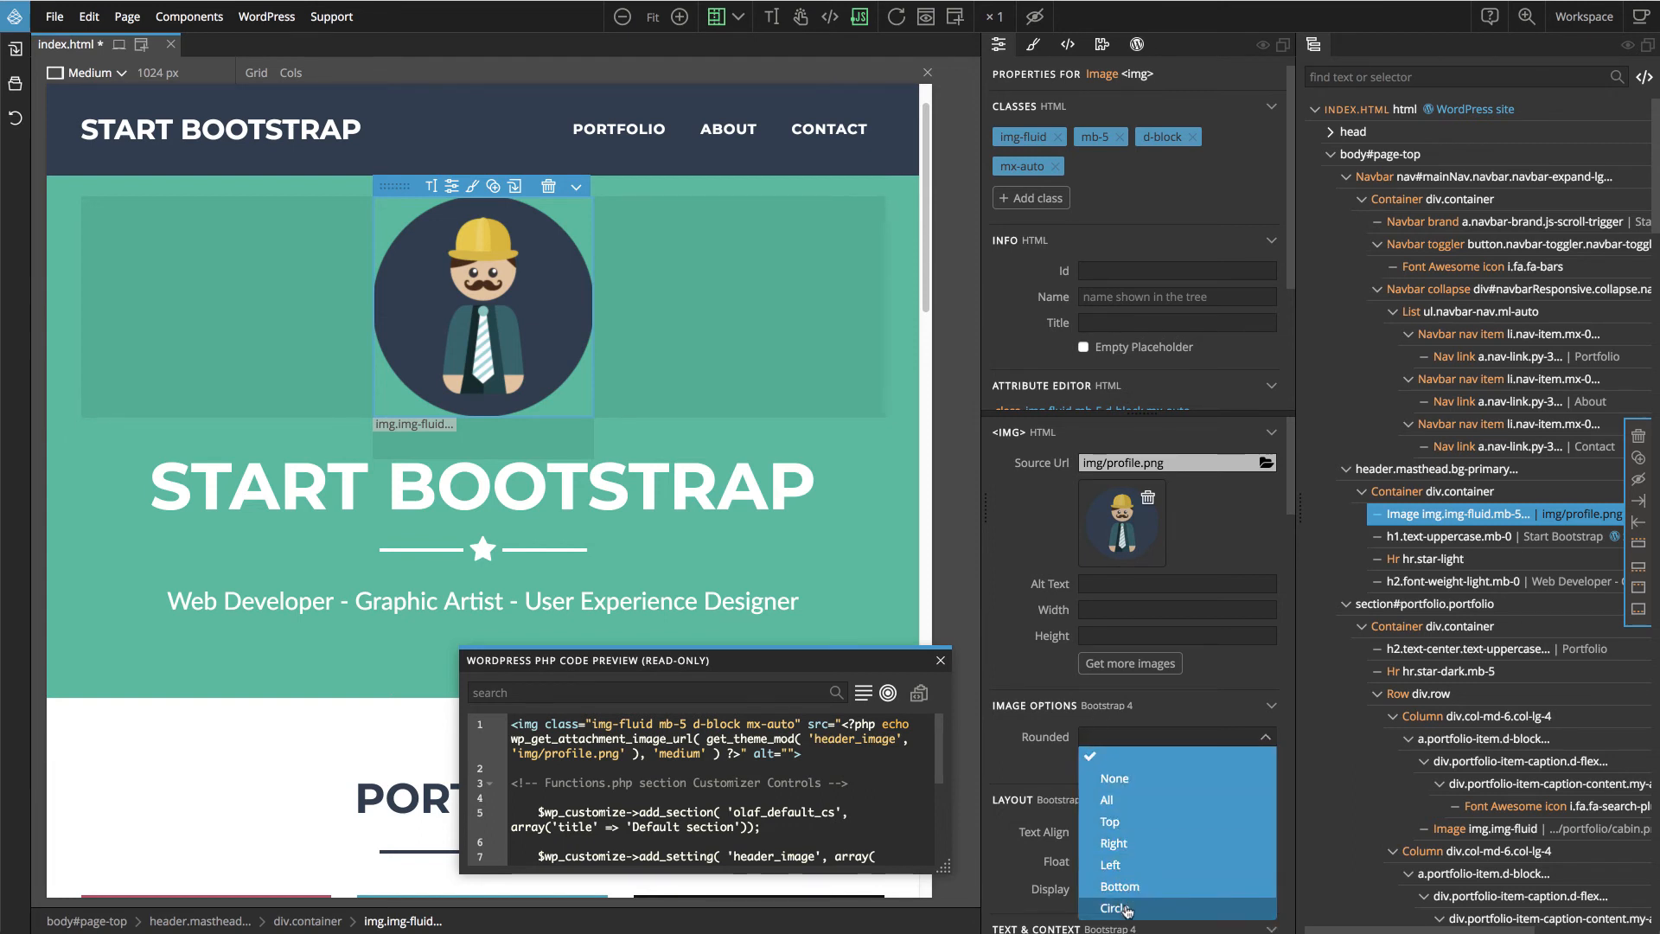
pyautogui.click(1119, 908)
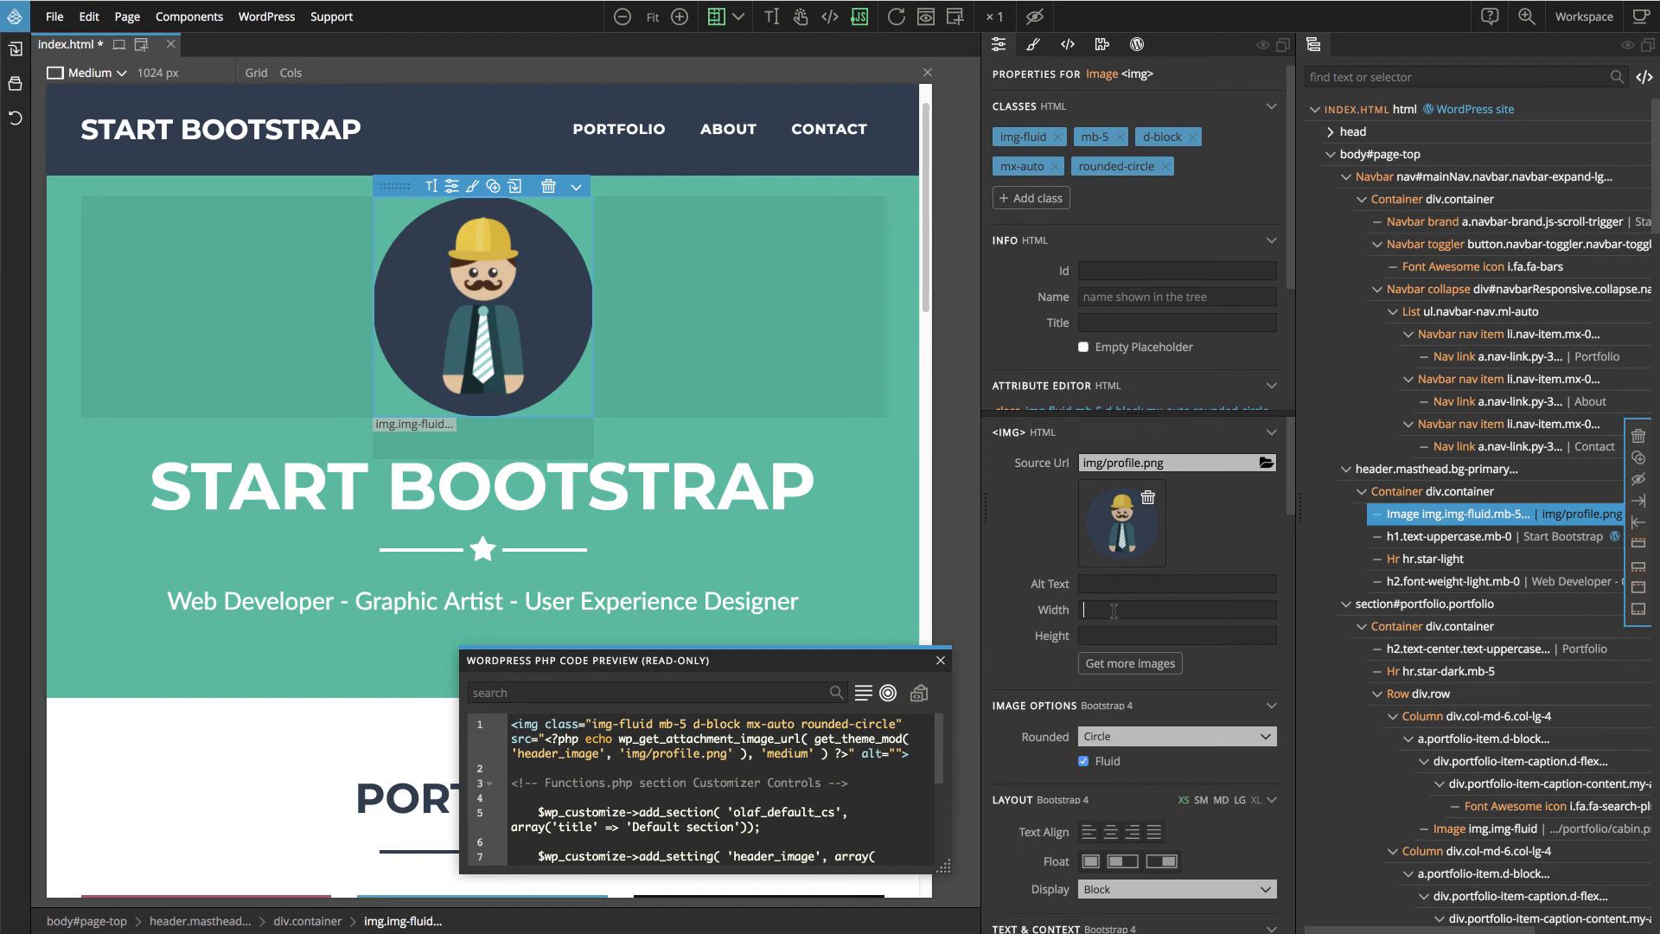
pyautogui.write('400')
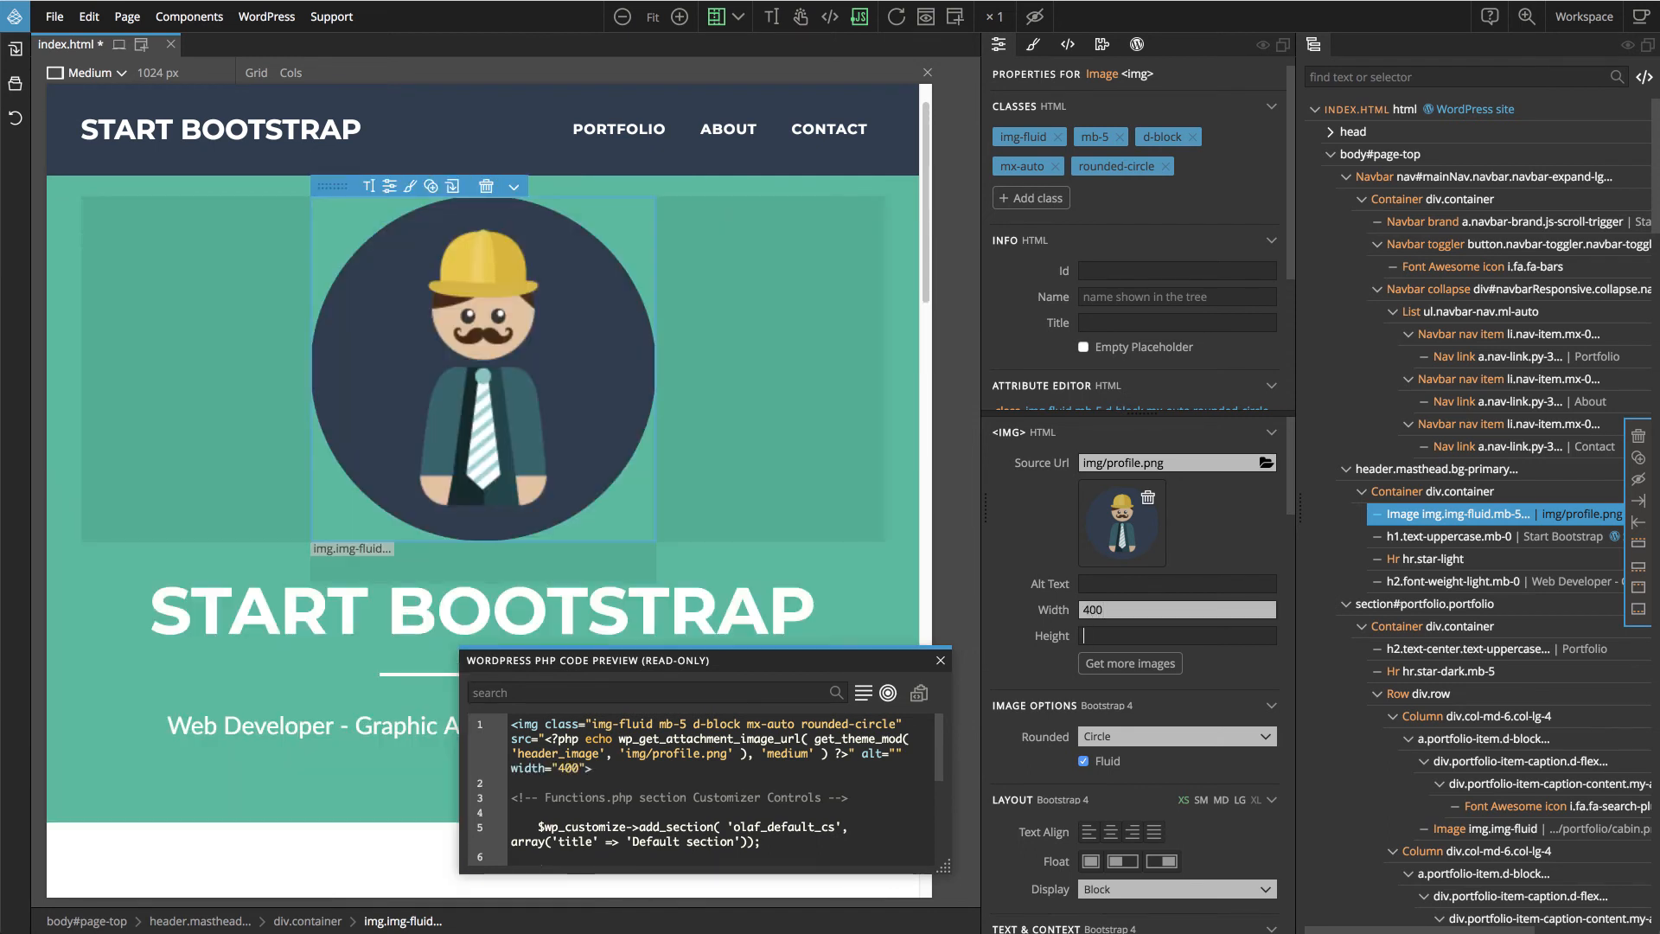
pyautogui.write('400')
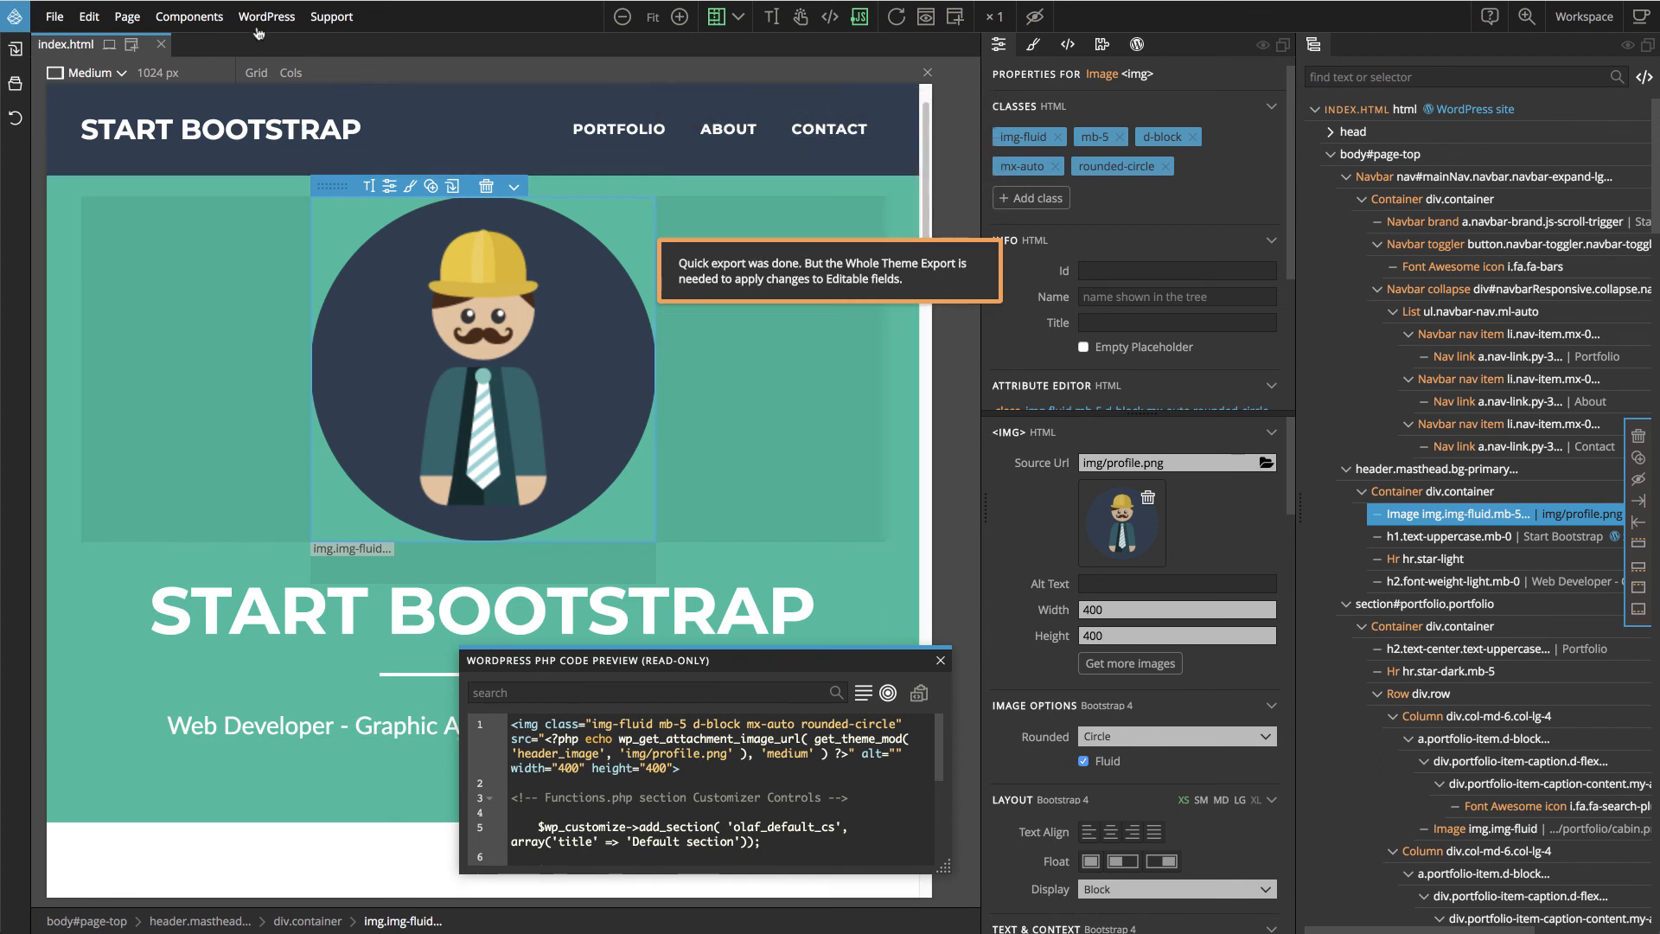
# Export the full WordPress theme via WordPress > Export the theme
pyautogui.click(267, 16)
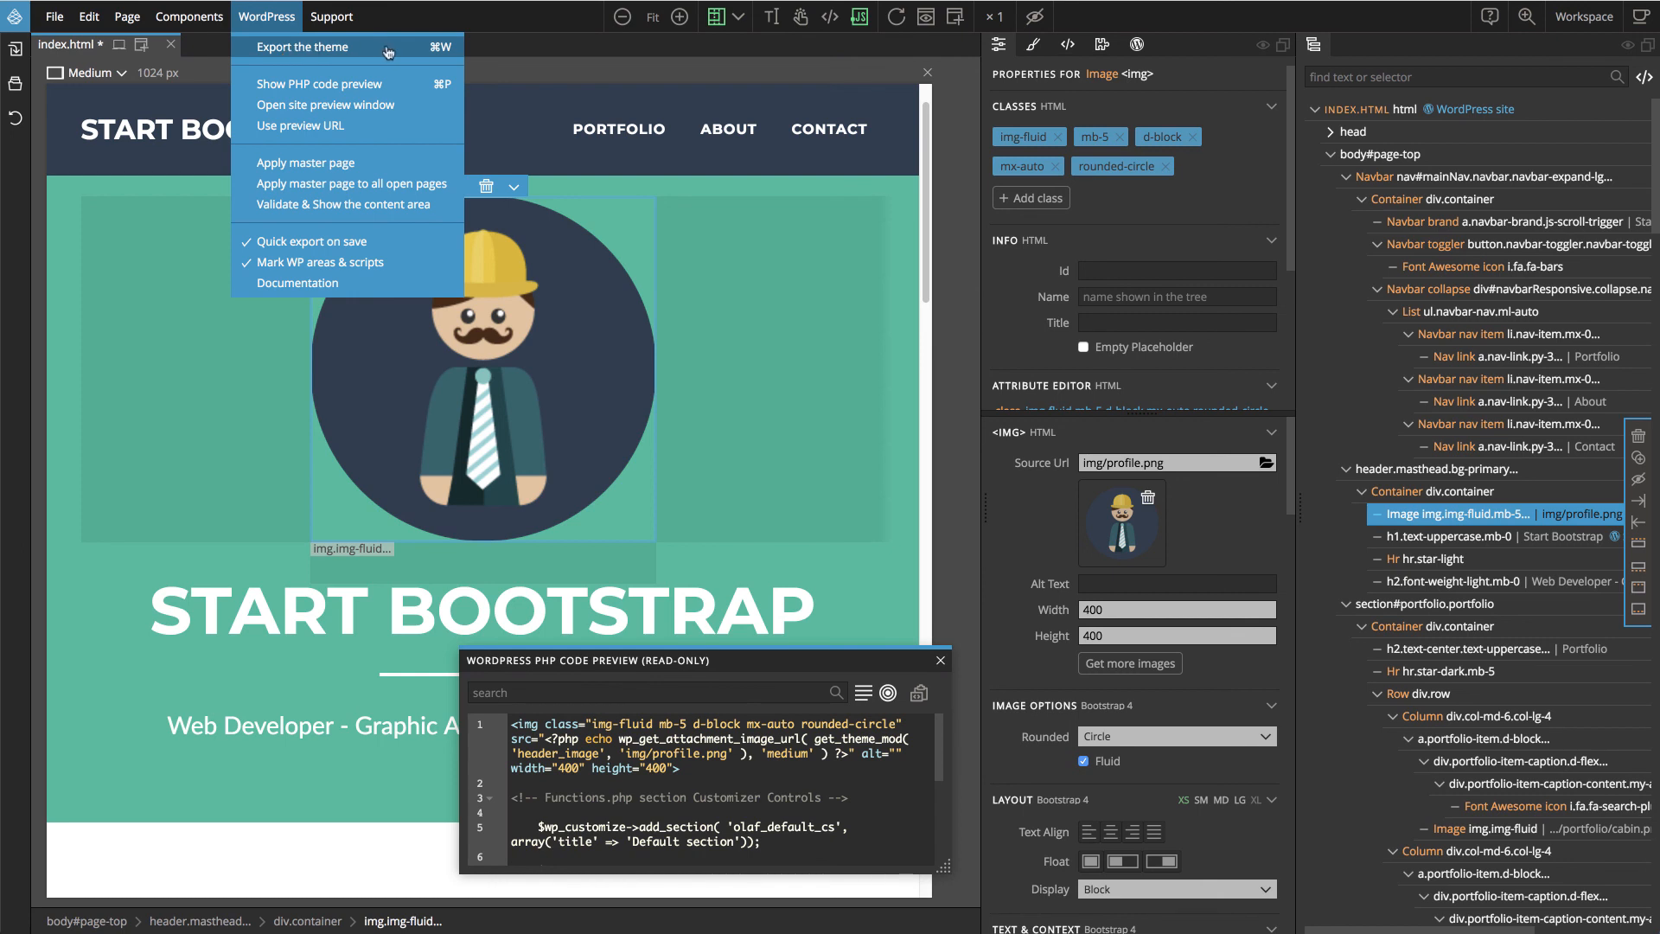
pyautogui.click(304, 47)
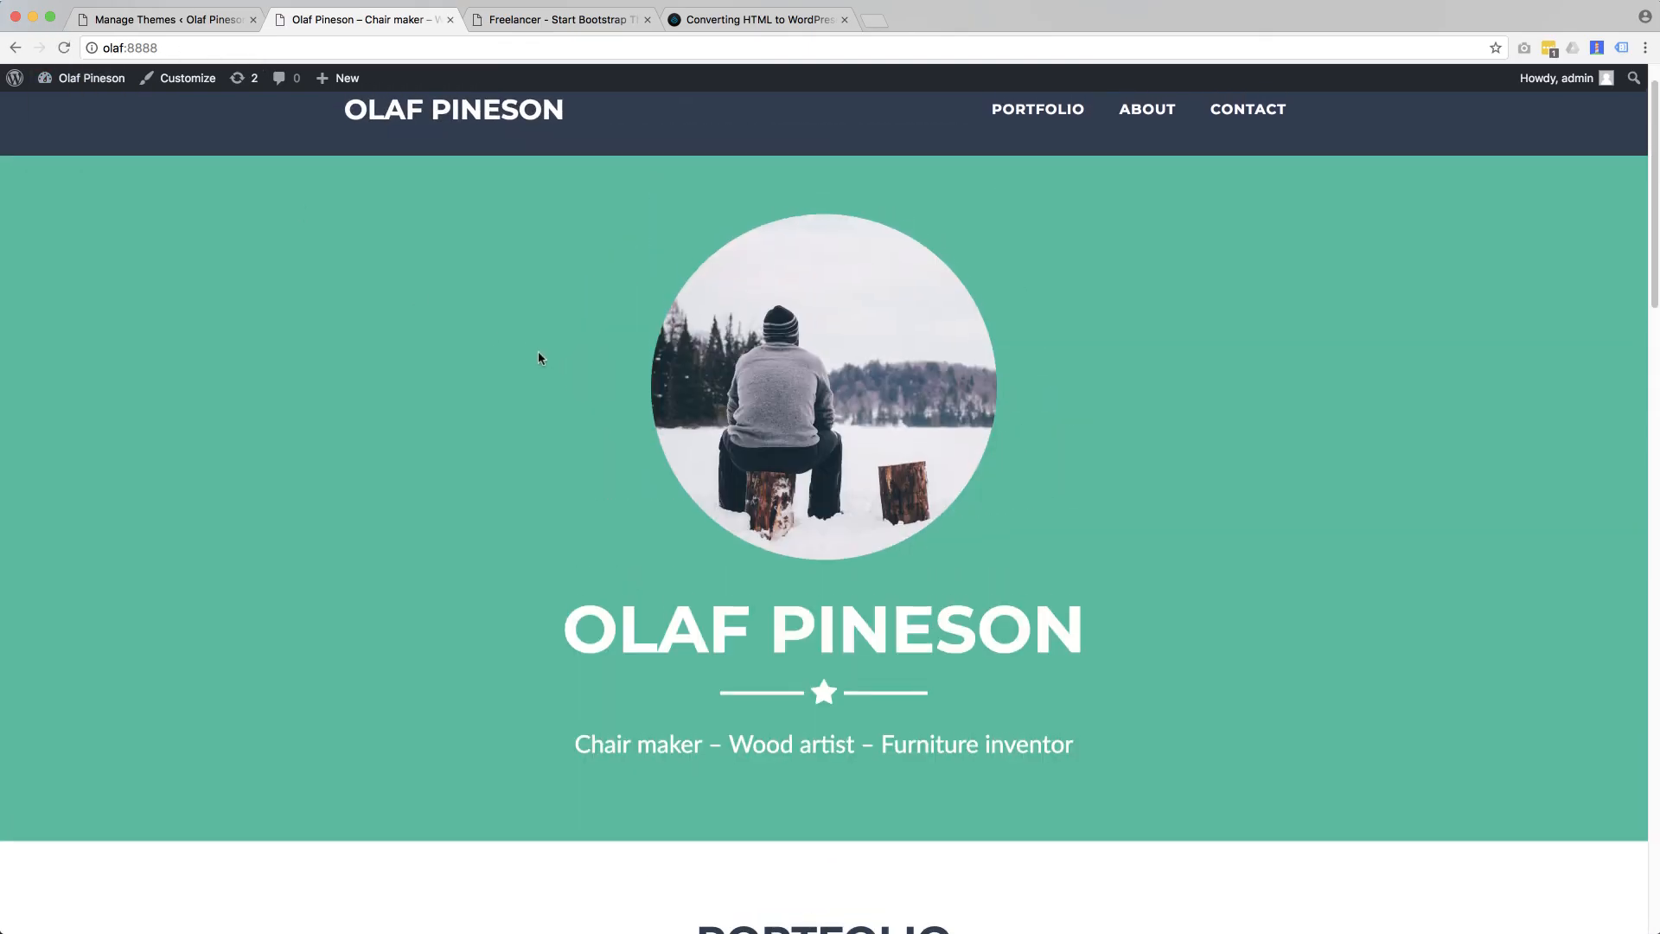
pyautogui.moveTo(686, 456)
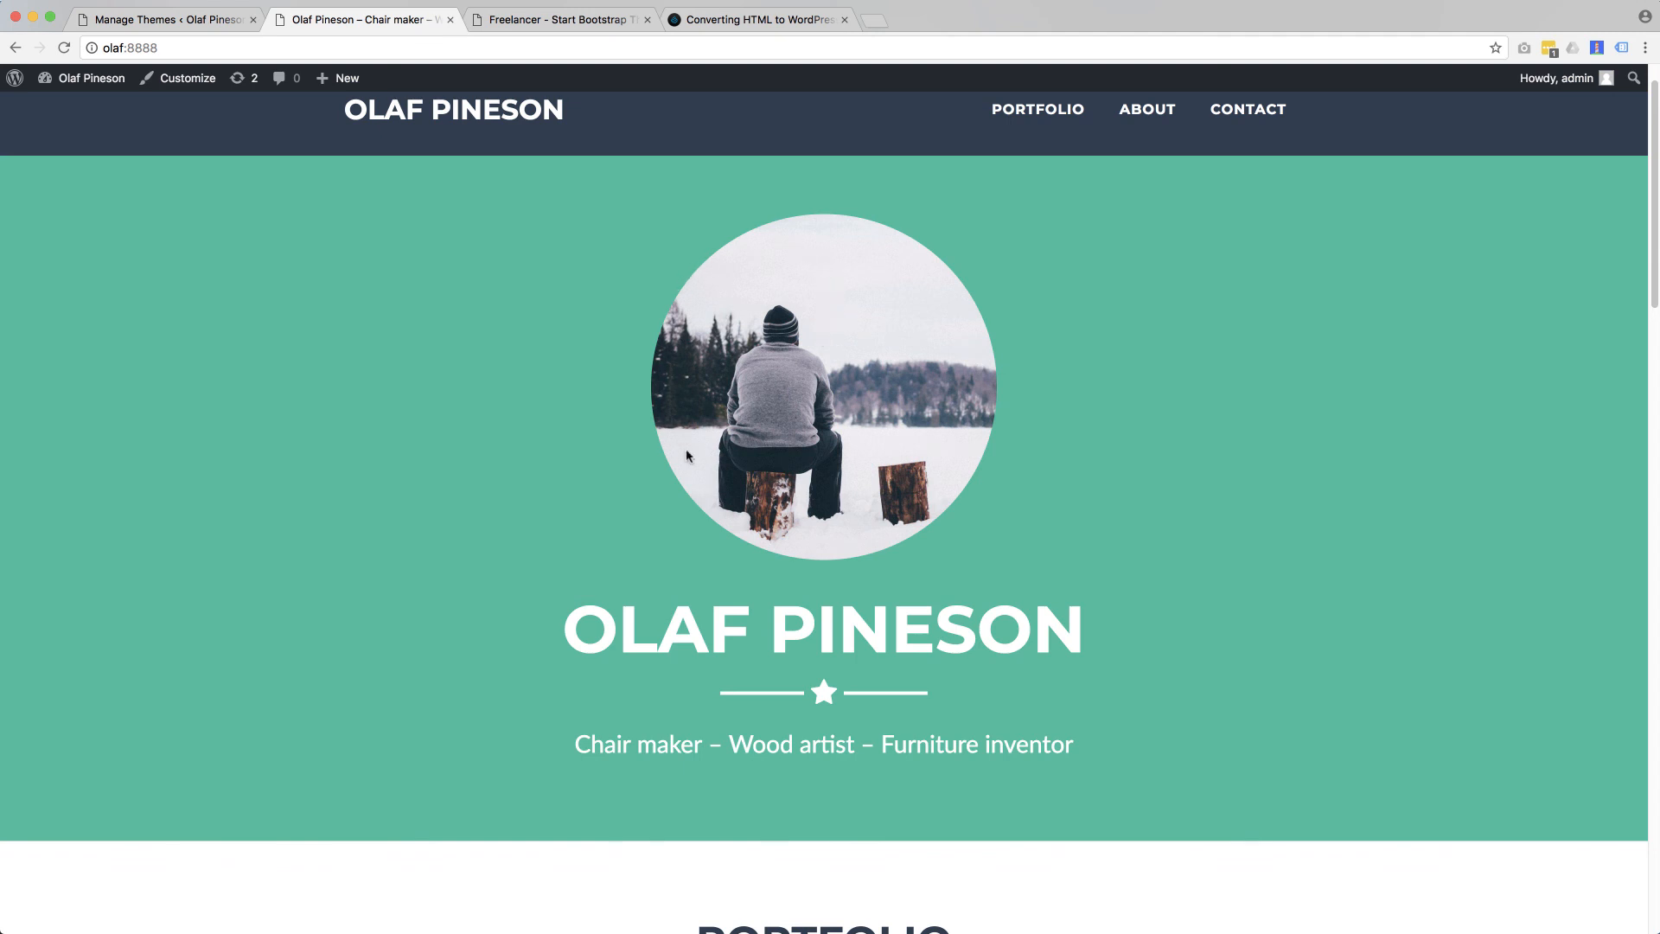
pyautogui.moveTo(940, 464)
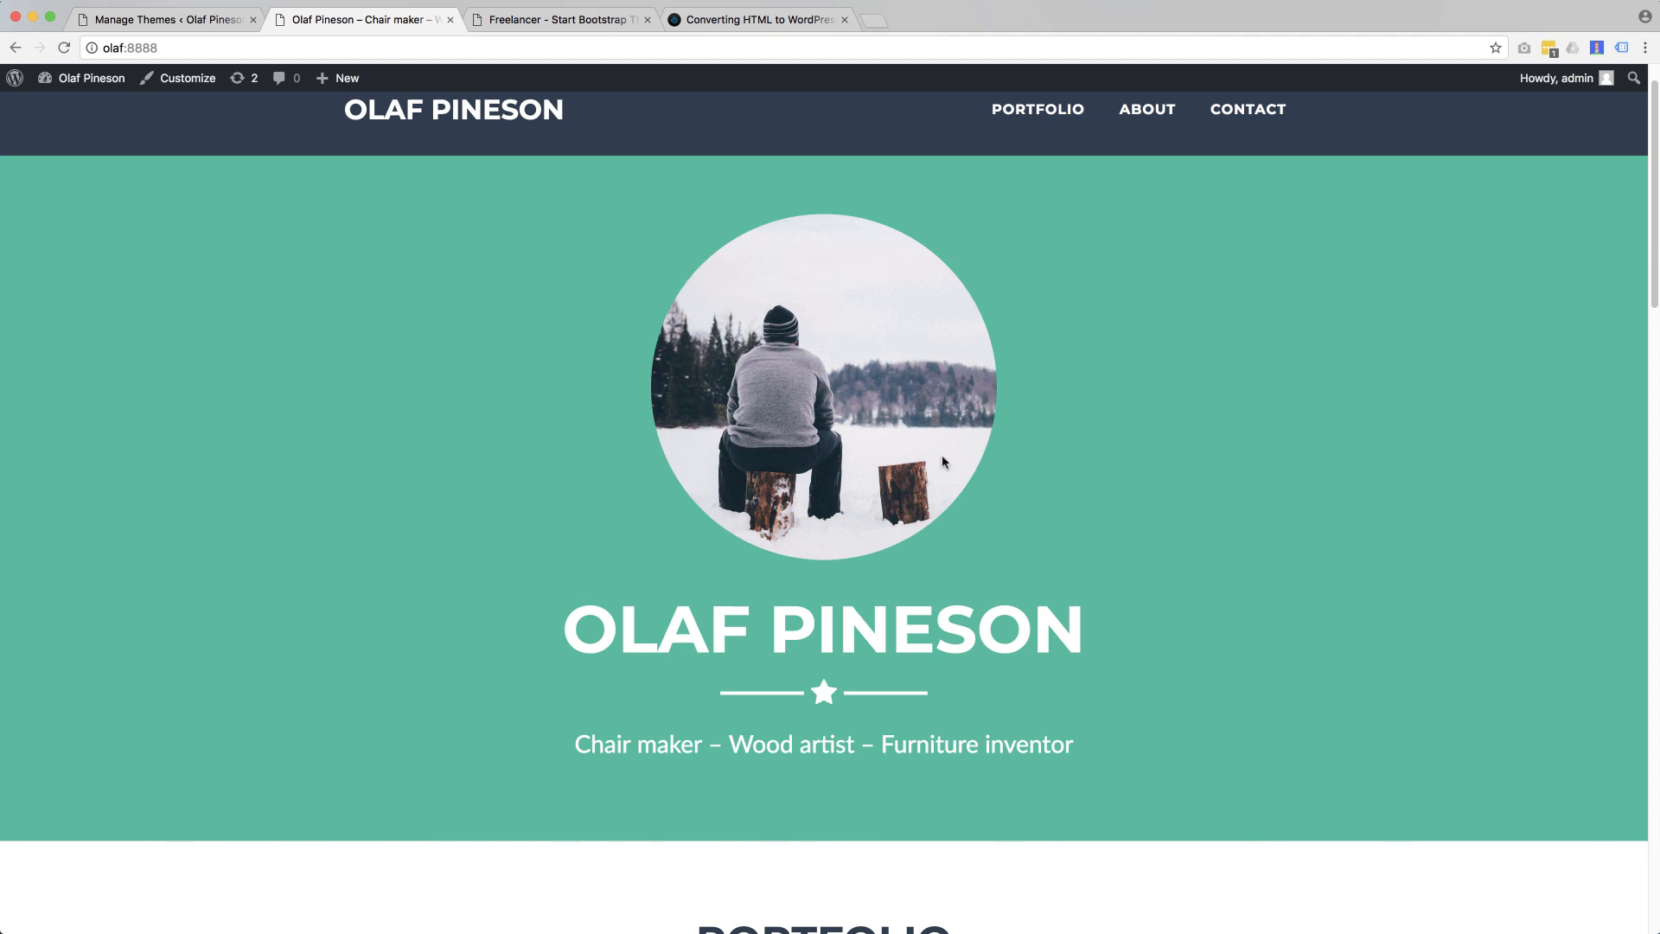
pyautogui.moveTo(384, 242)
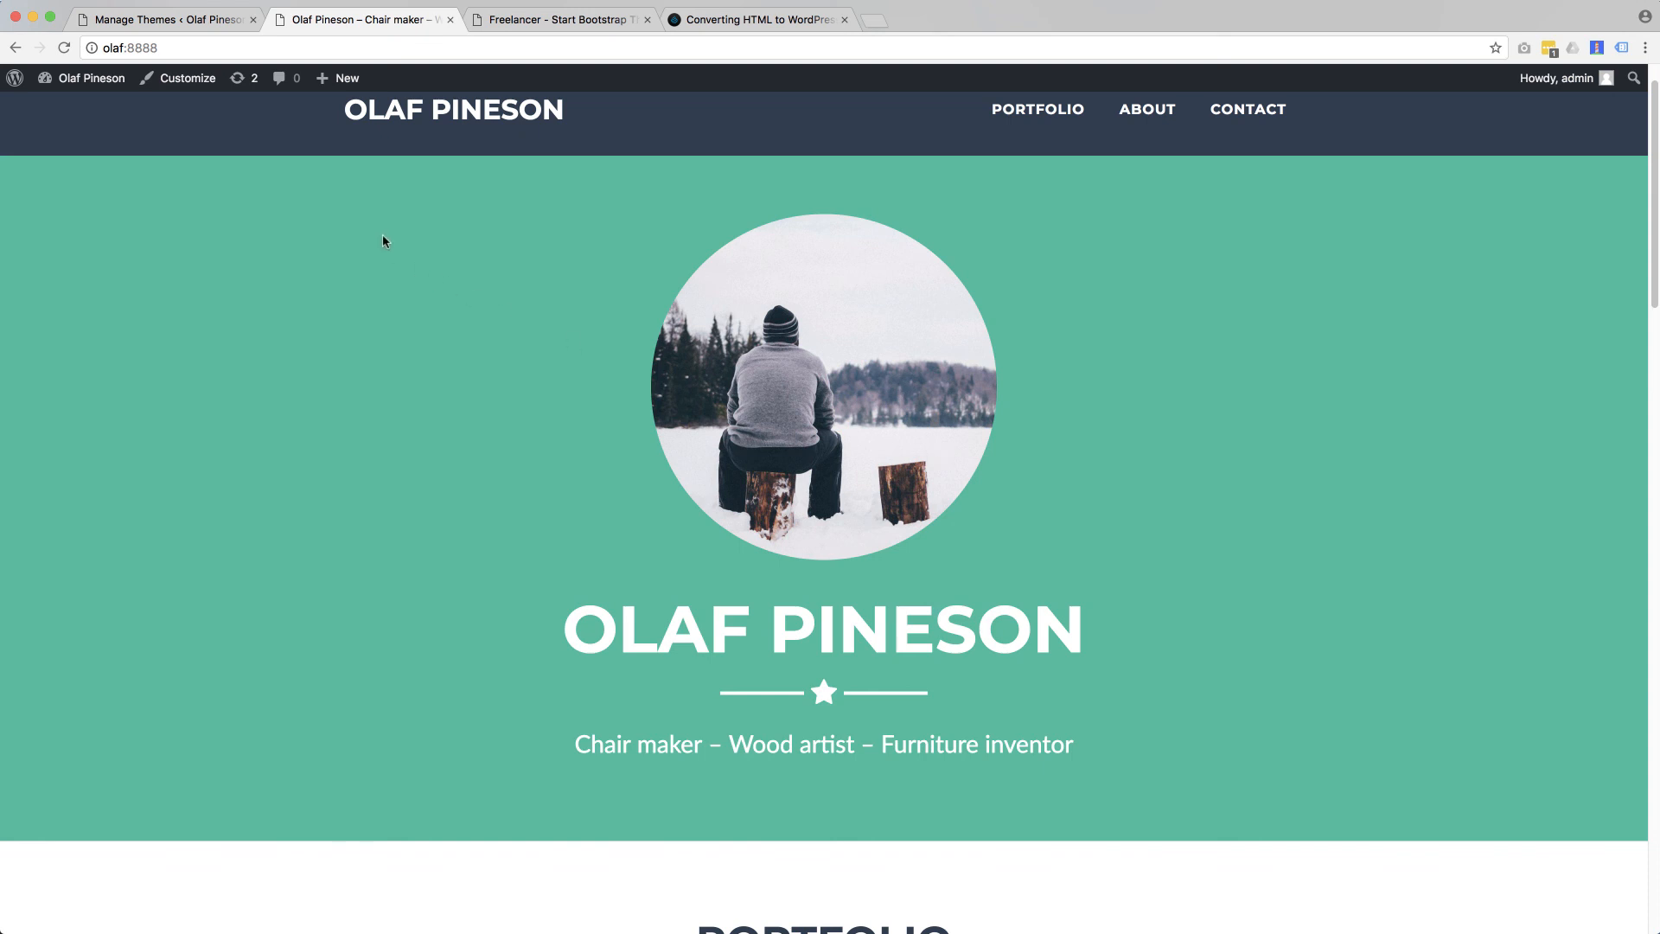